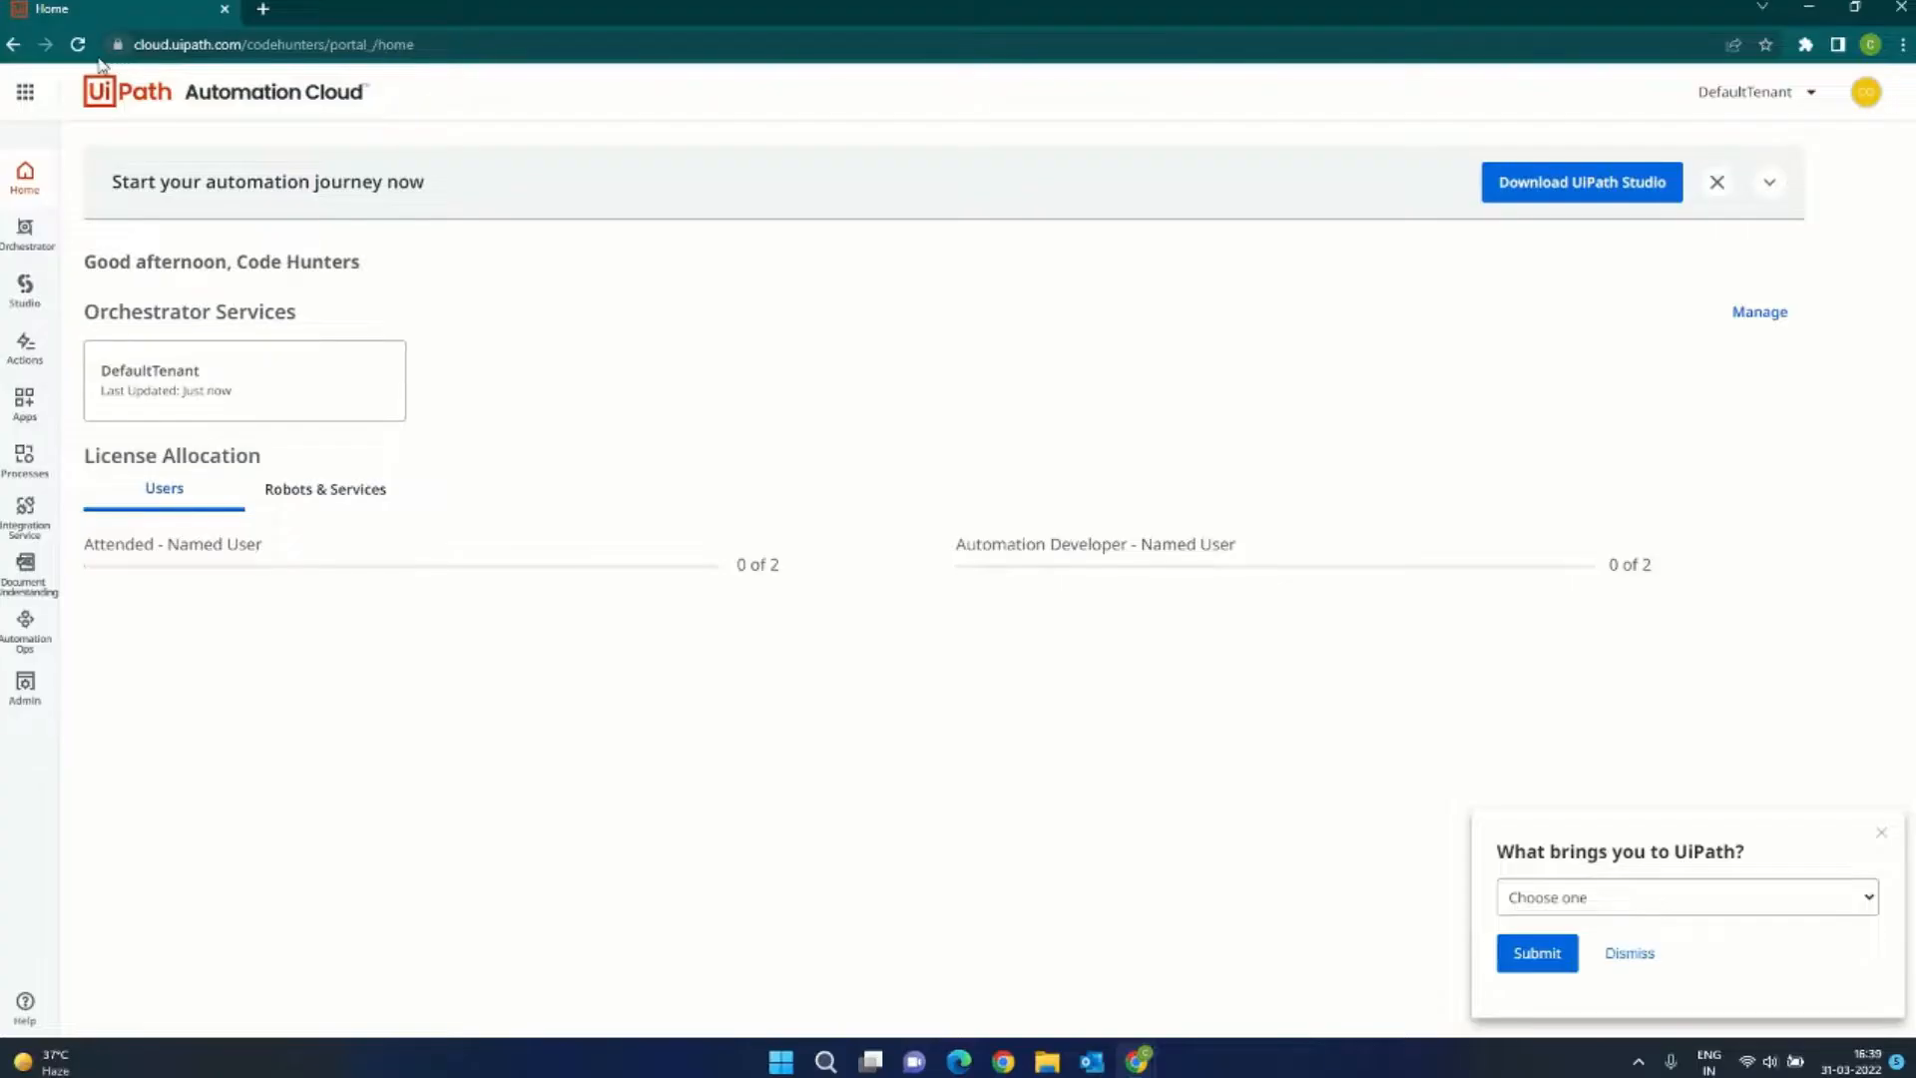
Step: Browse the cloud service areas, then open DefaultTenant's settings from tenant administration
left_click(276, 44)
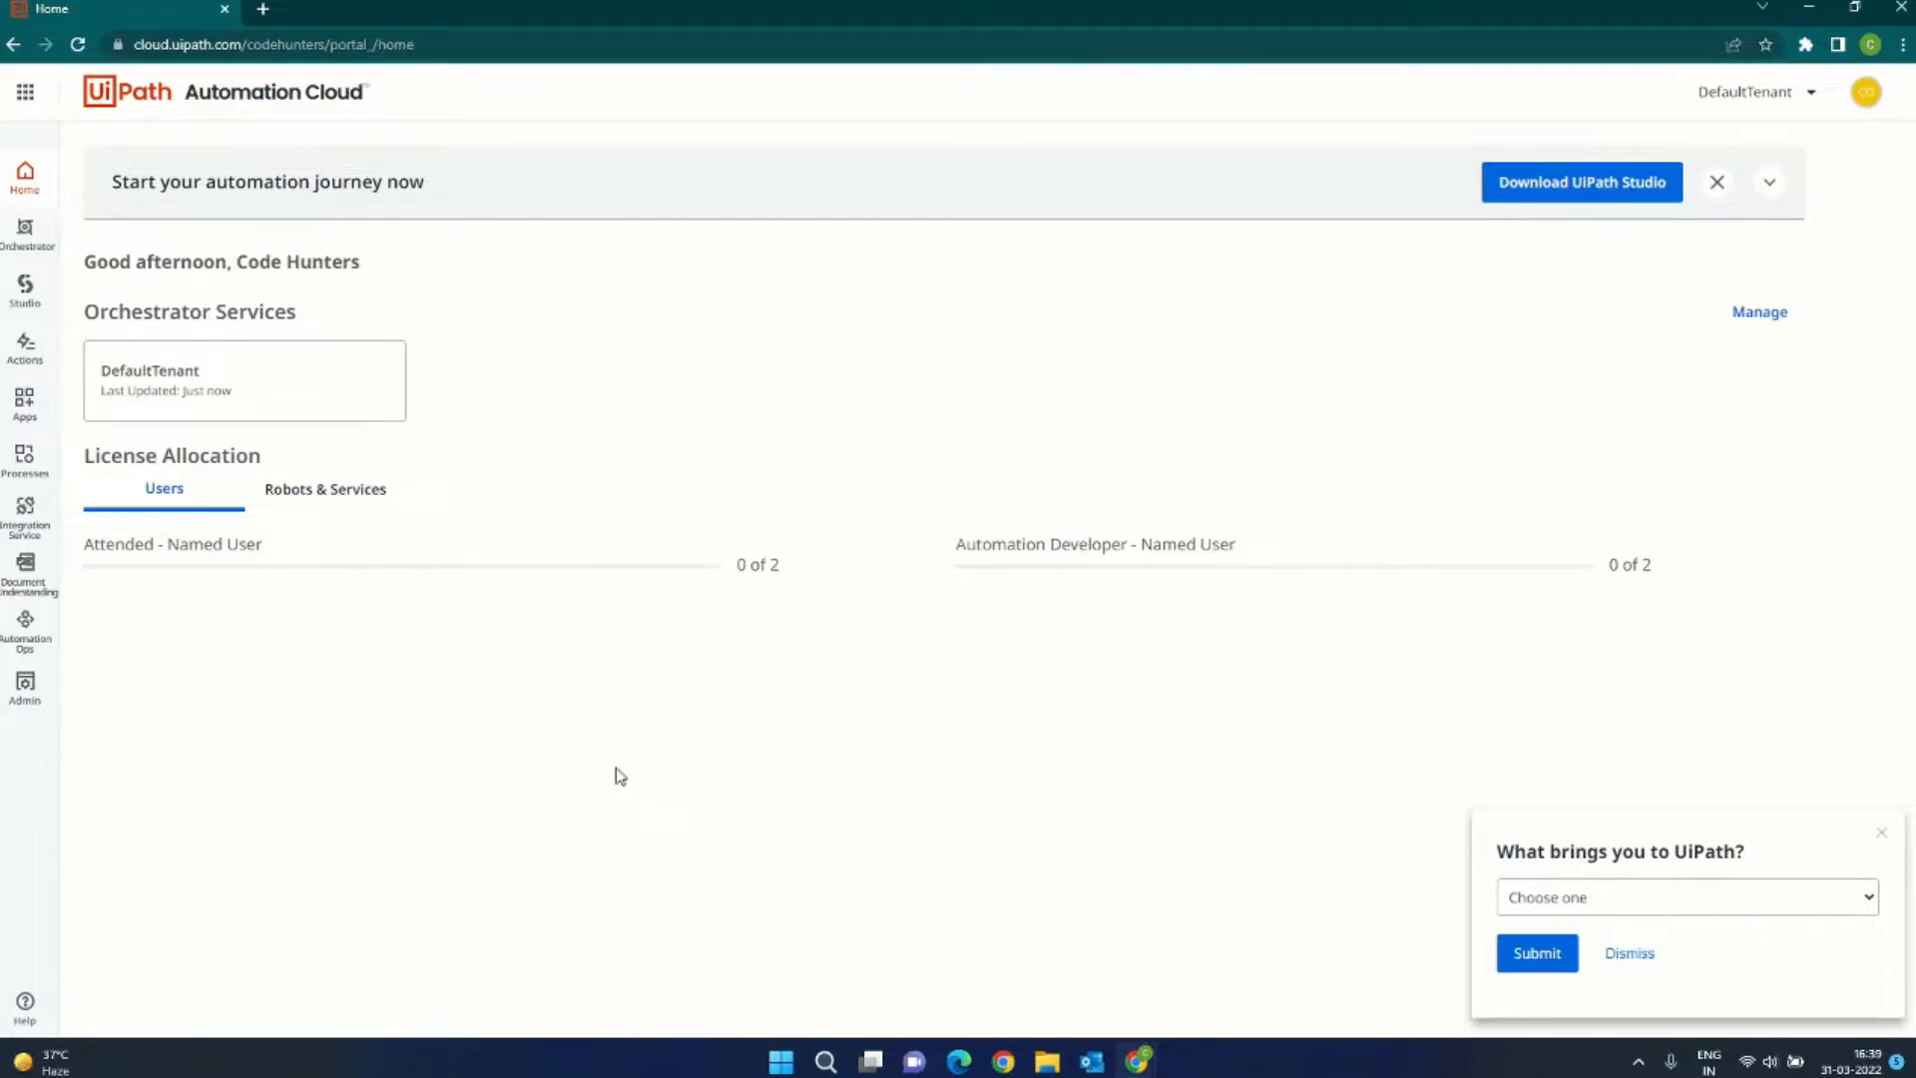
mouse_move(581, 750)
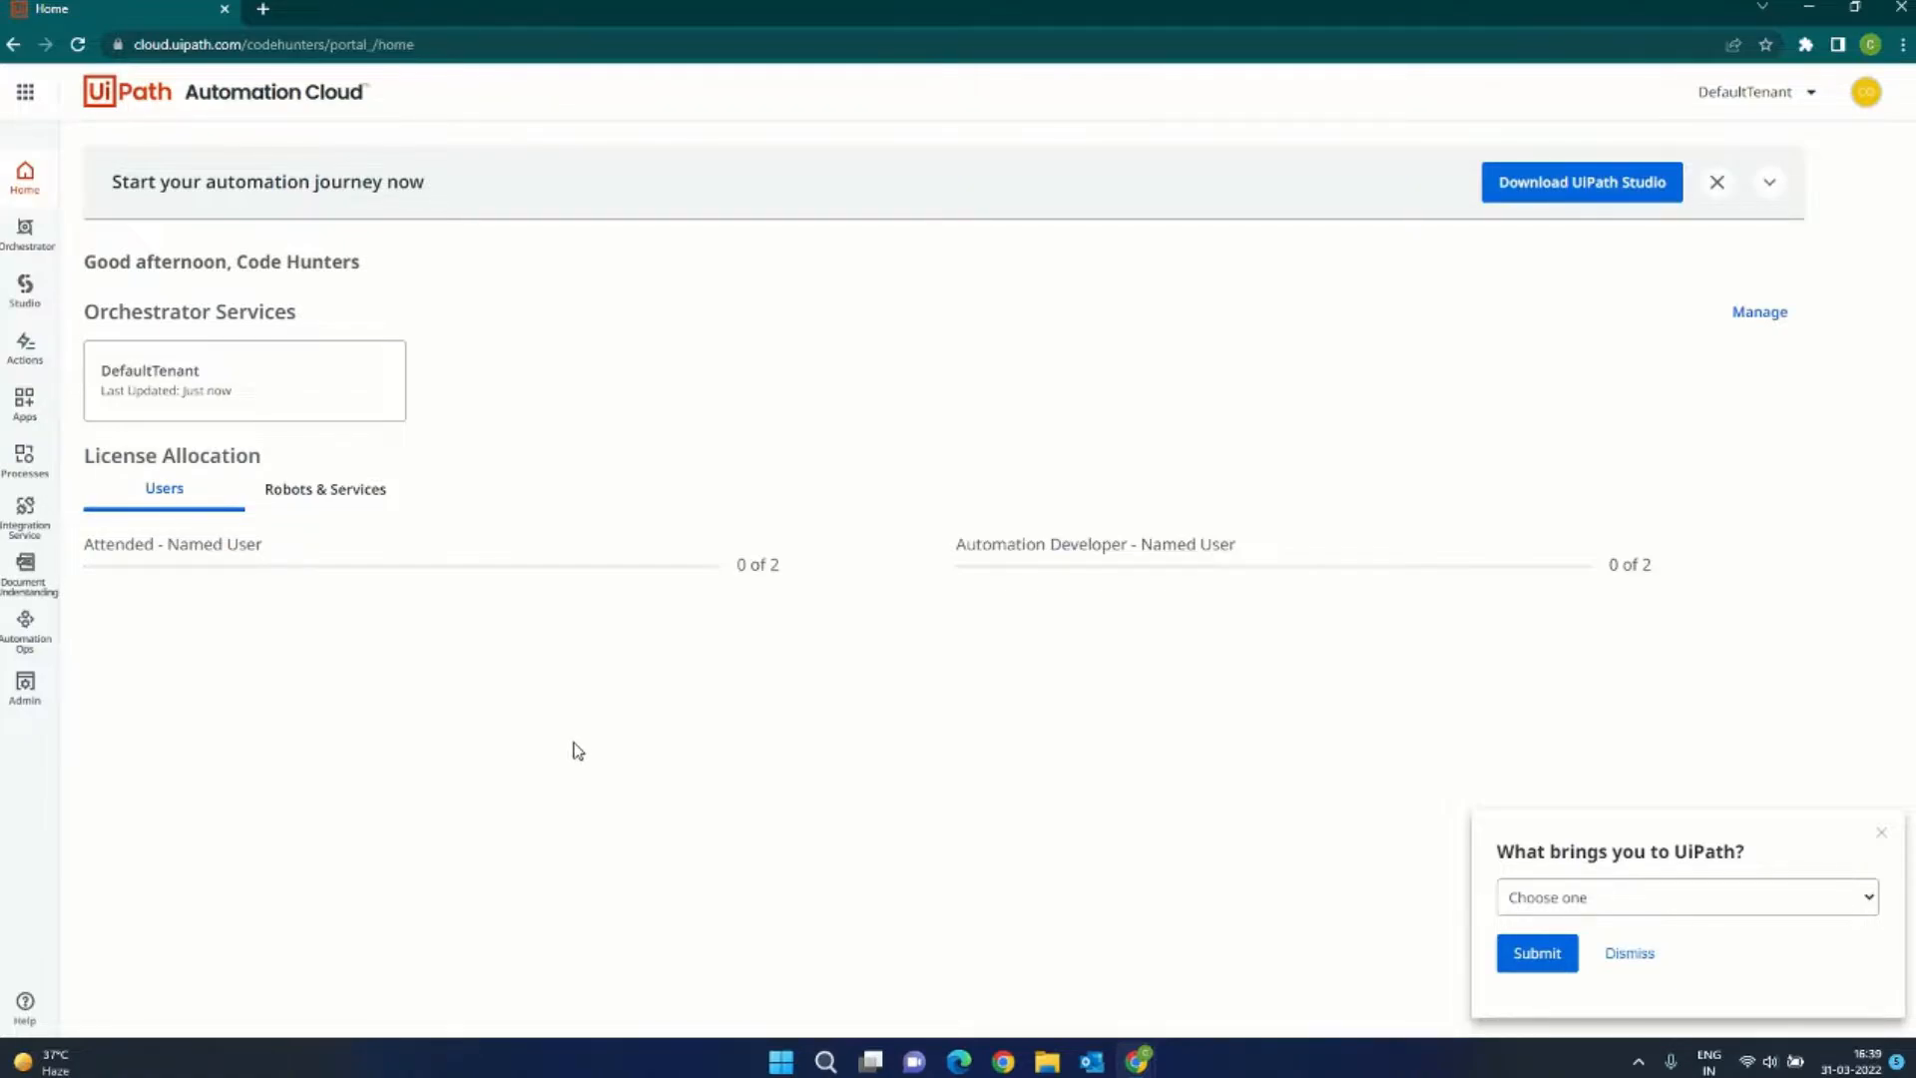
left_click(24, 92)
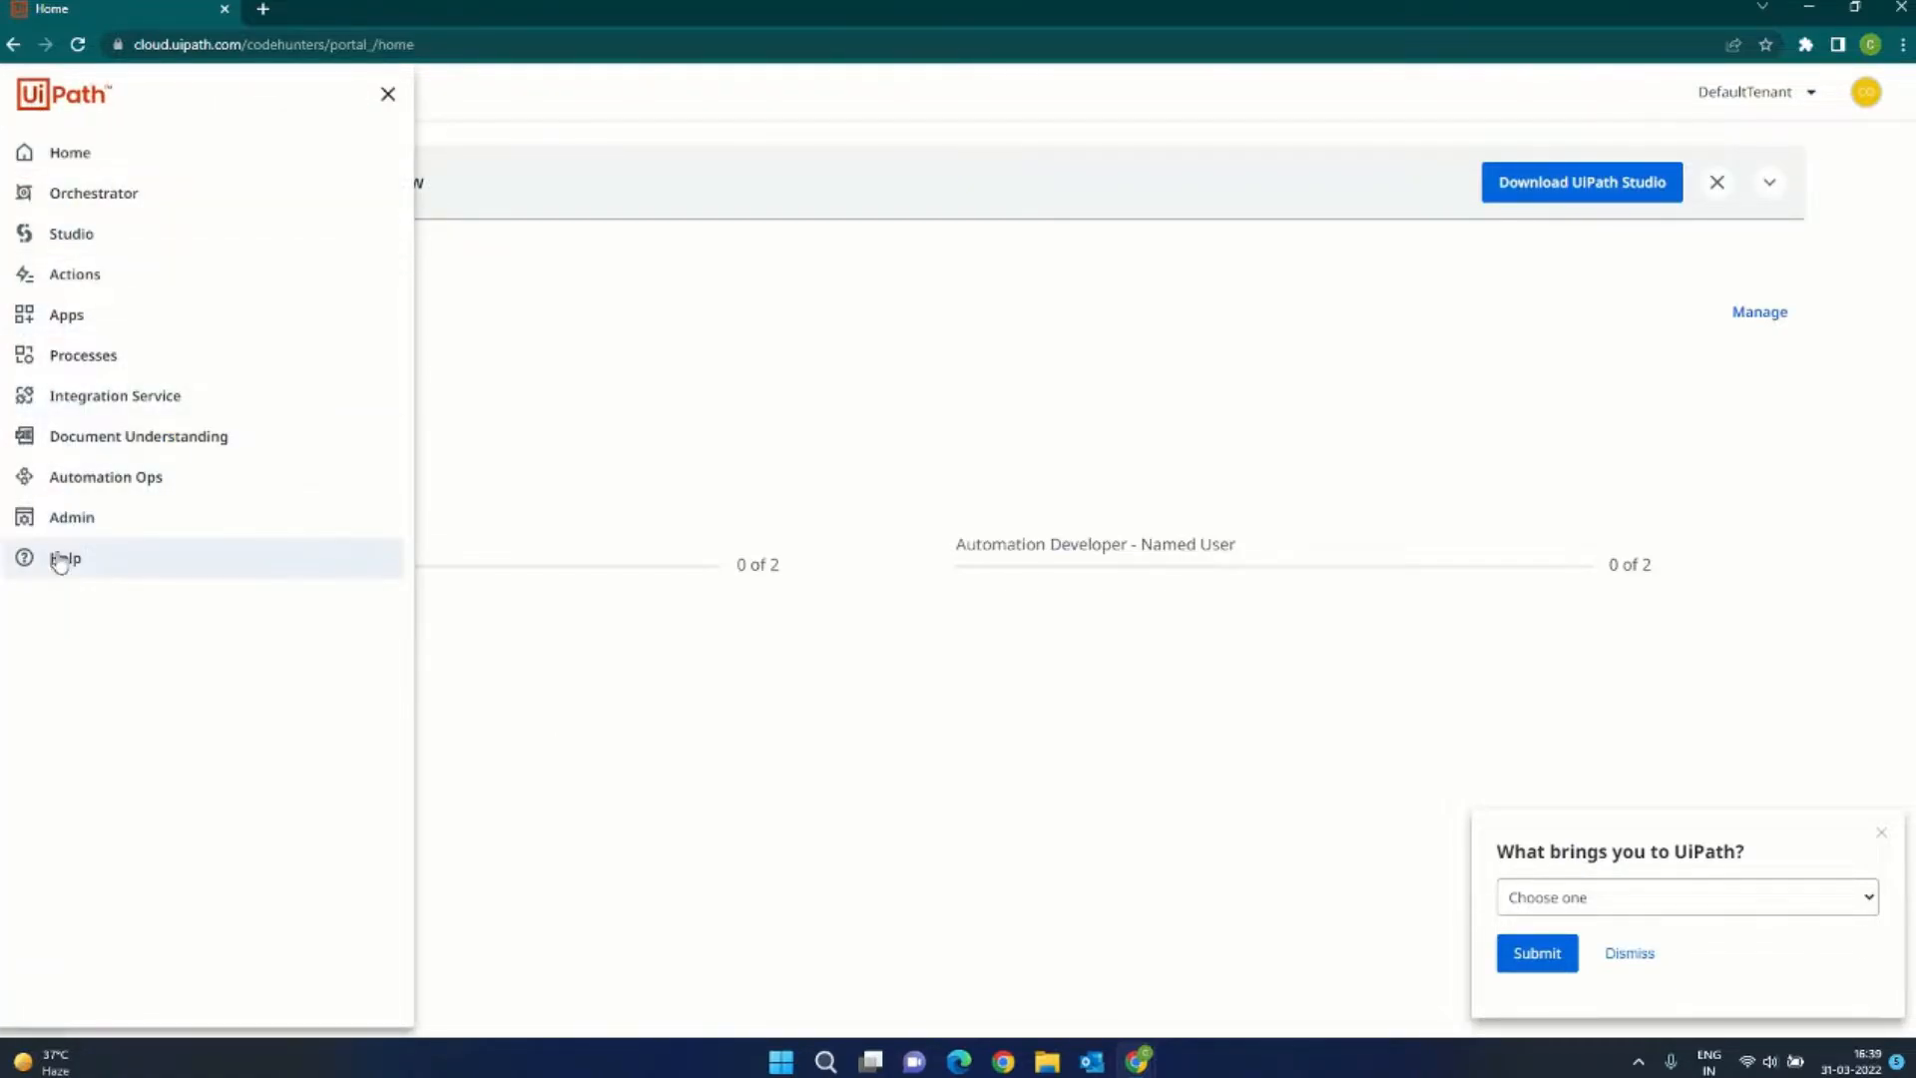
mouse_move(105, 477)
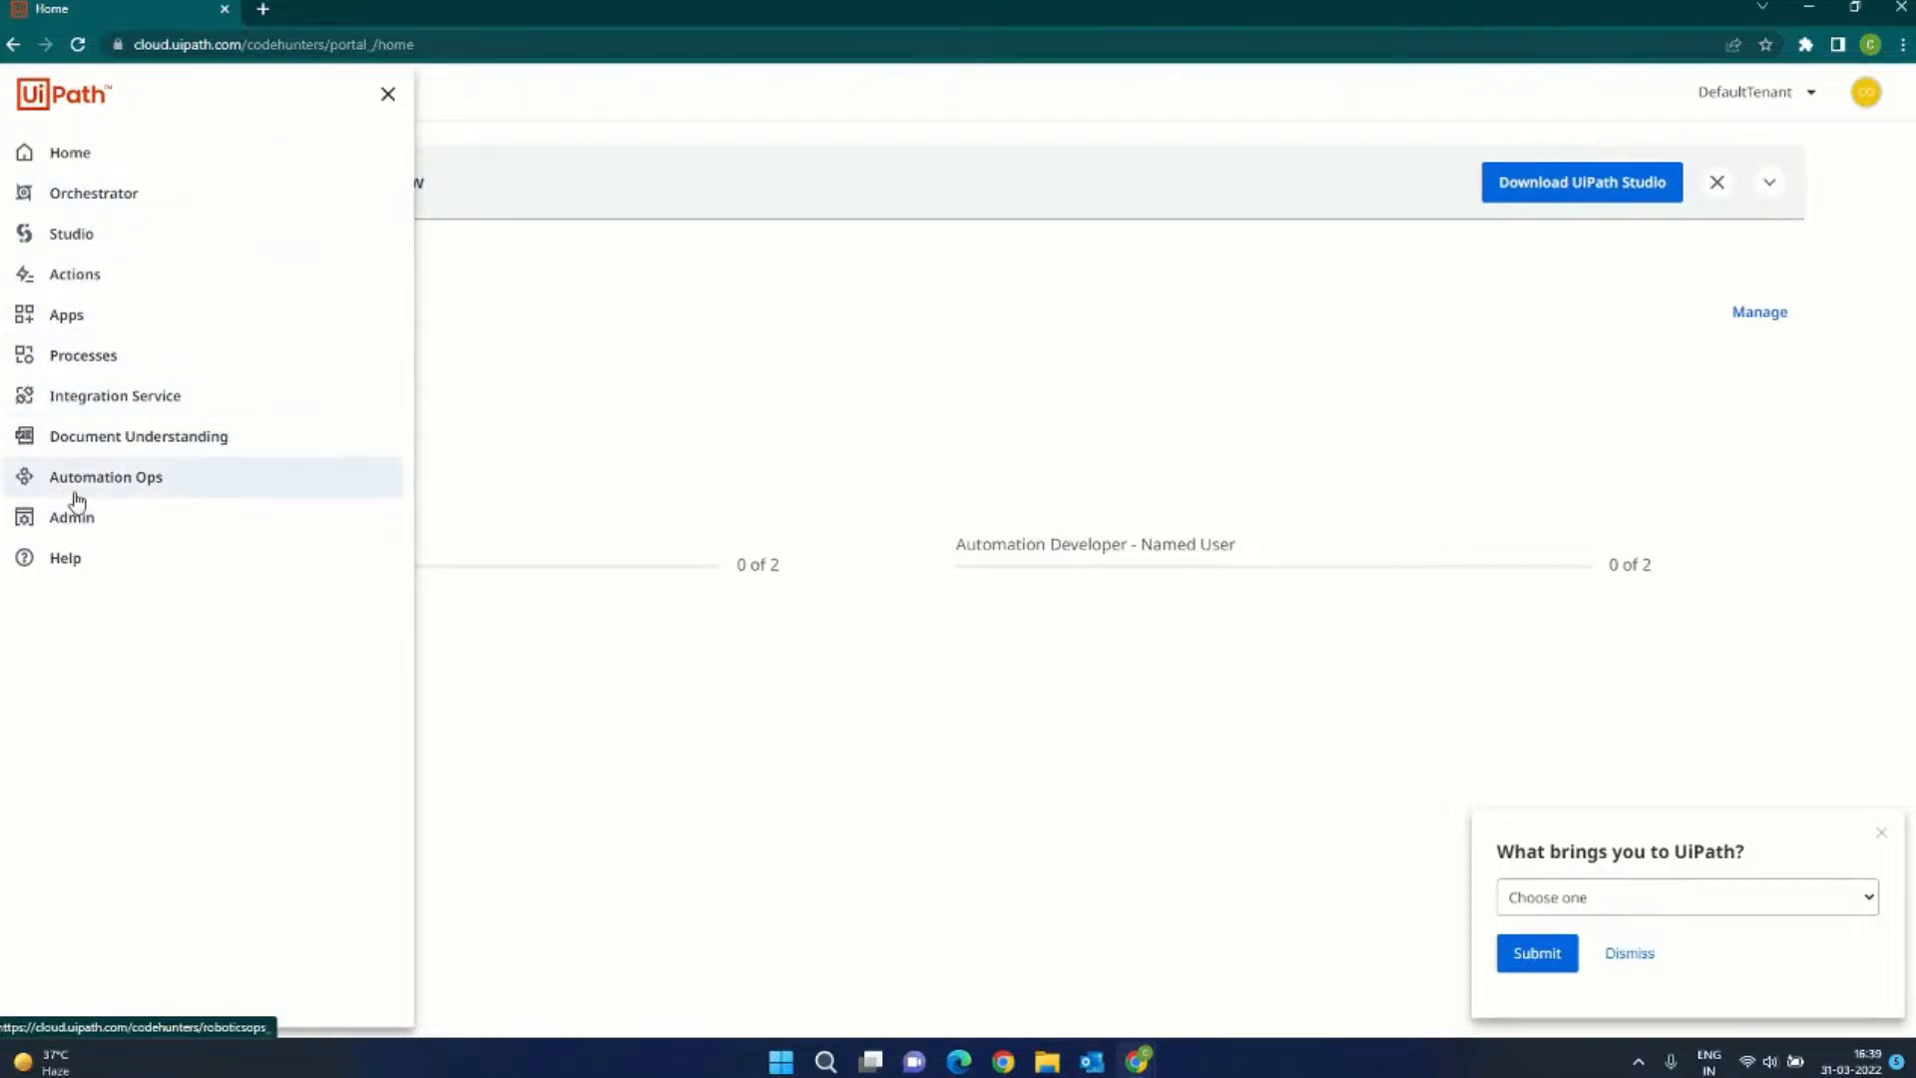
mouse_move(115, 395)
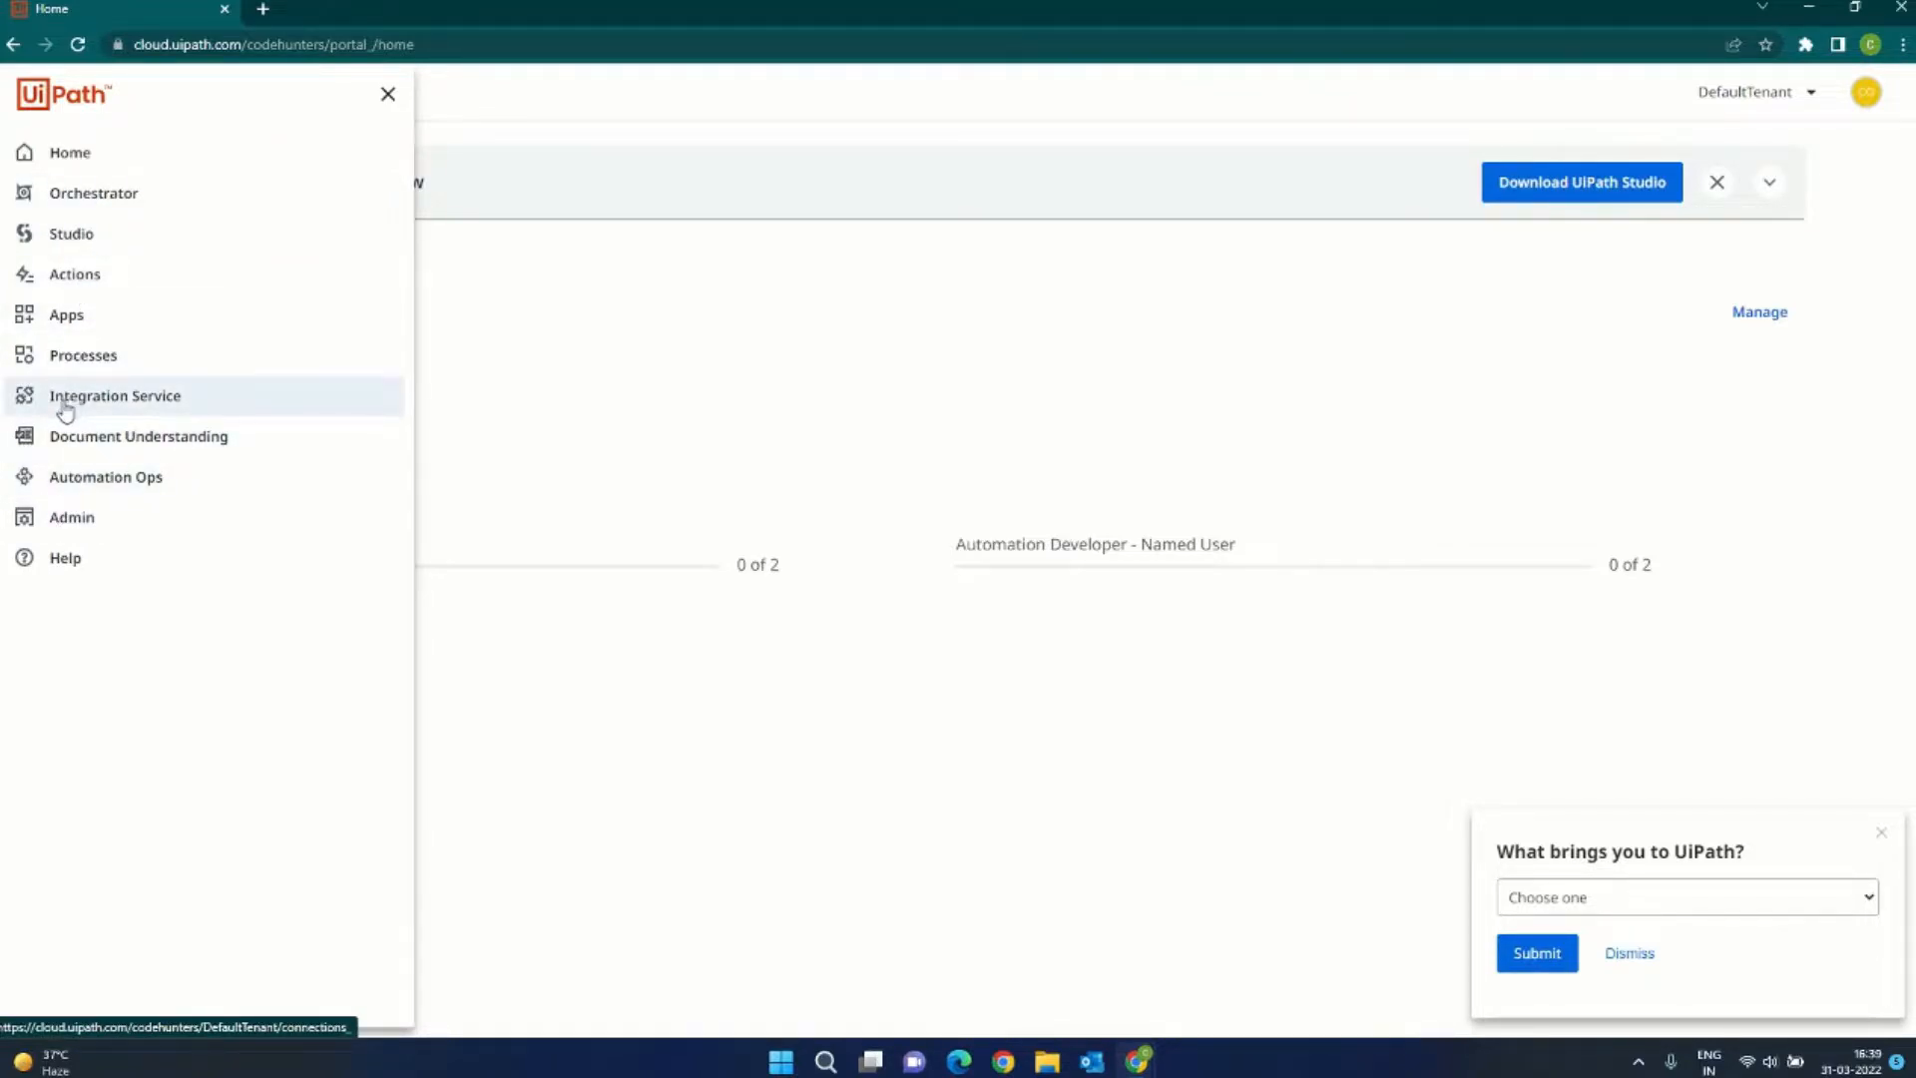
mouse_move(71, 517)
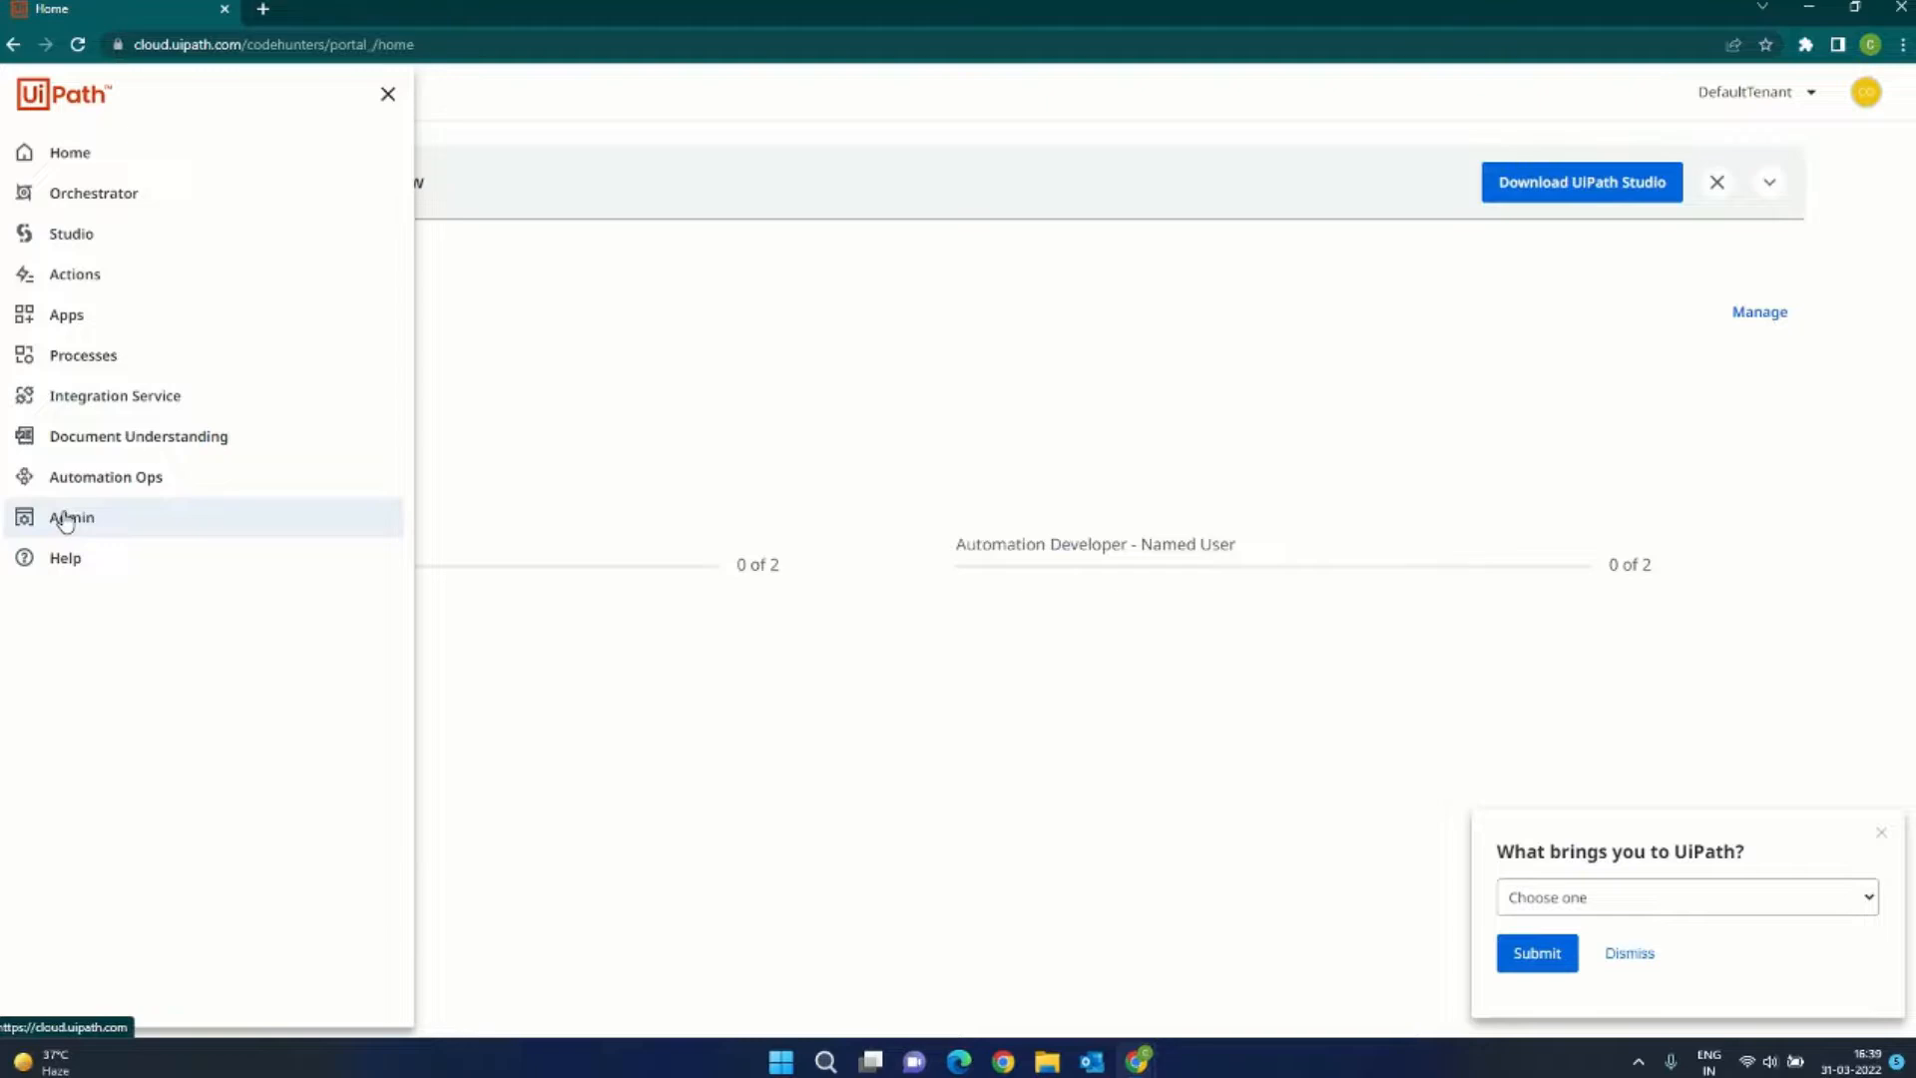
mouse_move(70, 234)
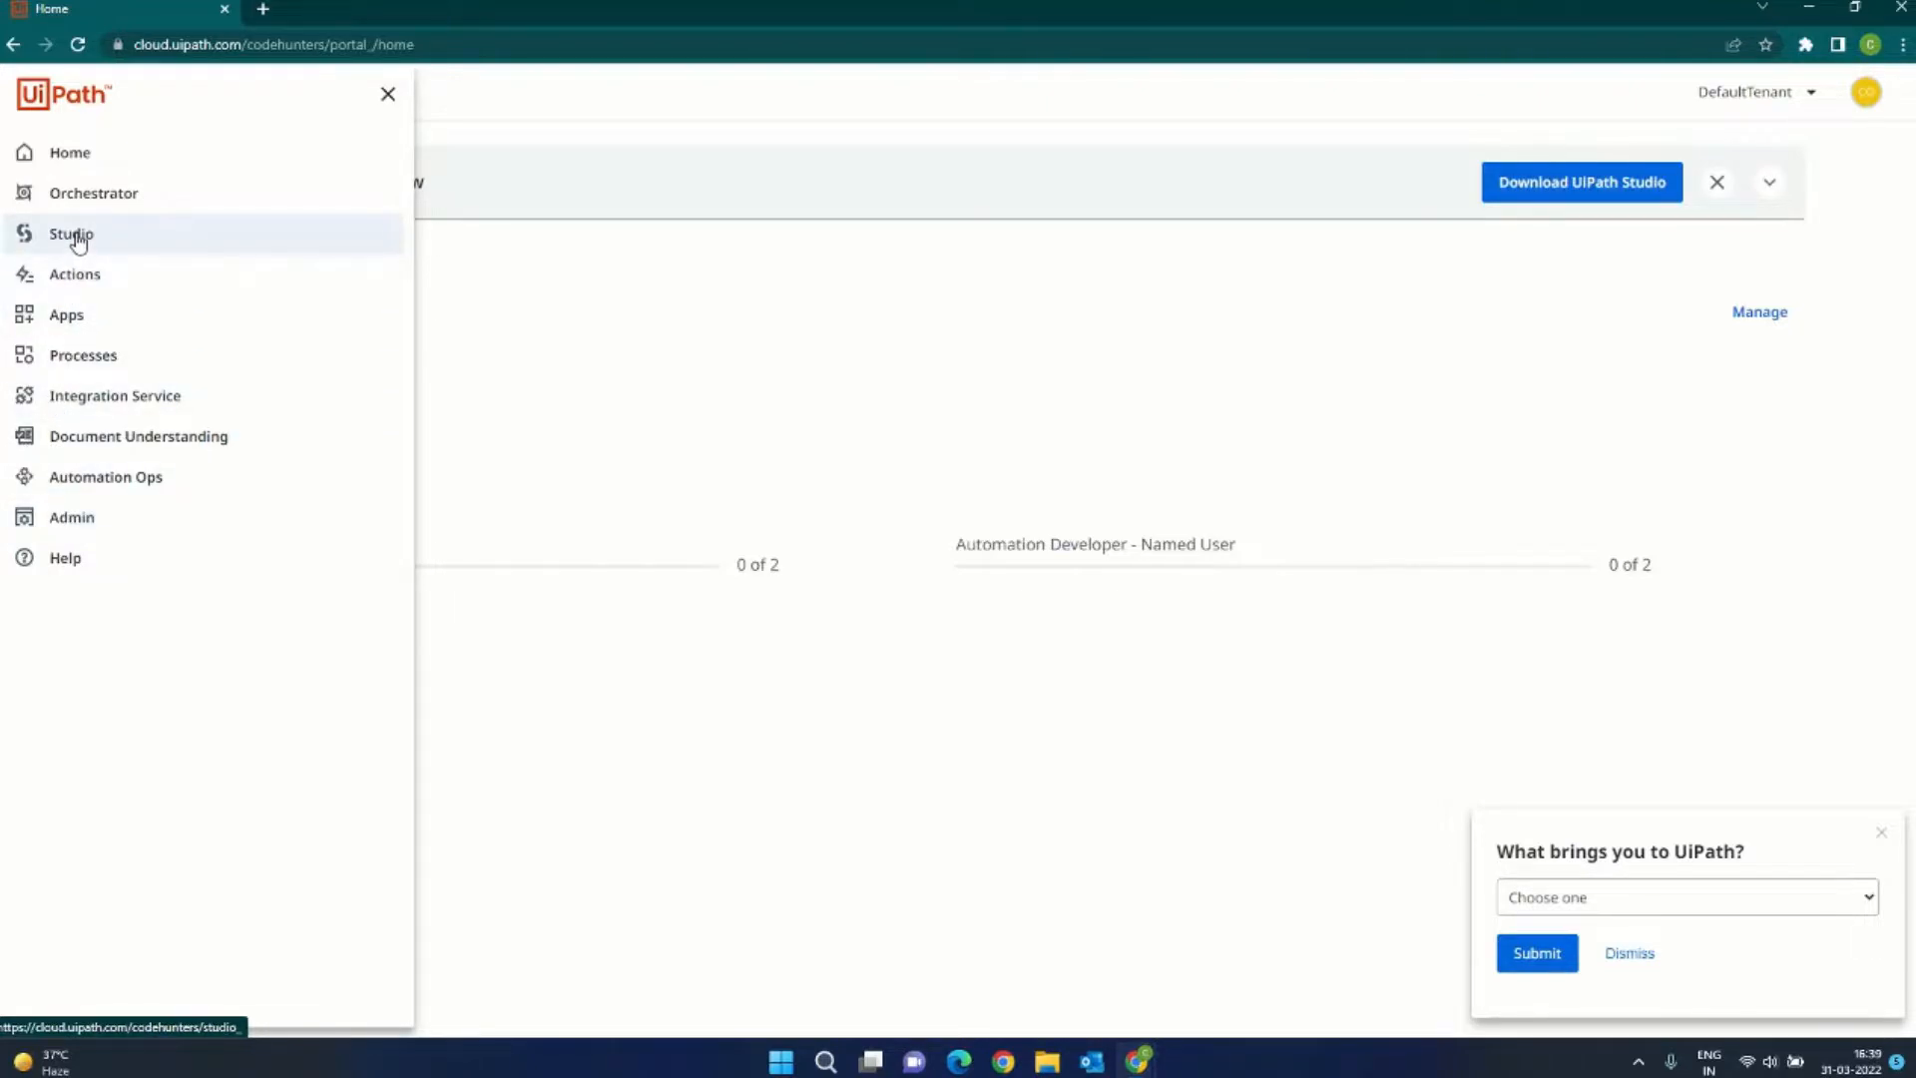
mouse_move(92, 193)
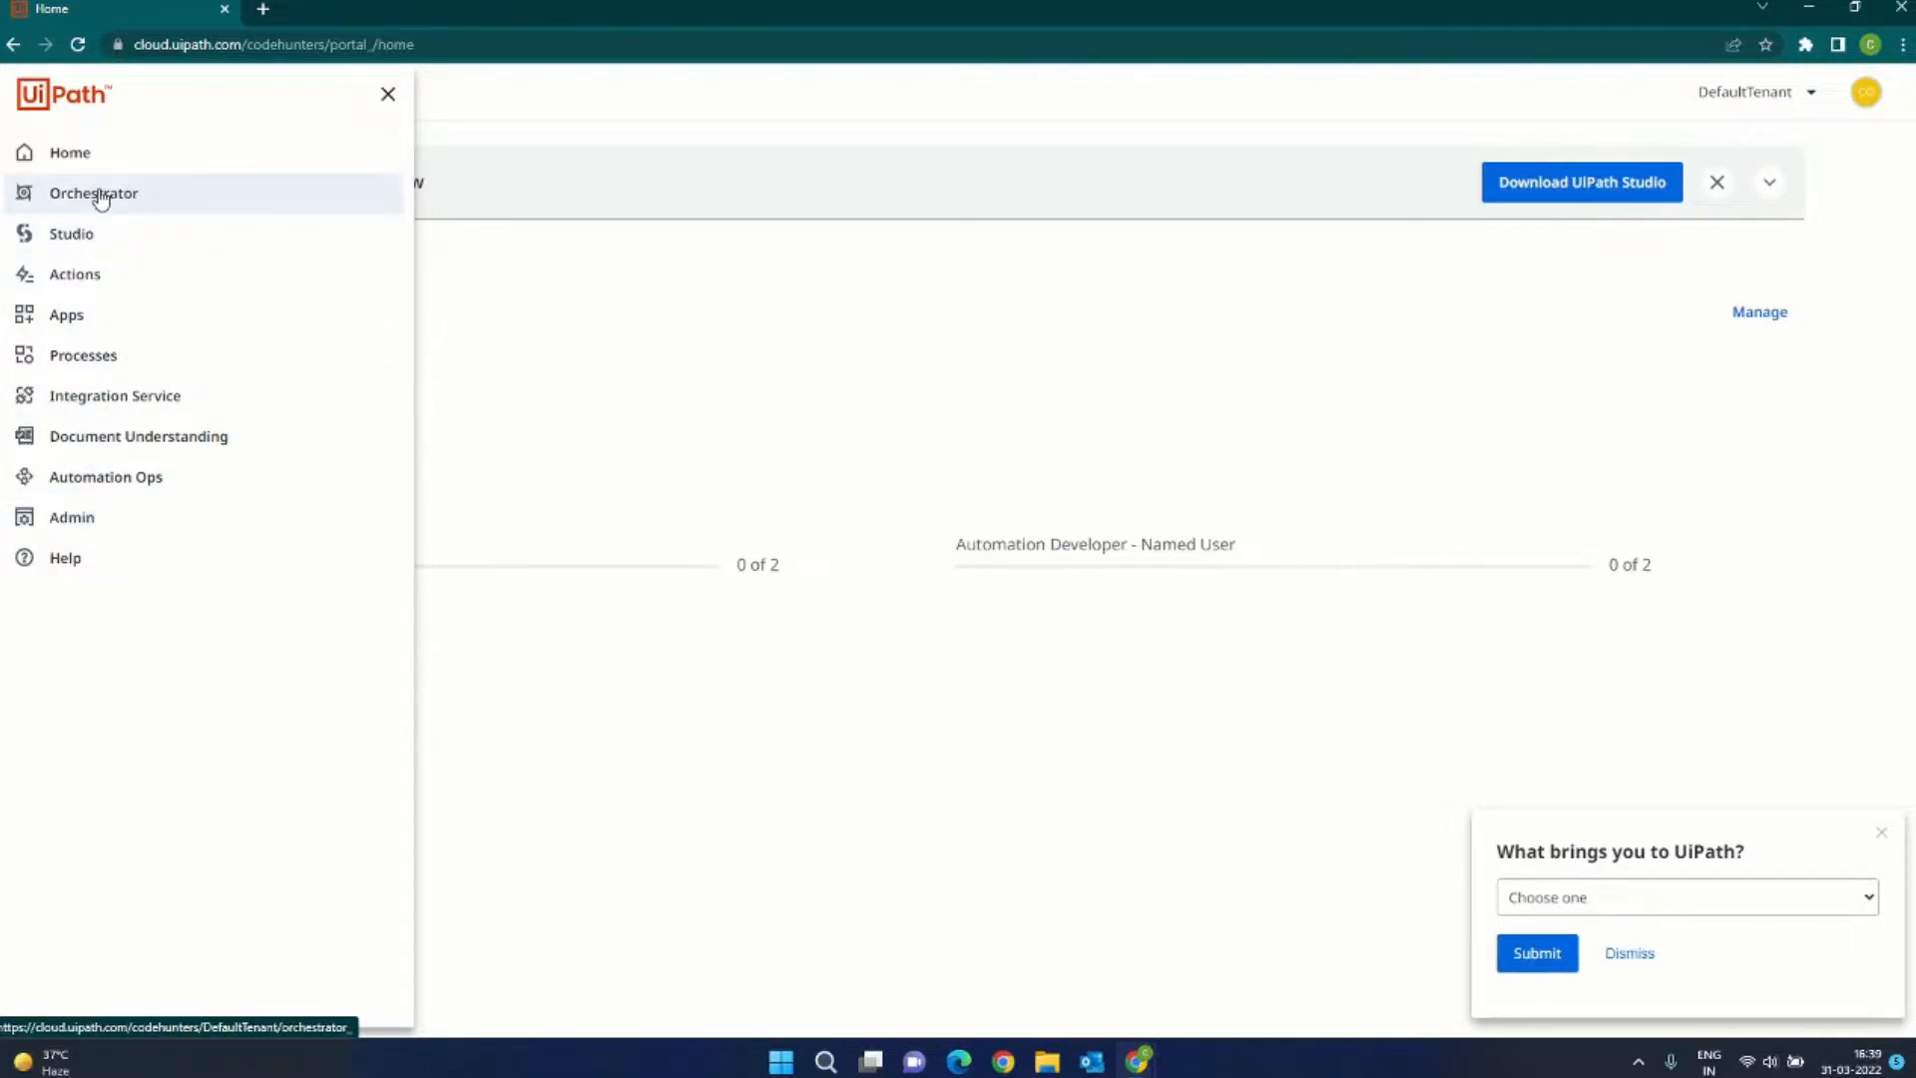
left_click(388, 94)
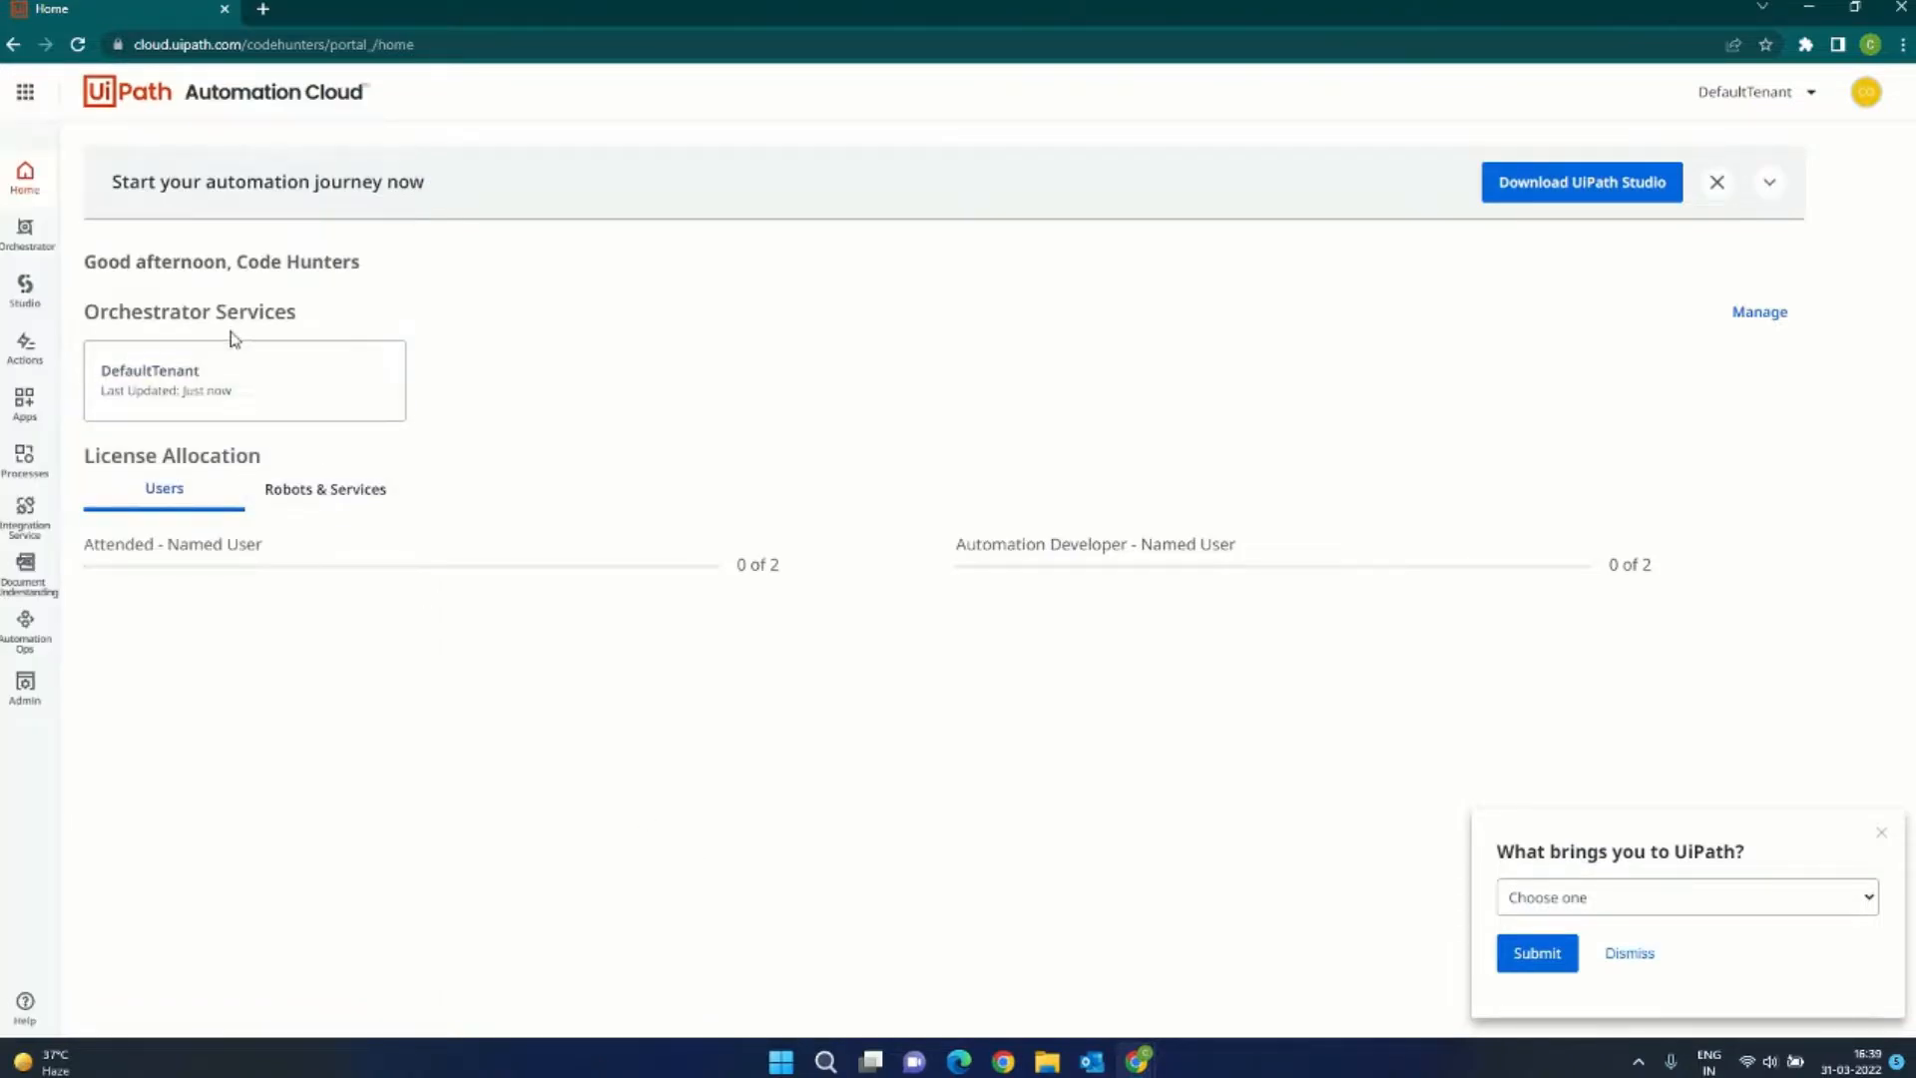
mouse_move(317, 409)
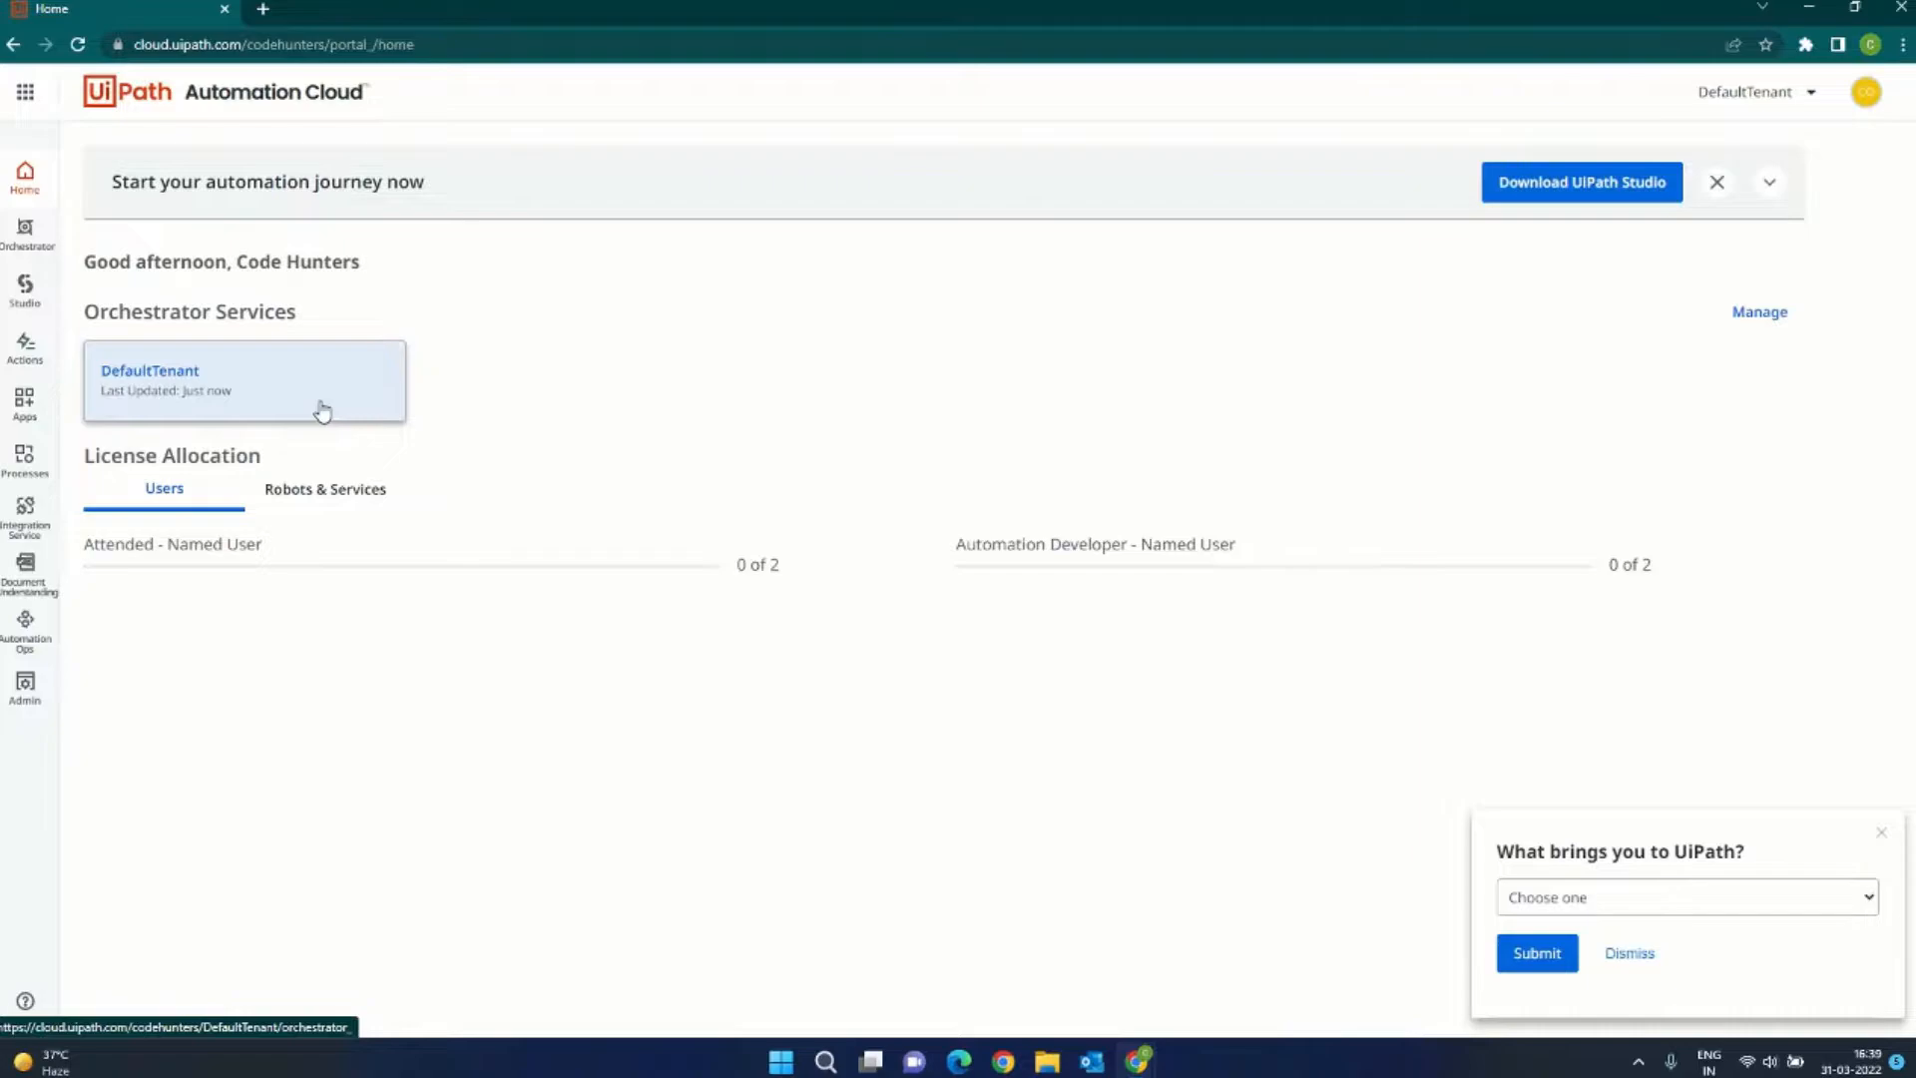
mouse_move(159, 507)
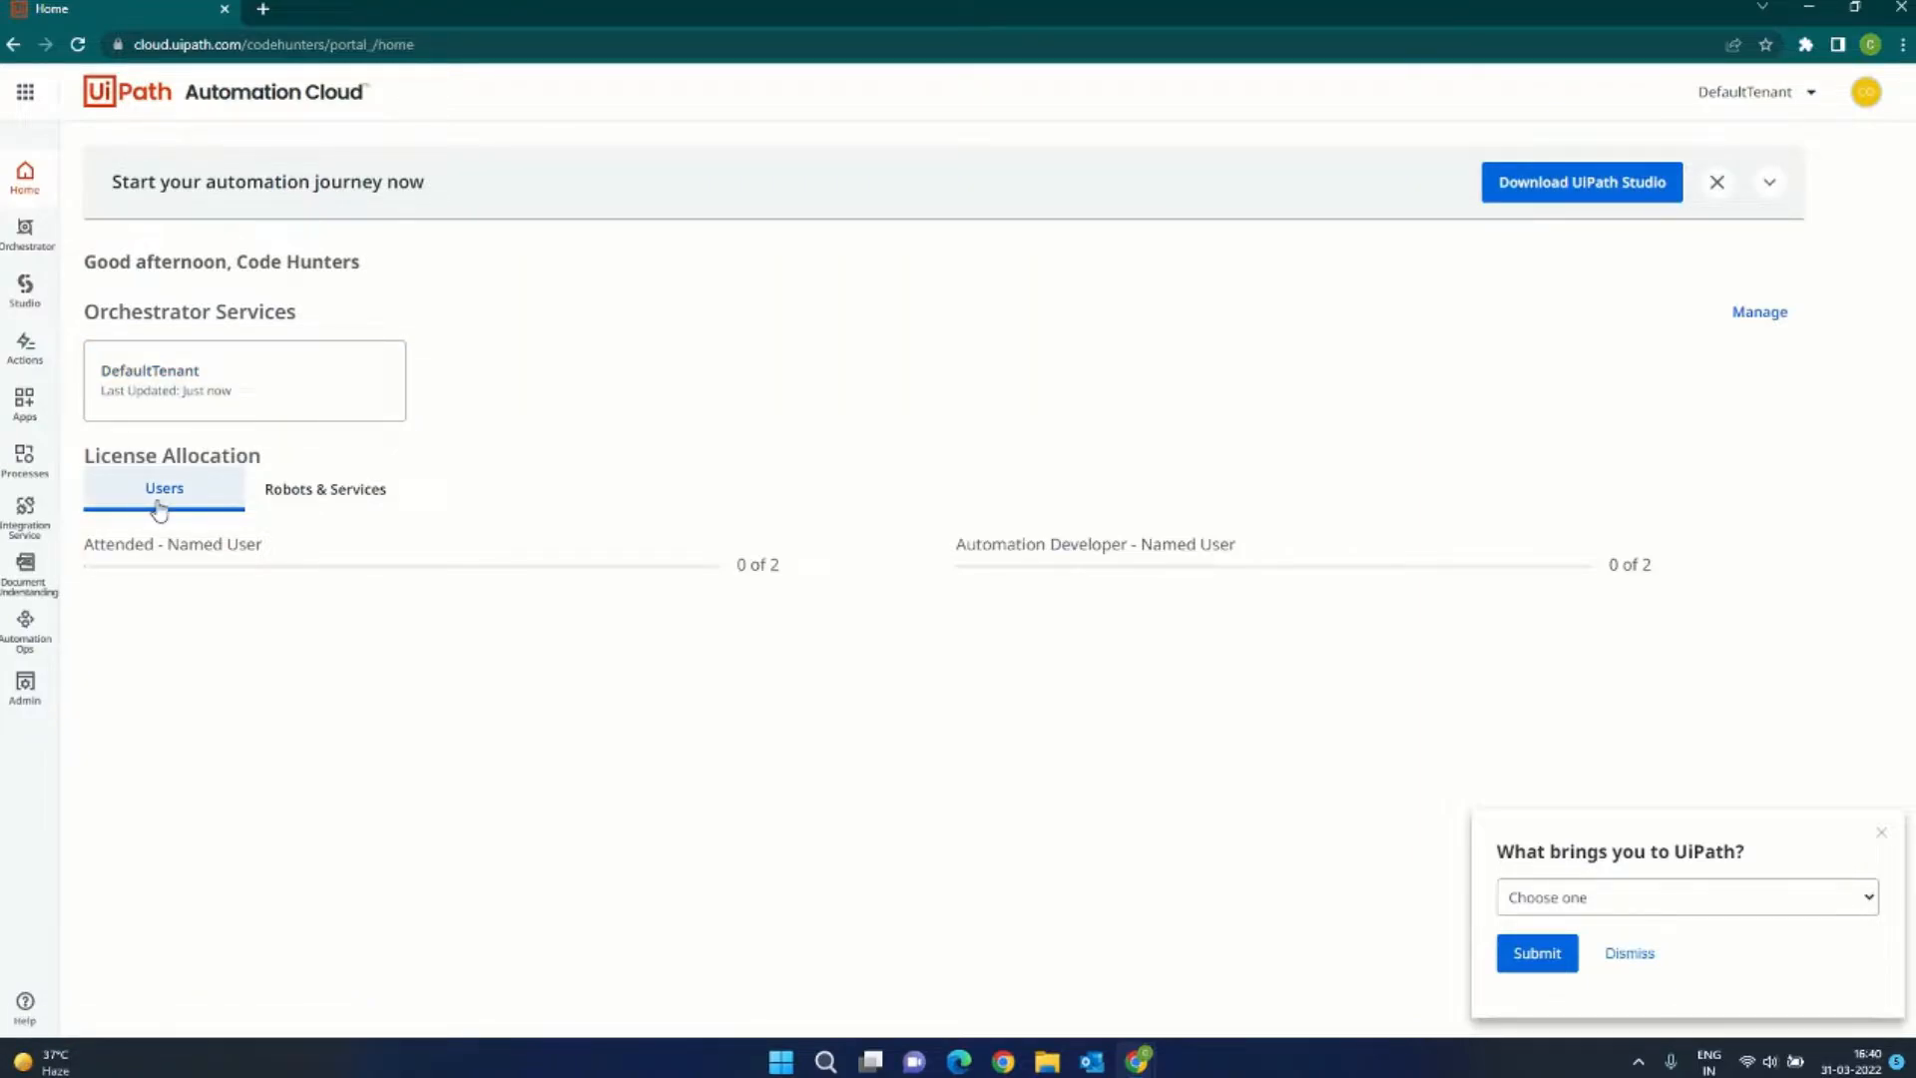
mouse_move(397, 538)
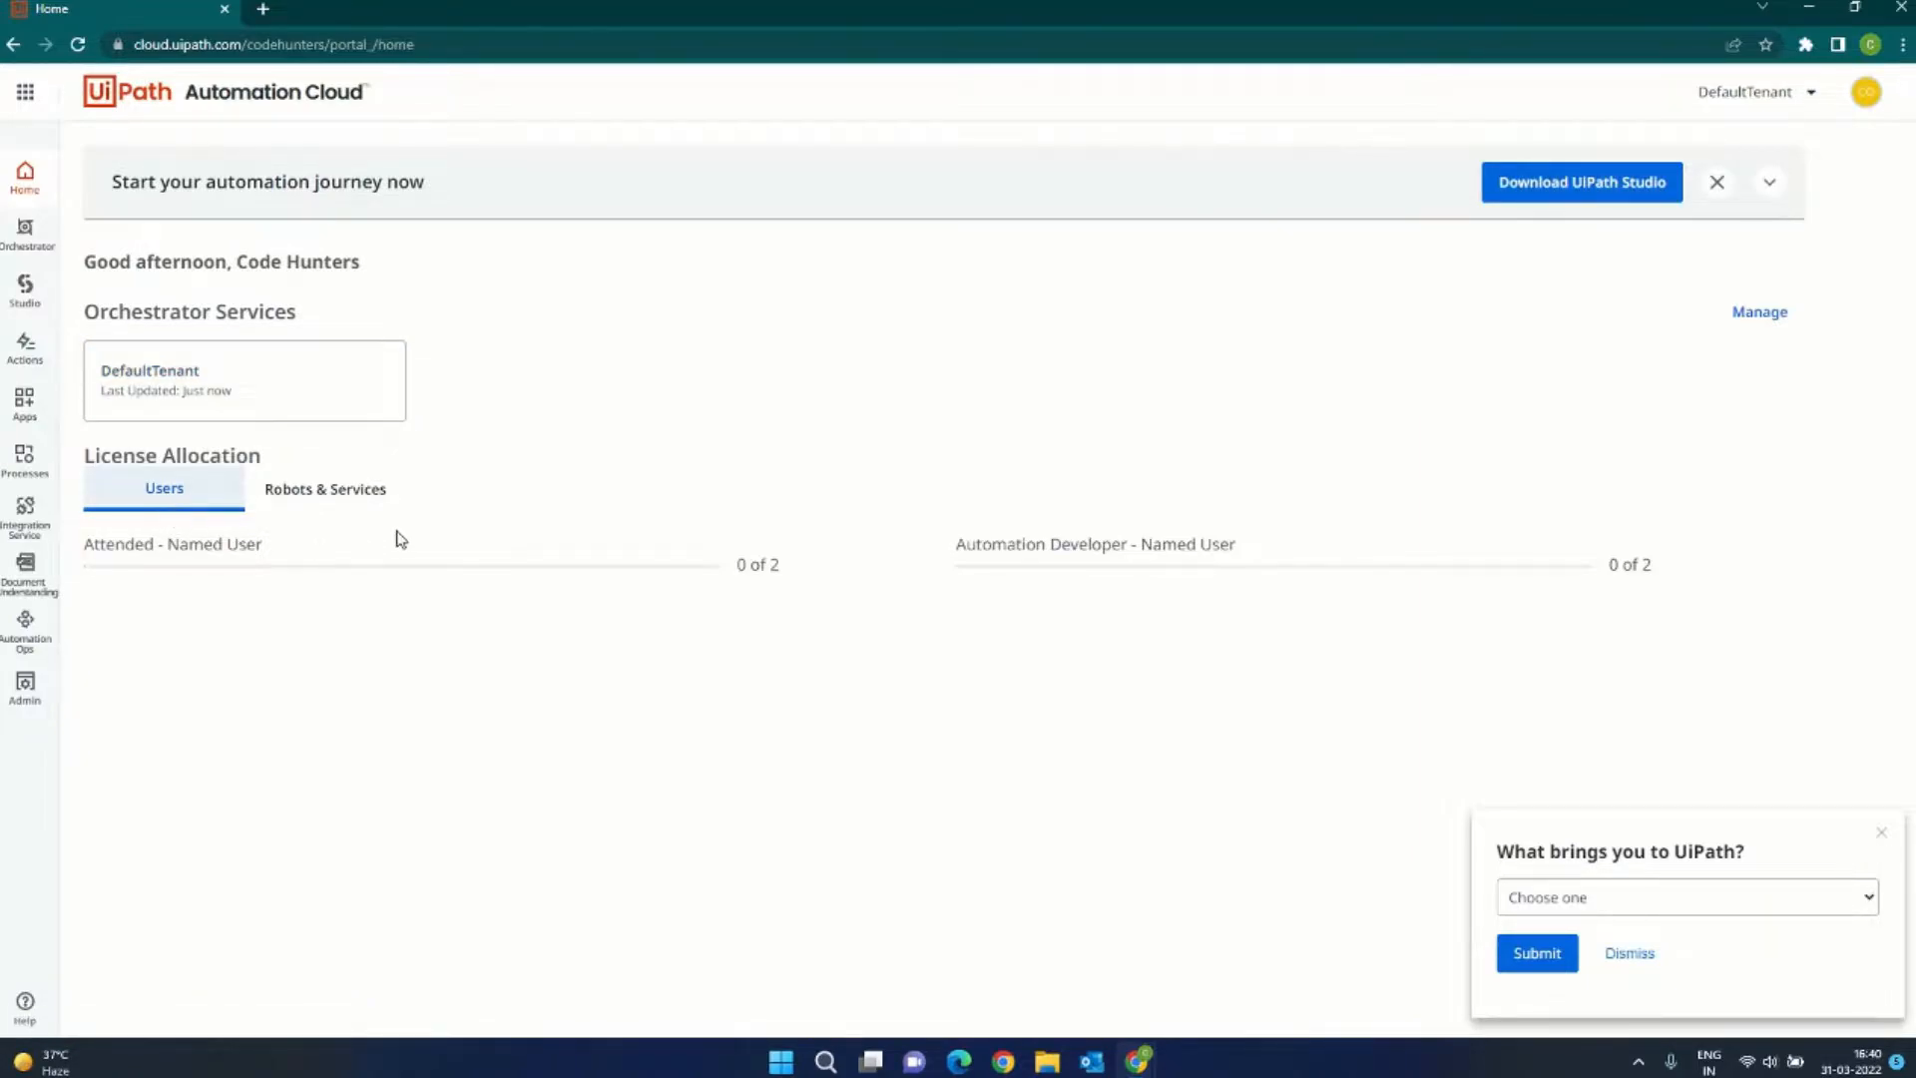
mouse_move(345, 412)
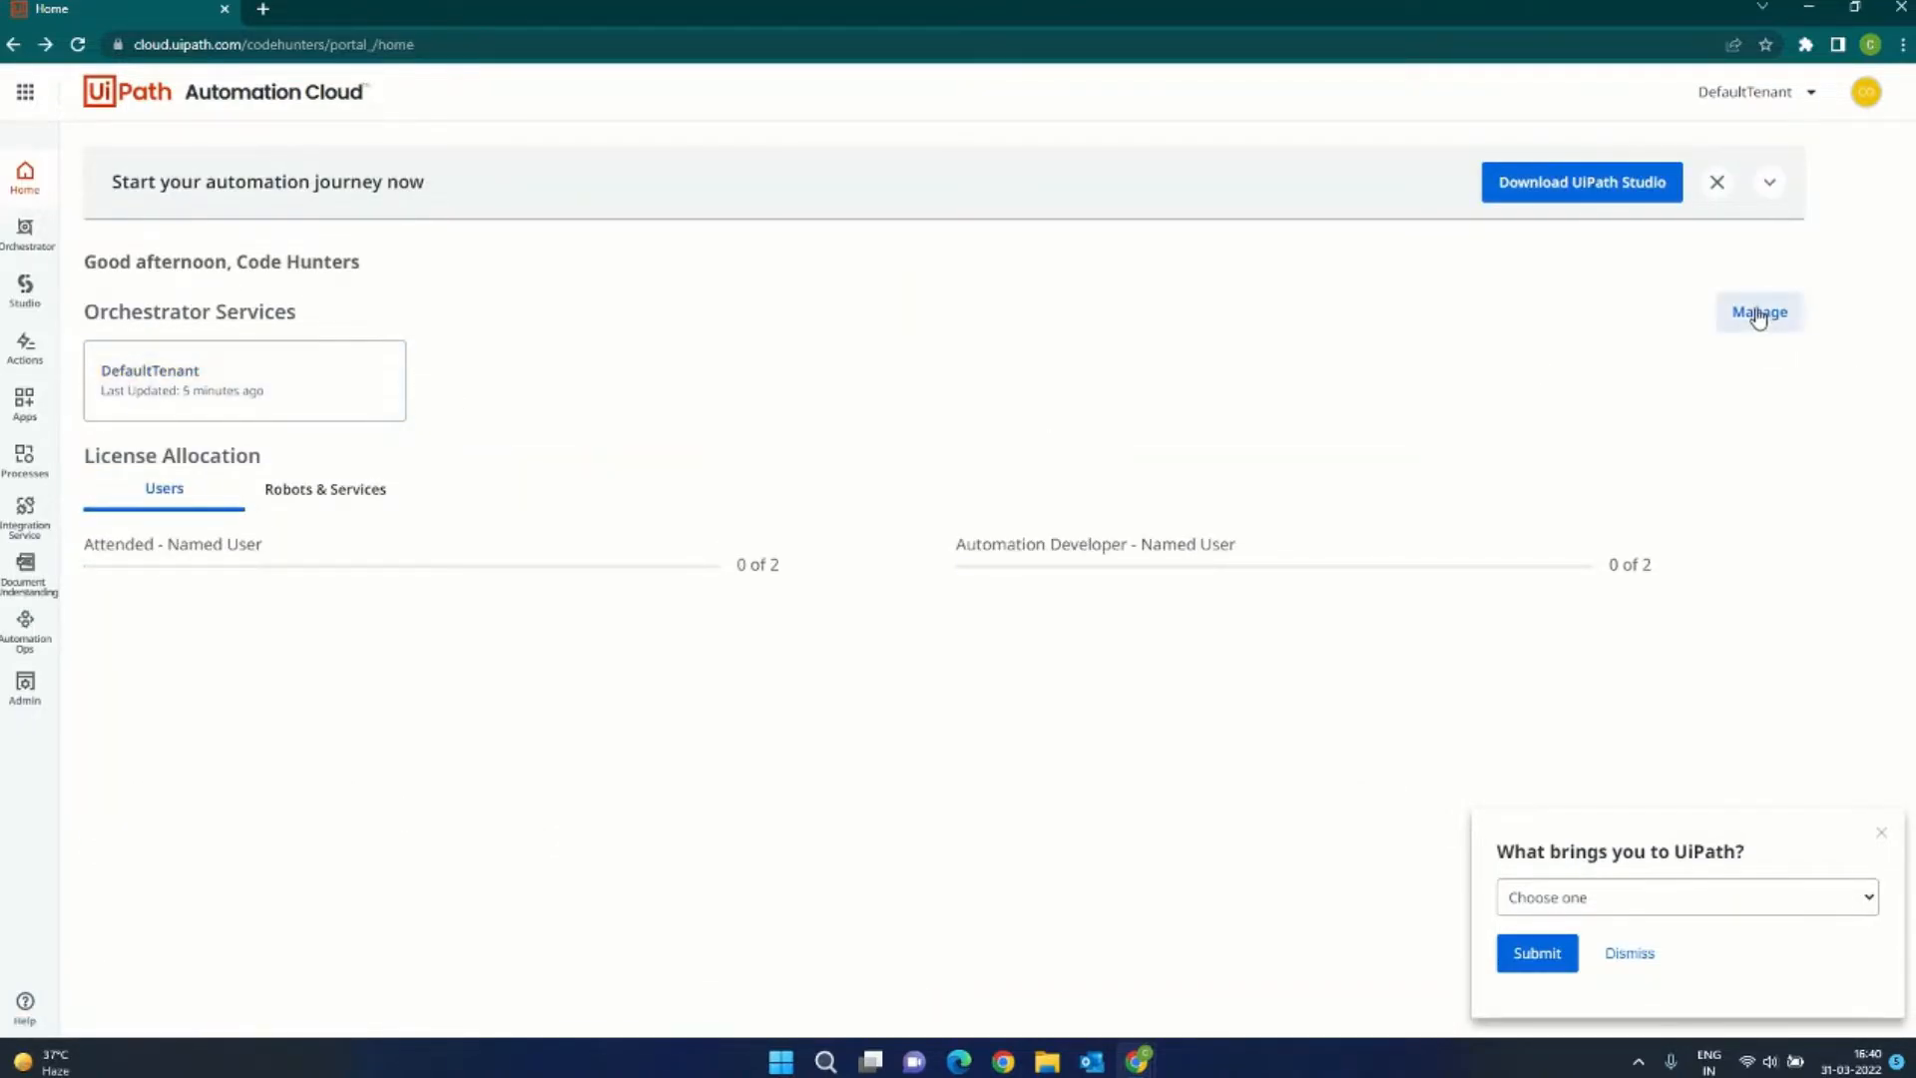
left_click(1758, 311)
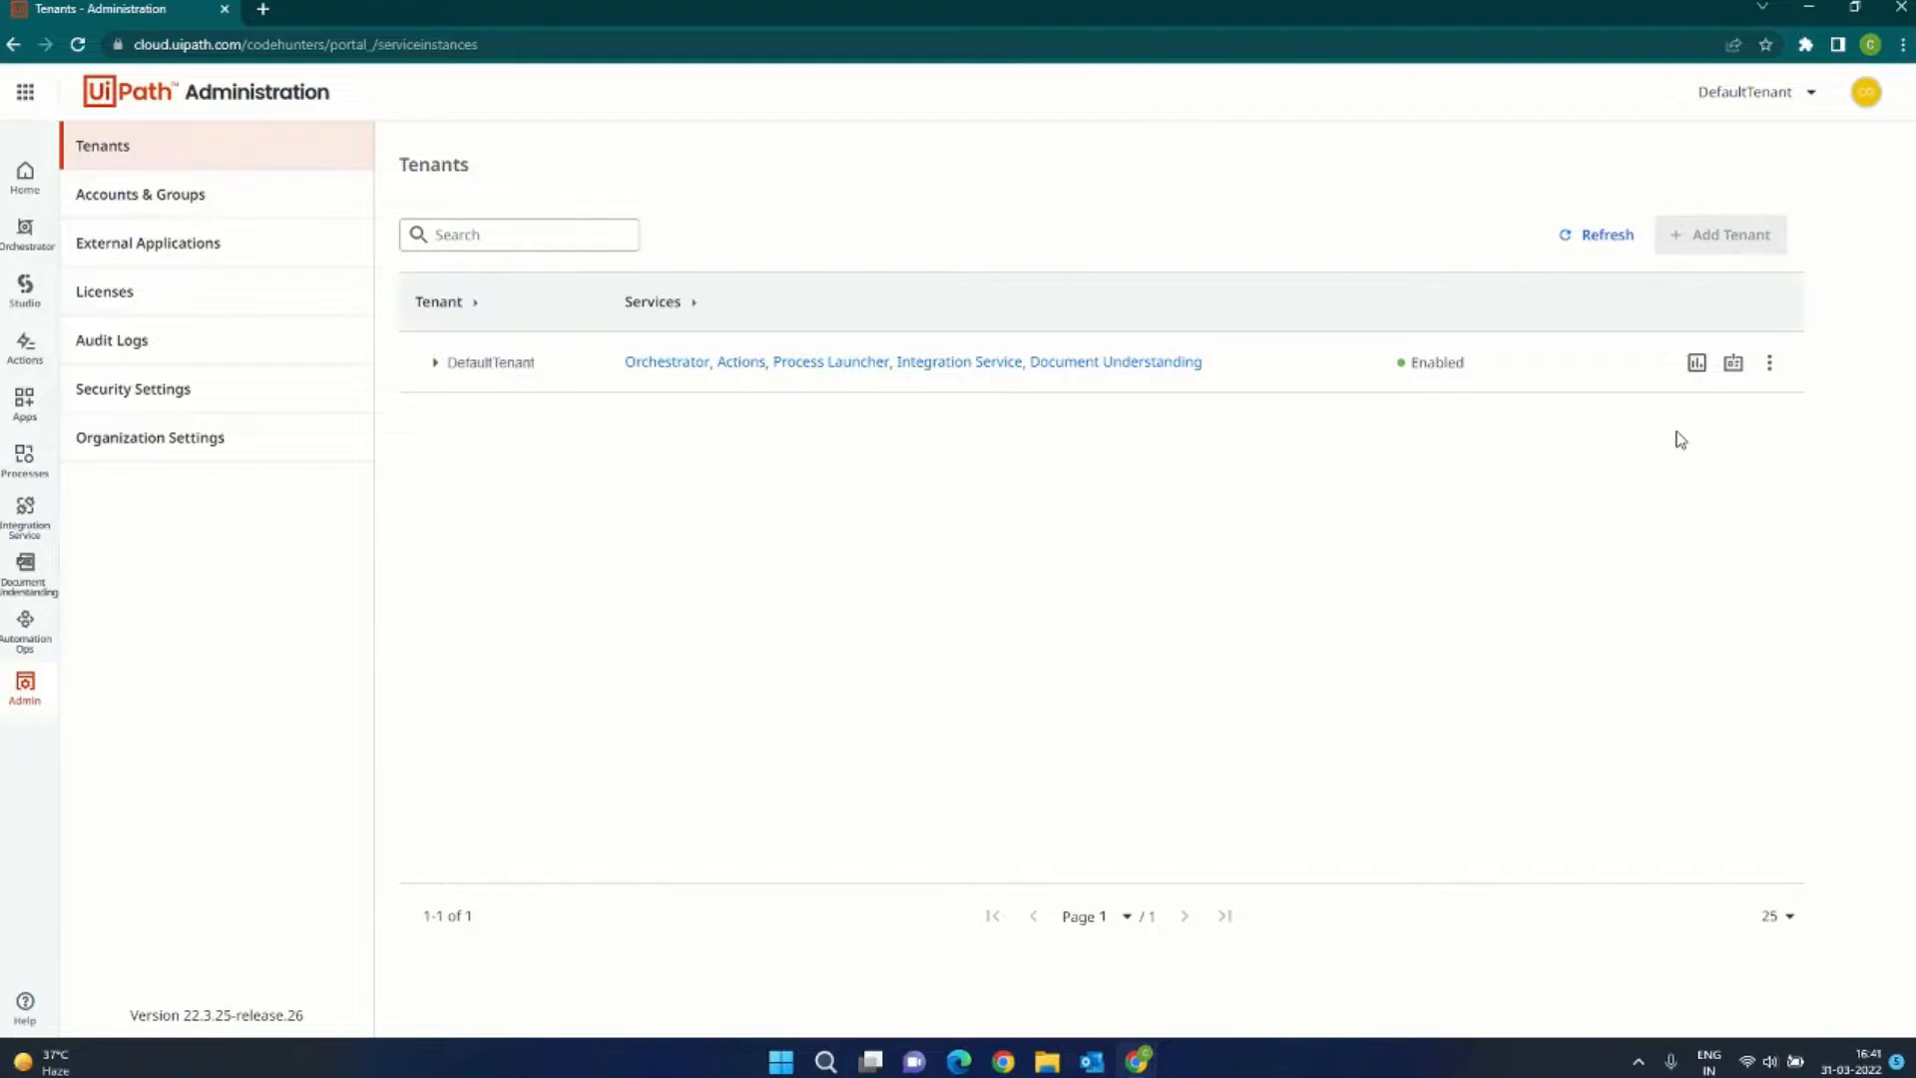
mouse_move(1769, 361)
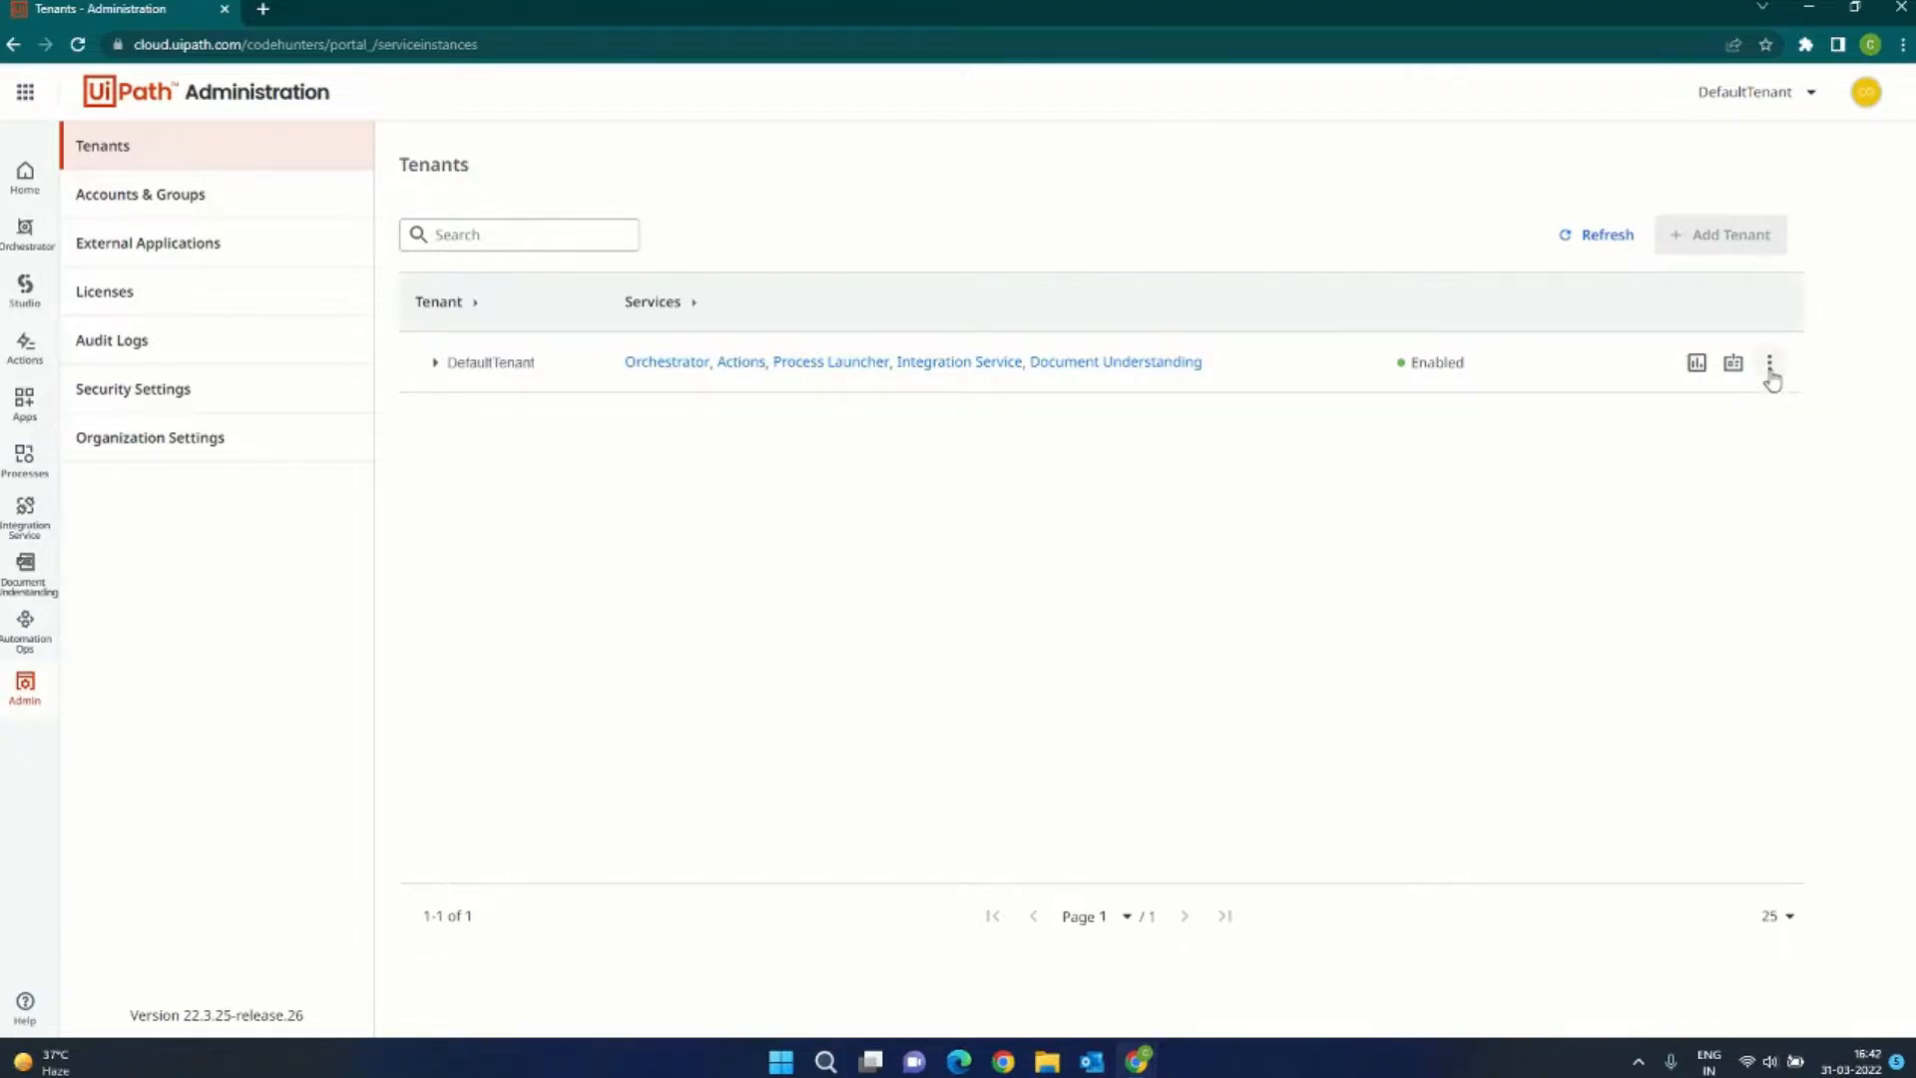
left_click(1769, 361)
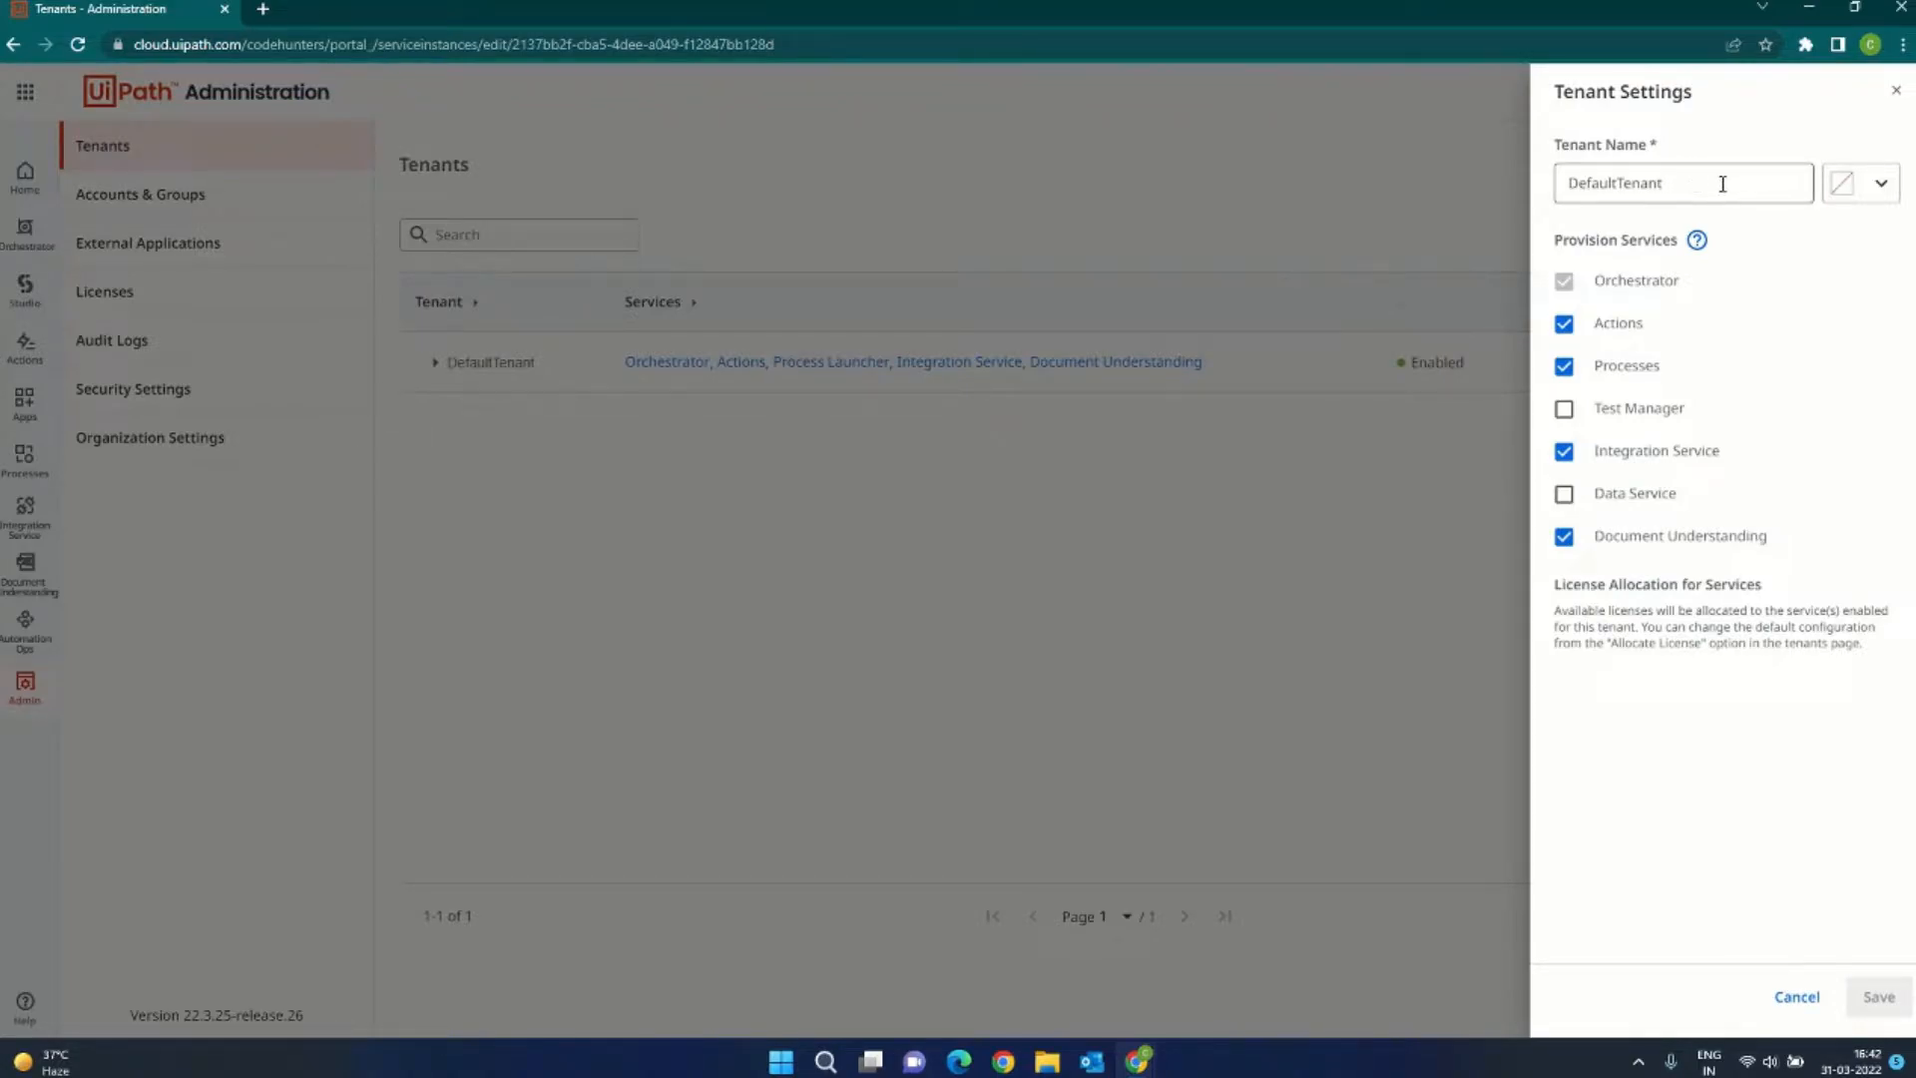
Step: Rename DefaultTenant to 'codehunters', save, and confirm the service name change
triple_click(1683, 181)
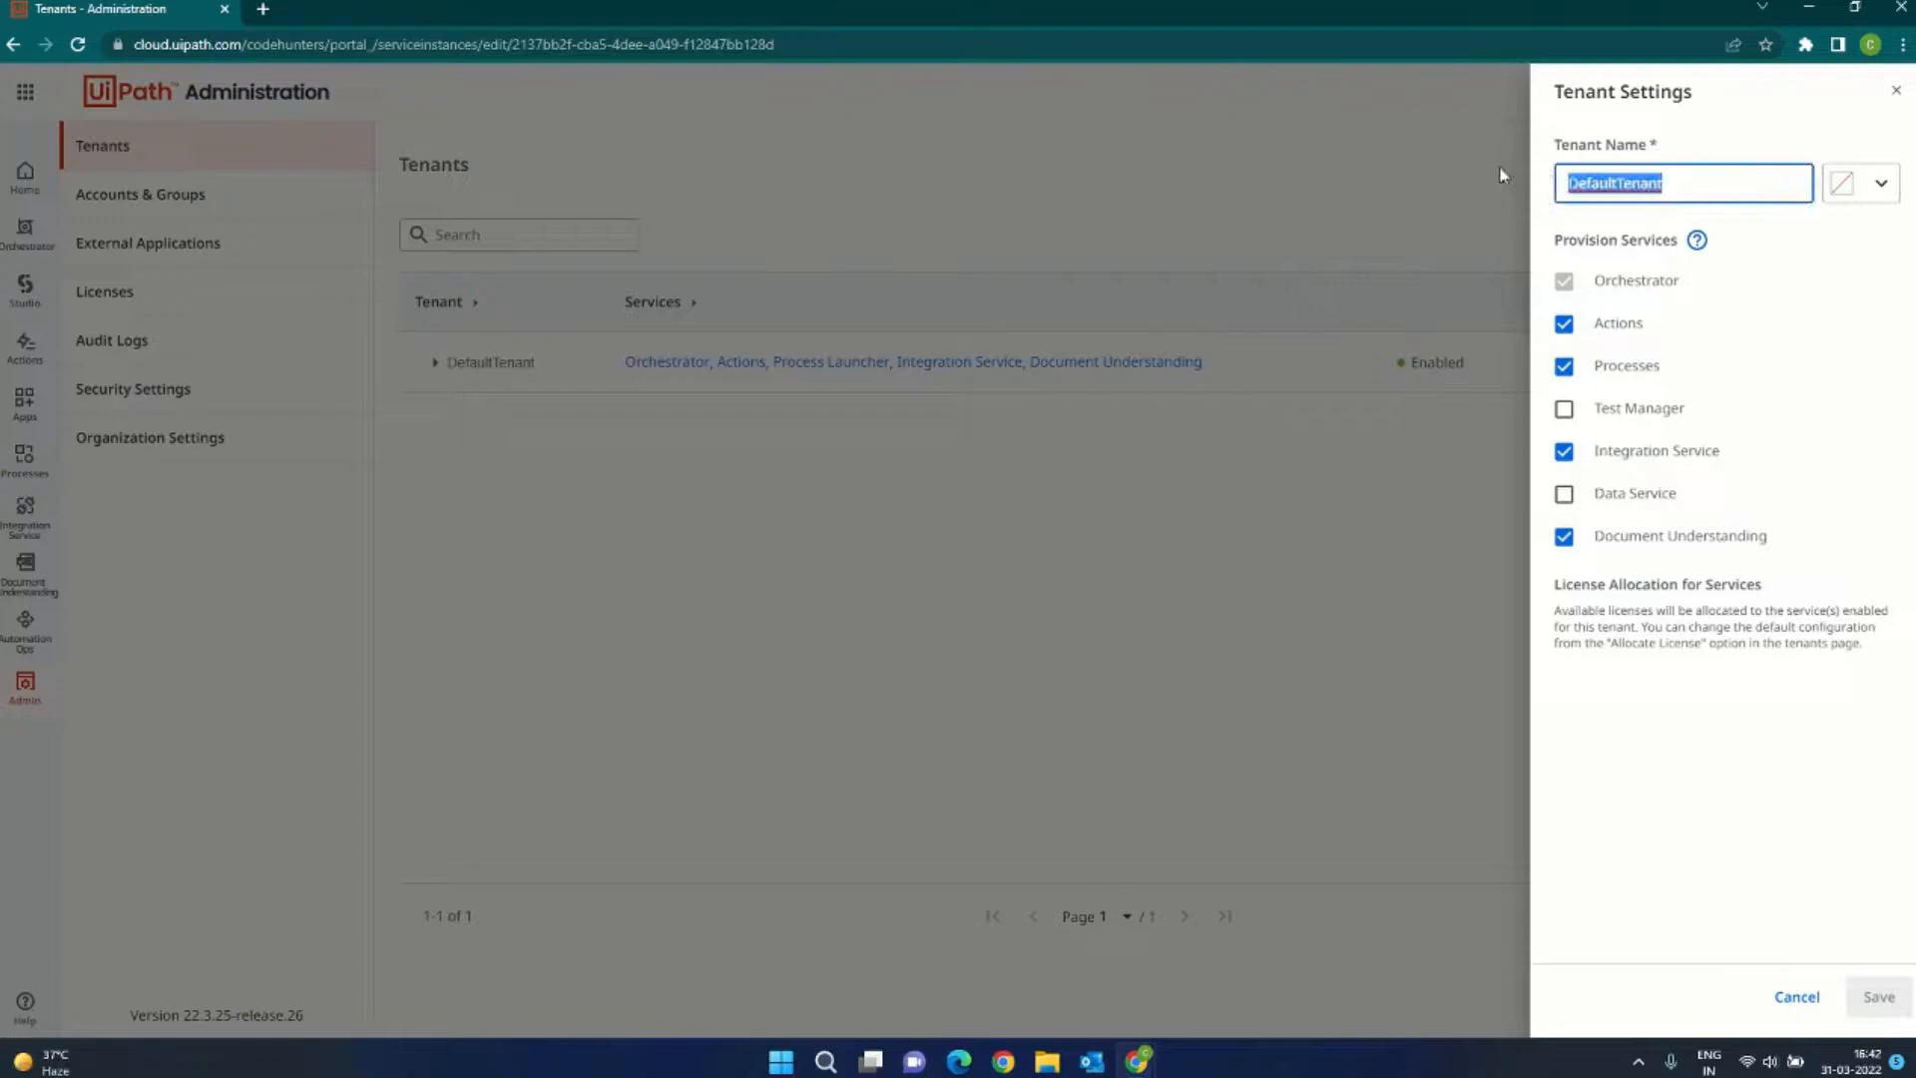
type("code")
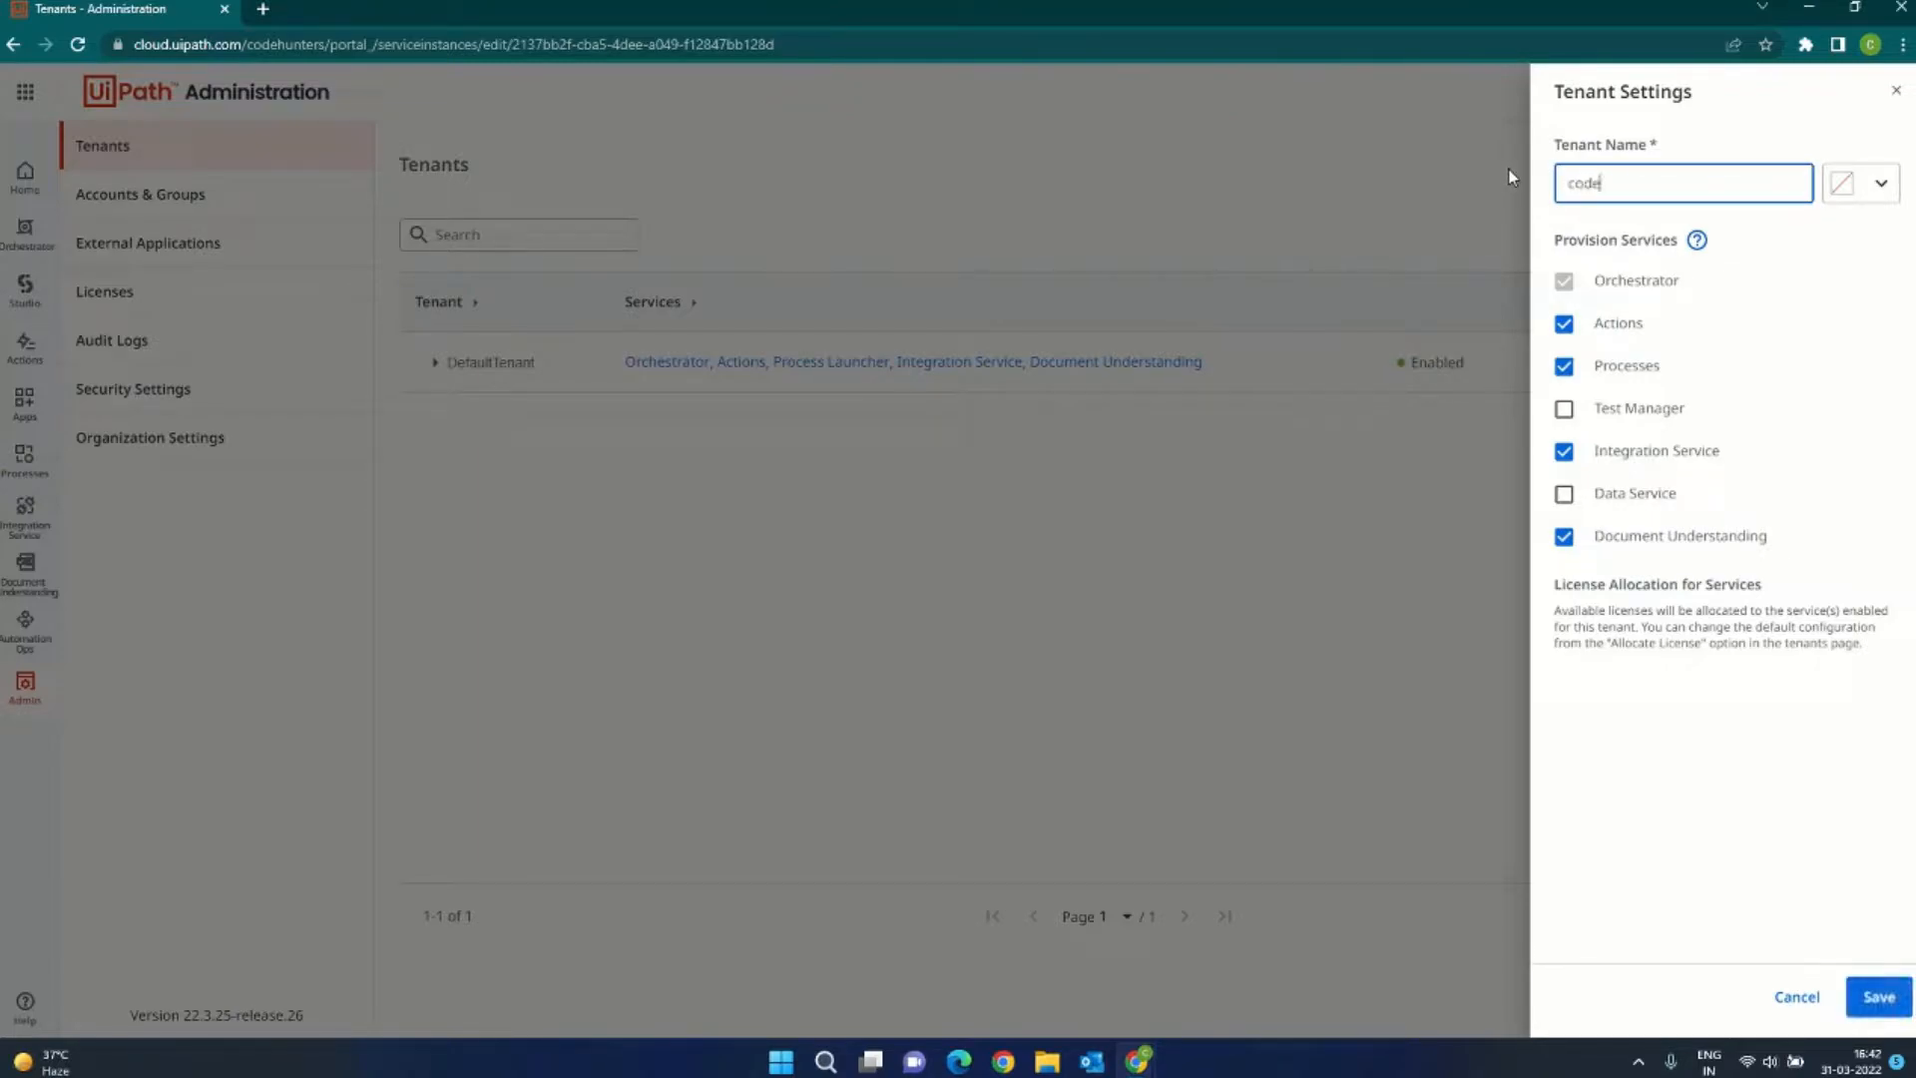
type("hunters")
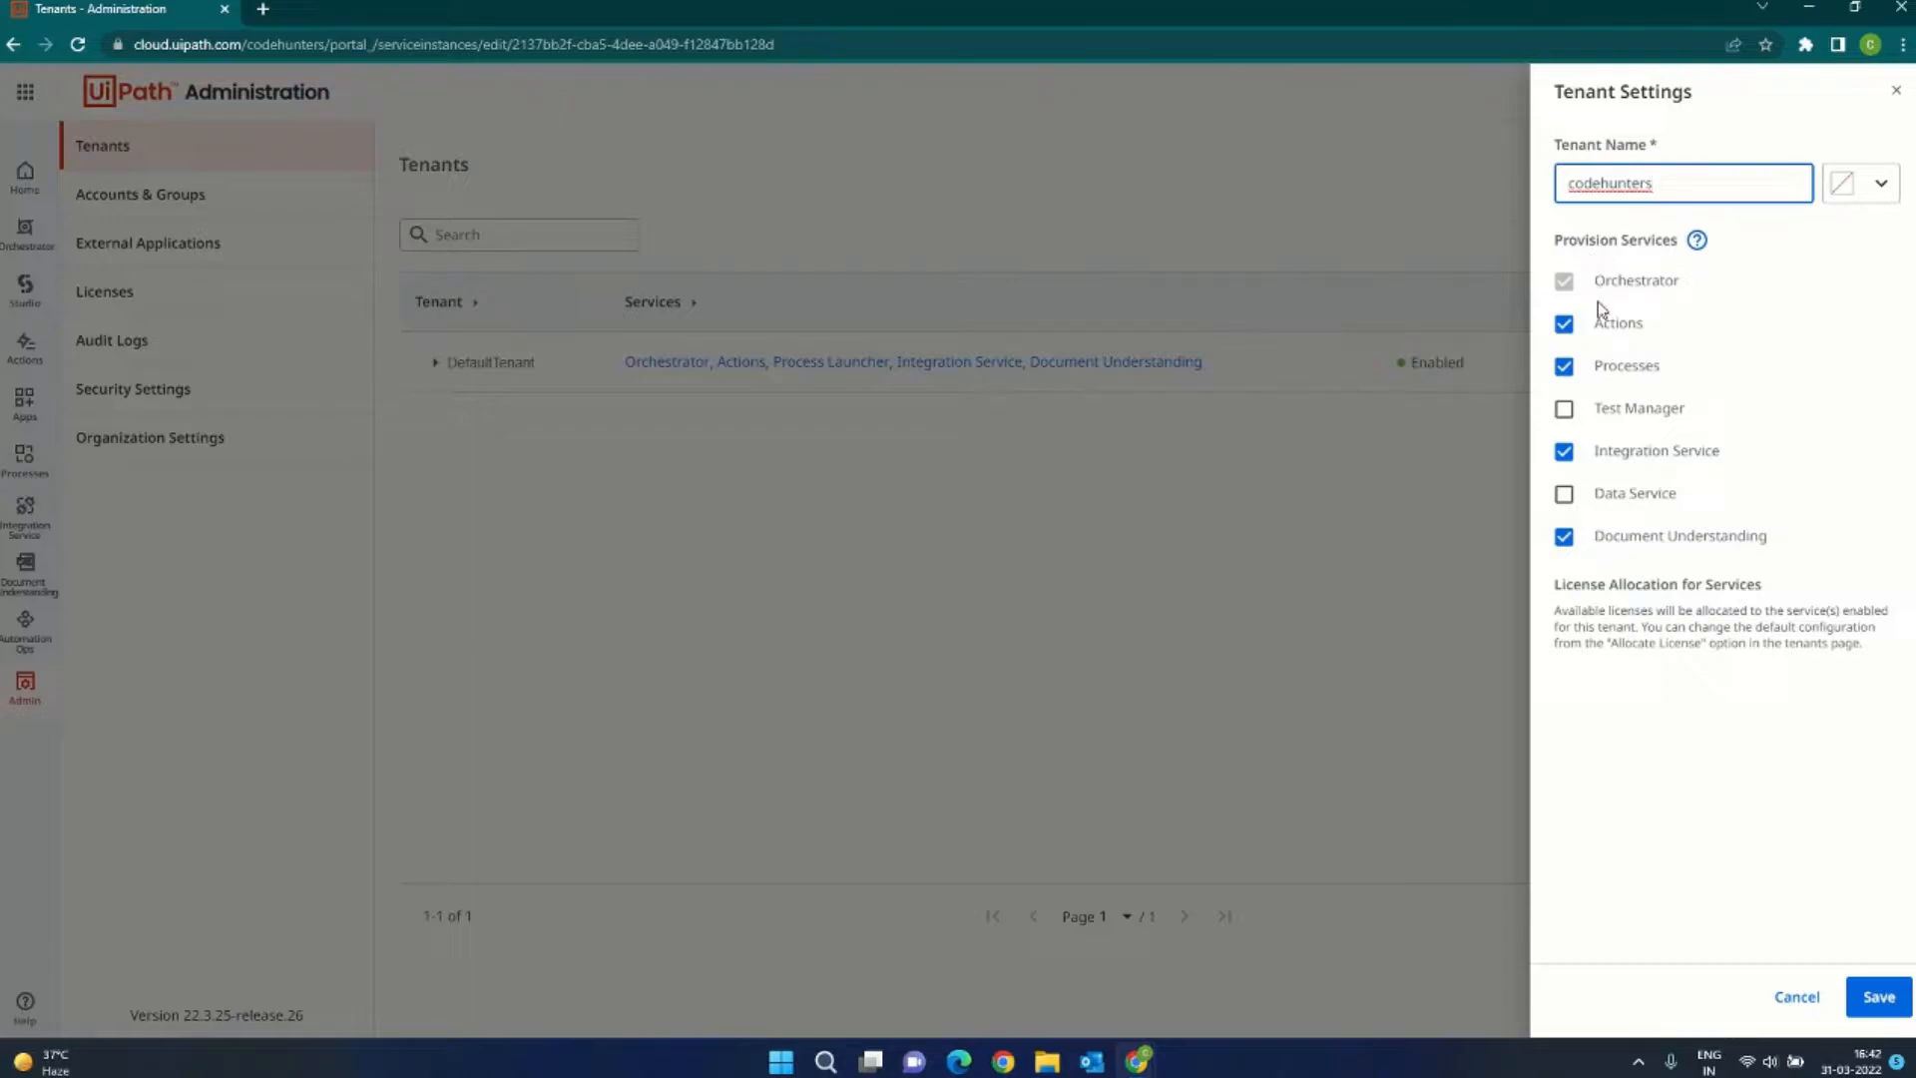
mouse_move(1632, 856)
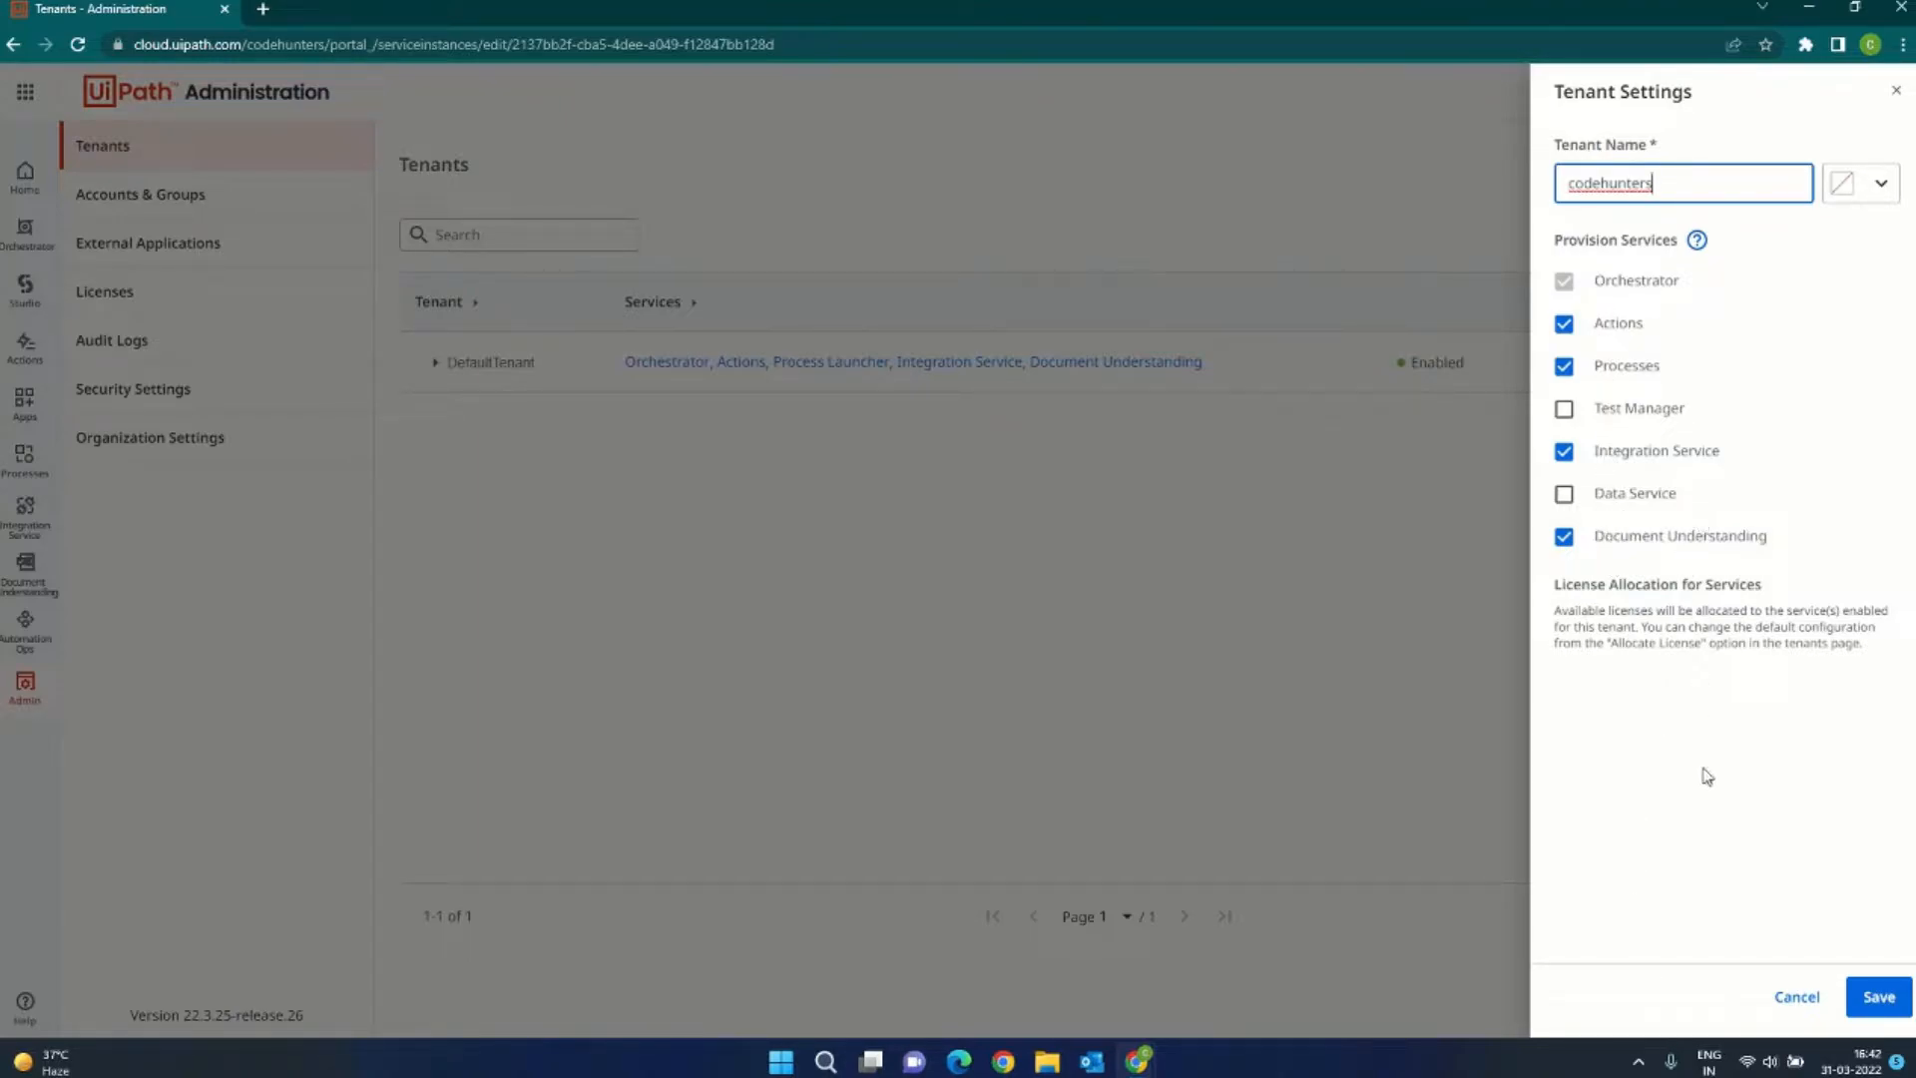
left_click(1877, 995)
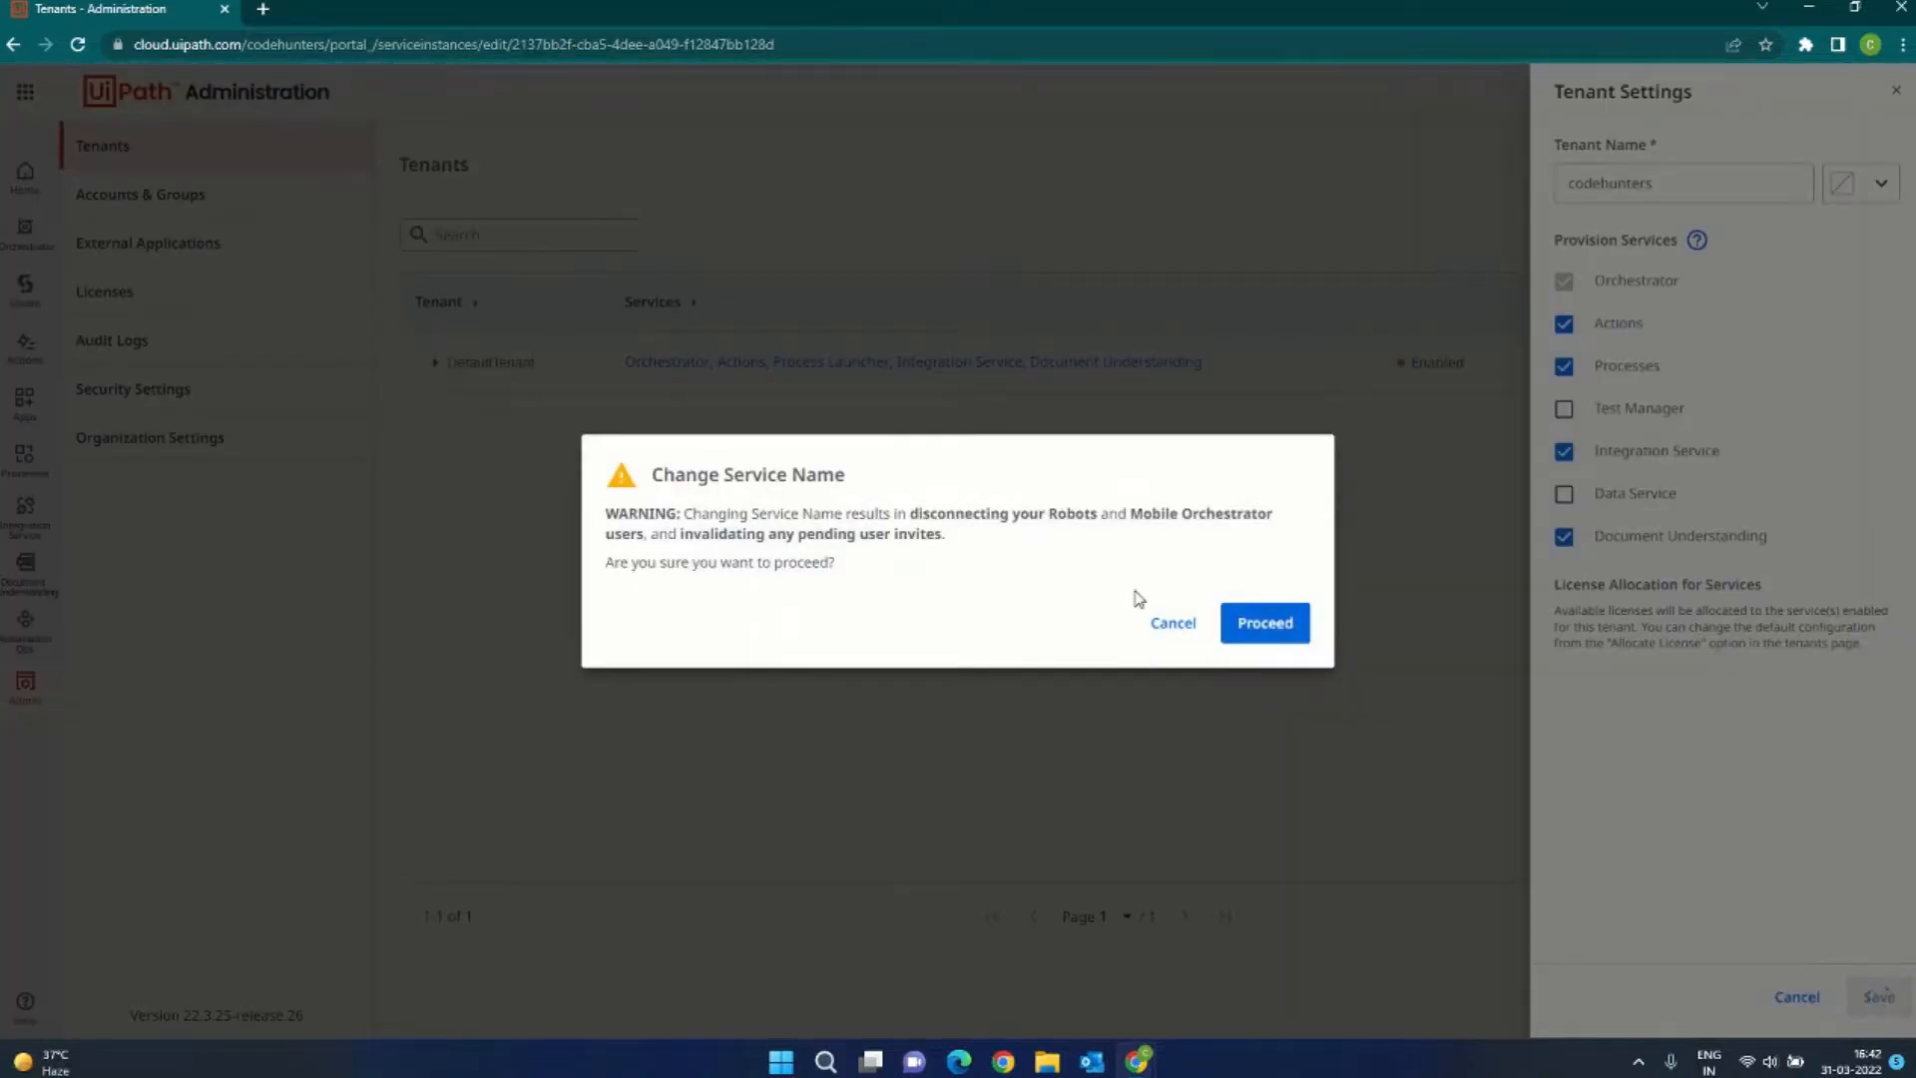
mouse_move(1225, 583)
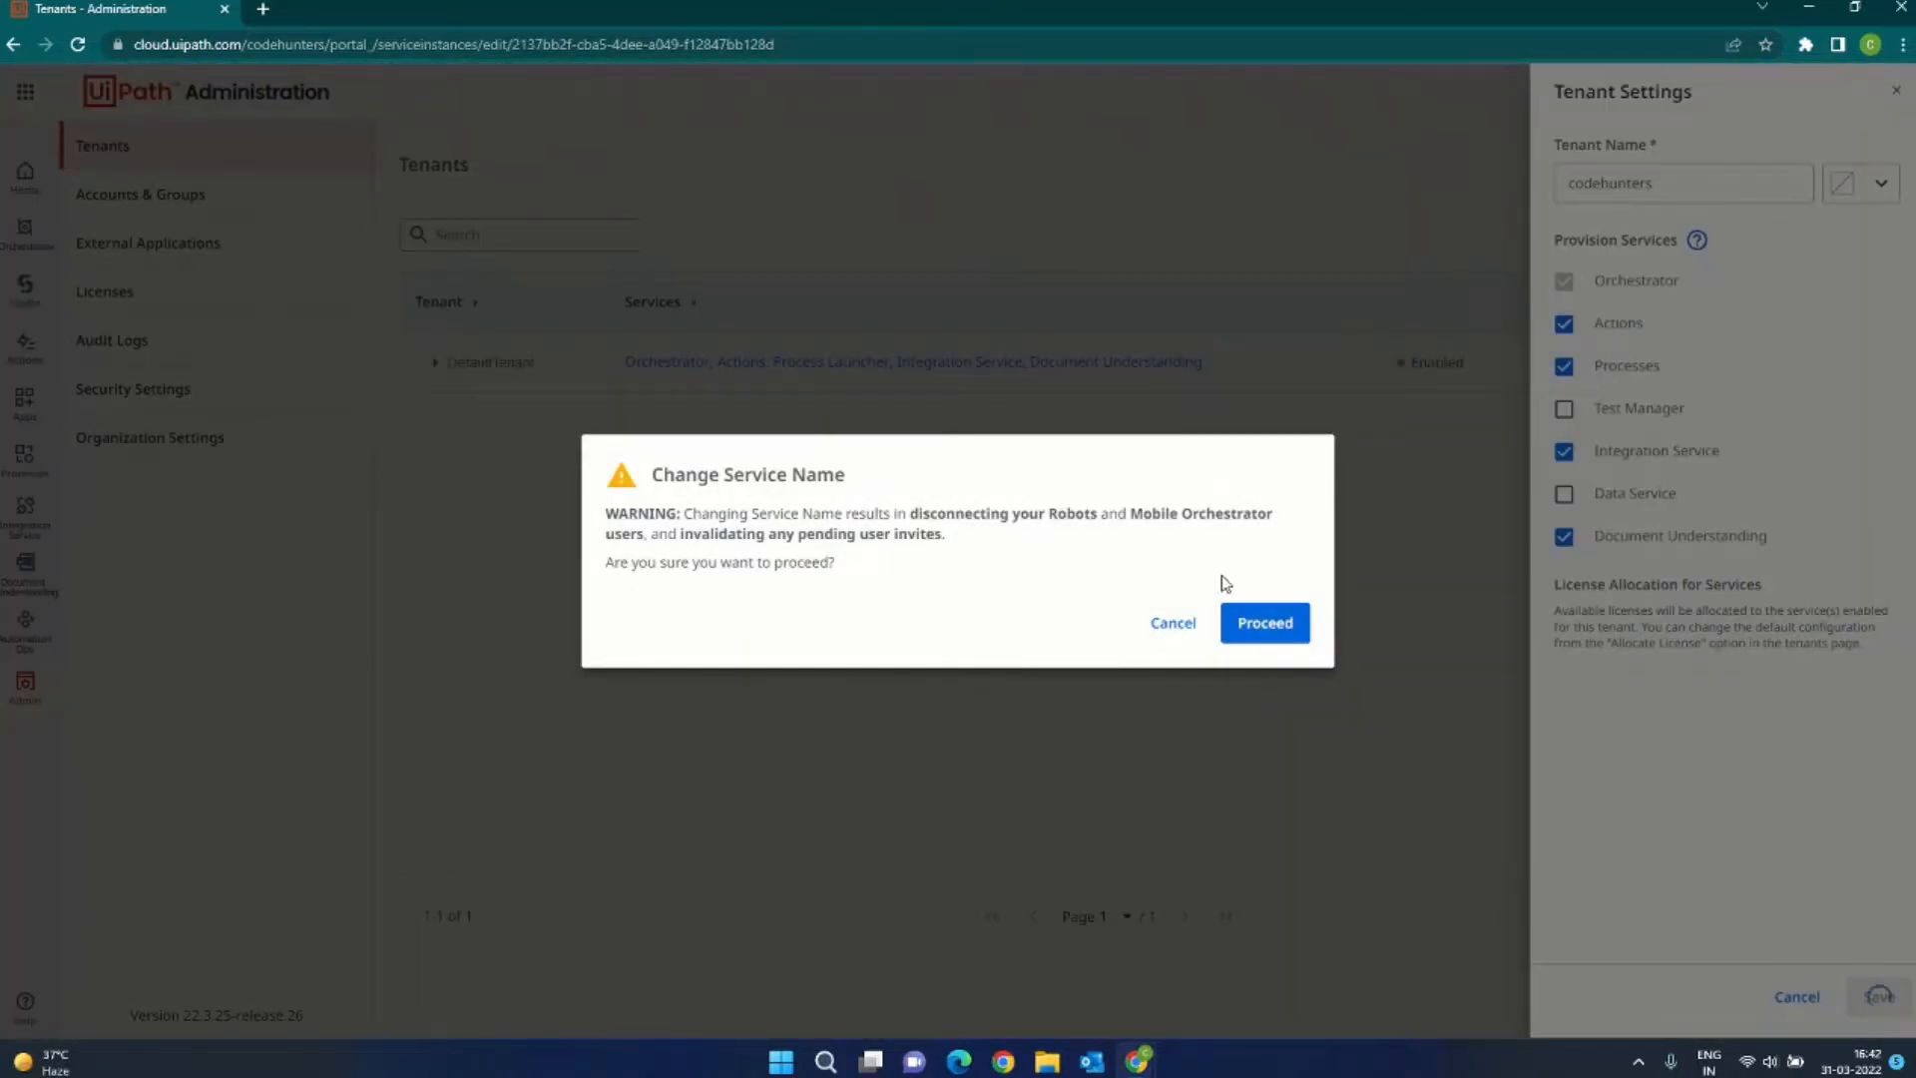
left_click(1263, 622)
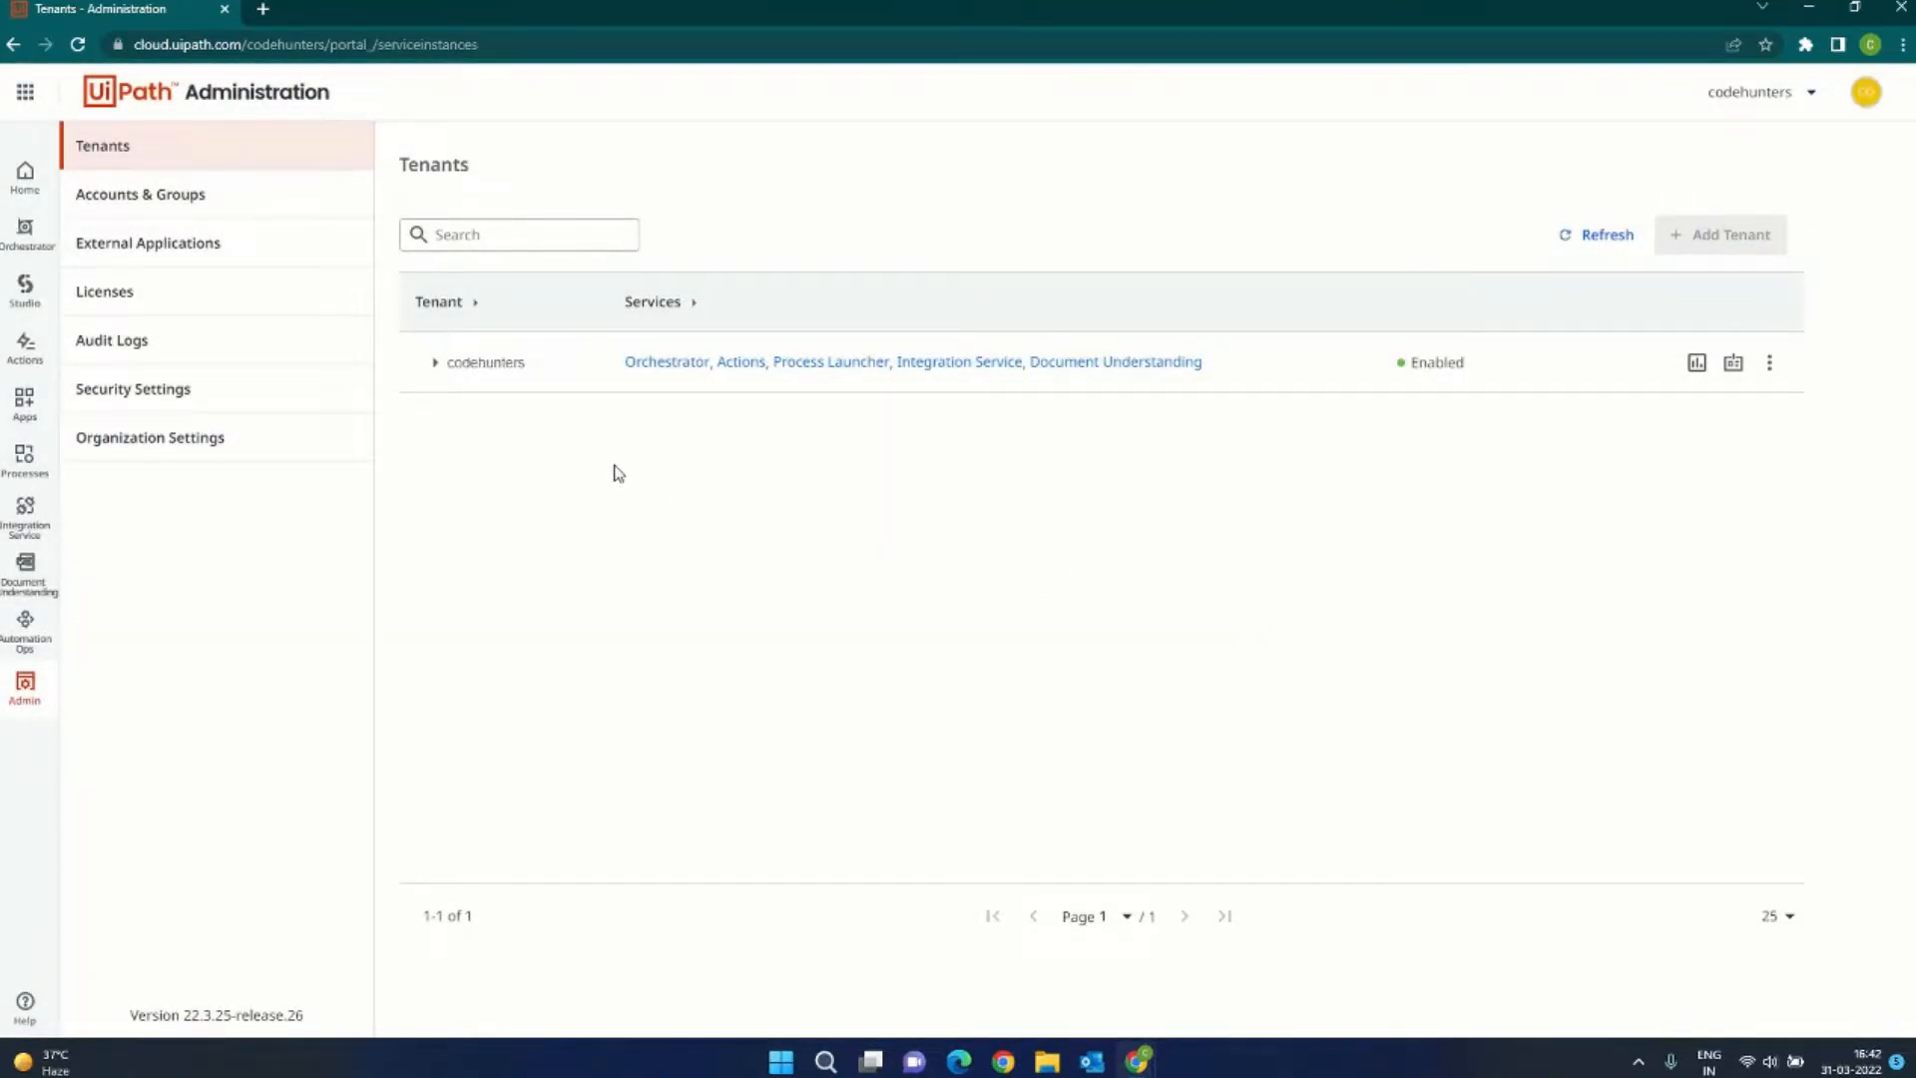
mouse_move(647, 396)
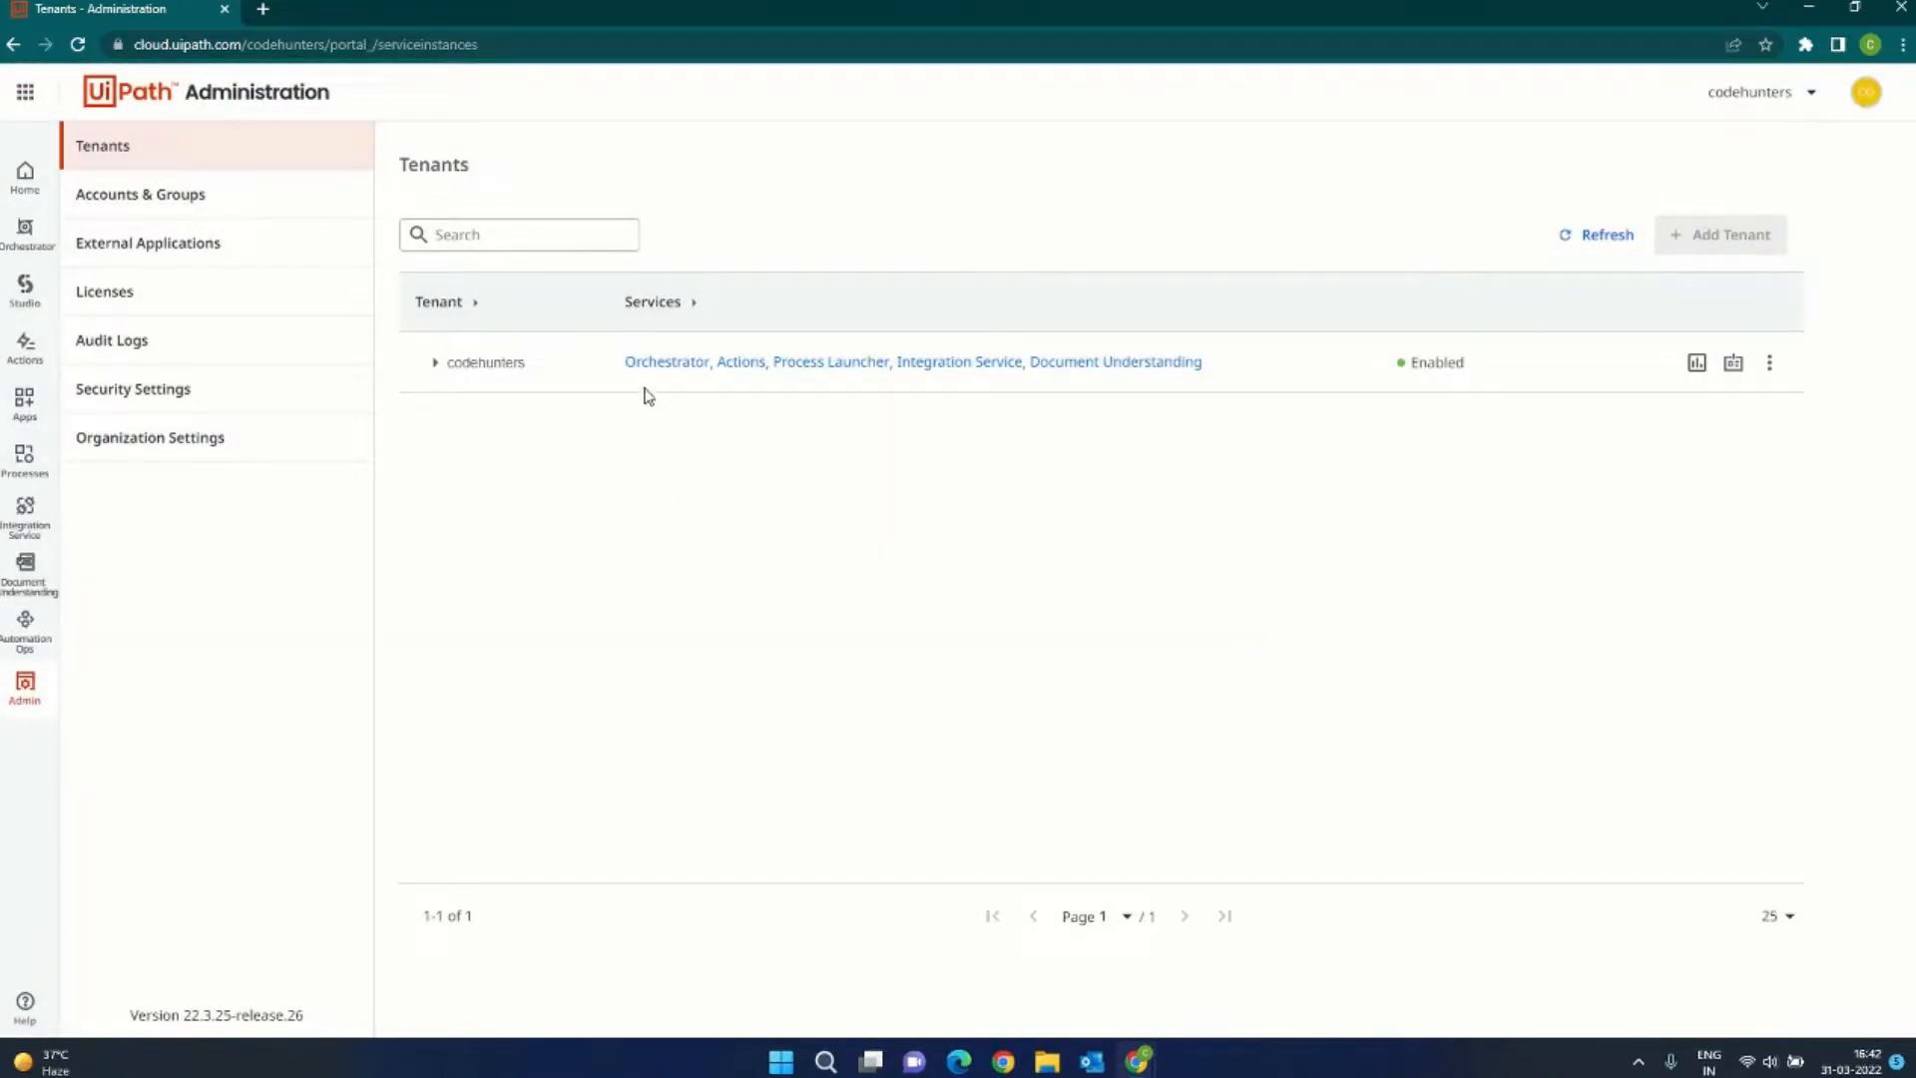
Step: Launch Orchestrator for codehunters, dismiss the tour, and open the tenant Robots page
left_click(666, 362)
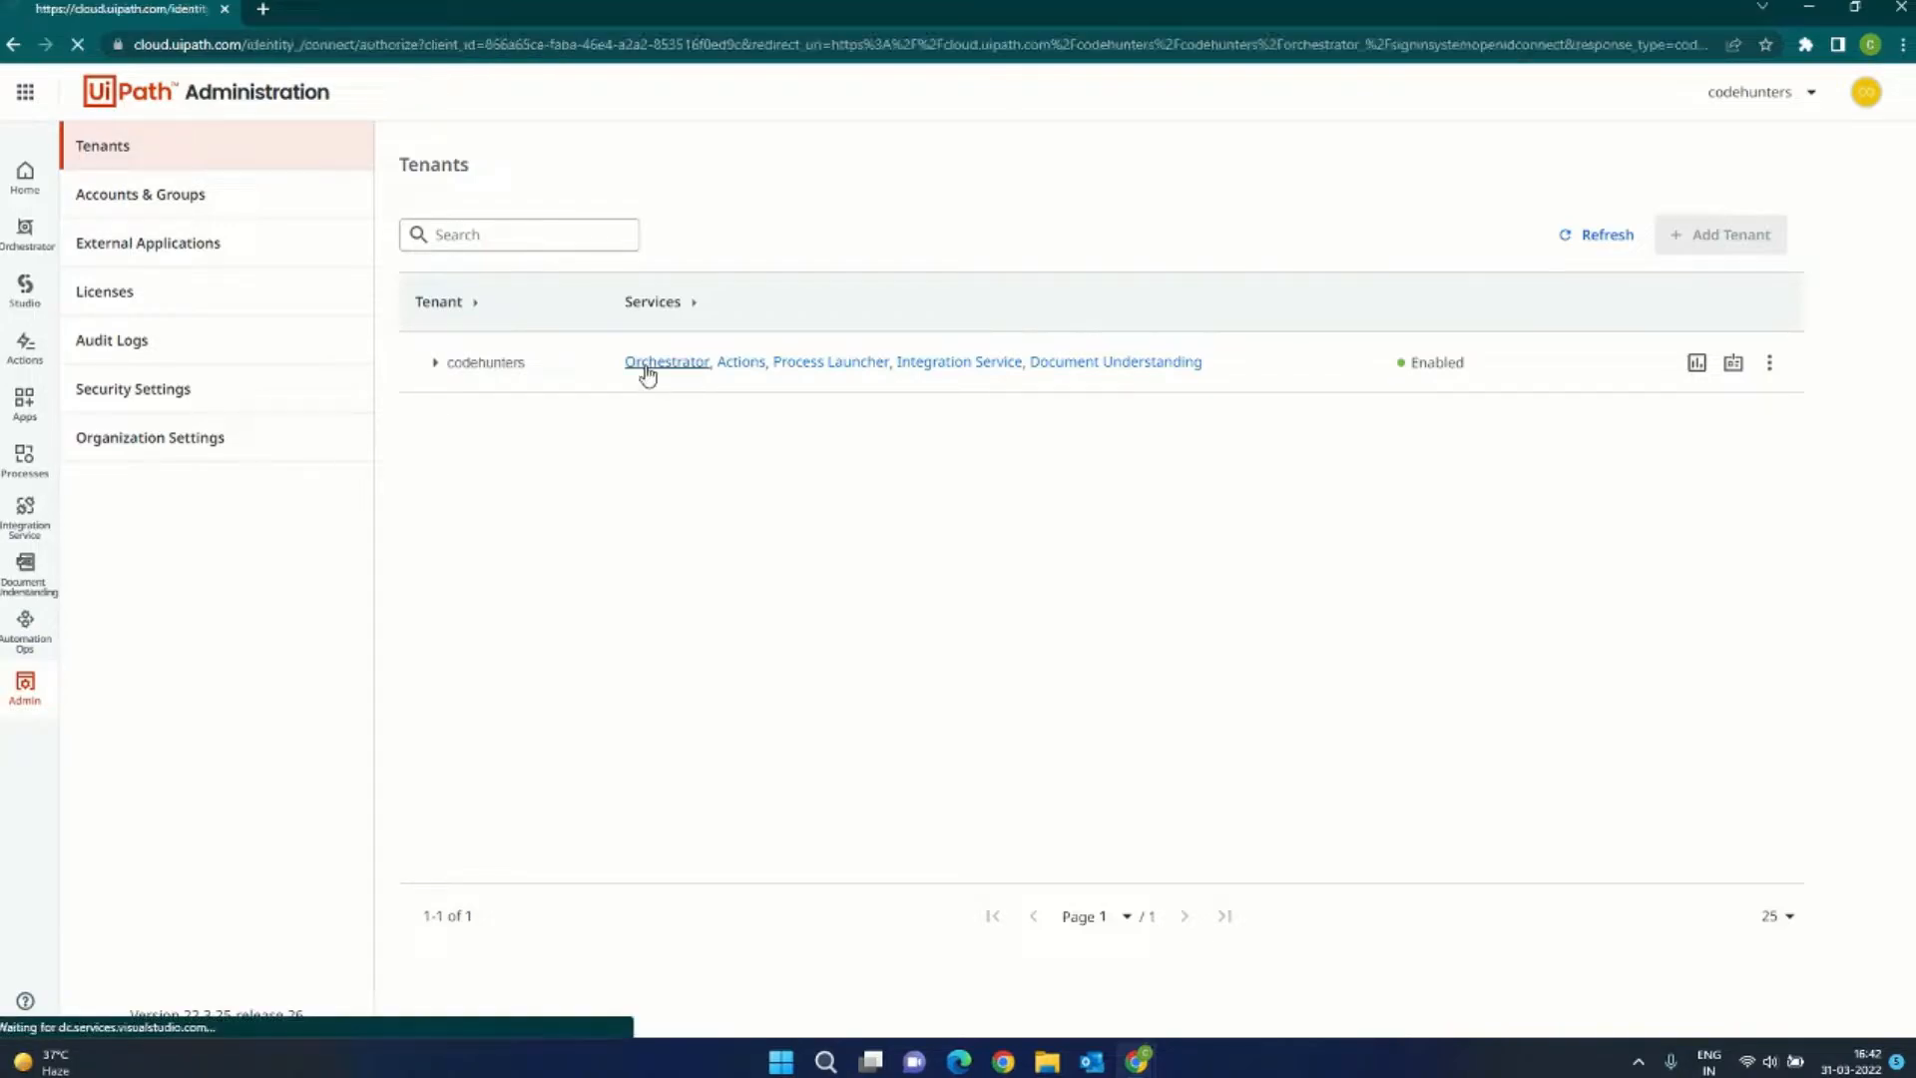
left_click(667, 361)
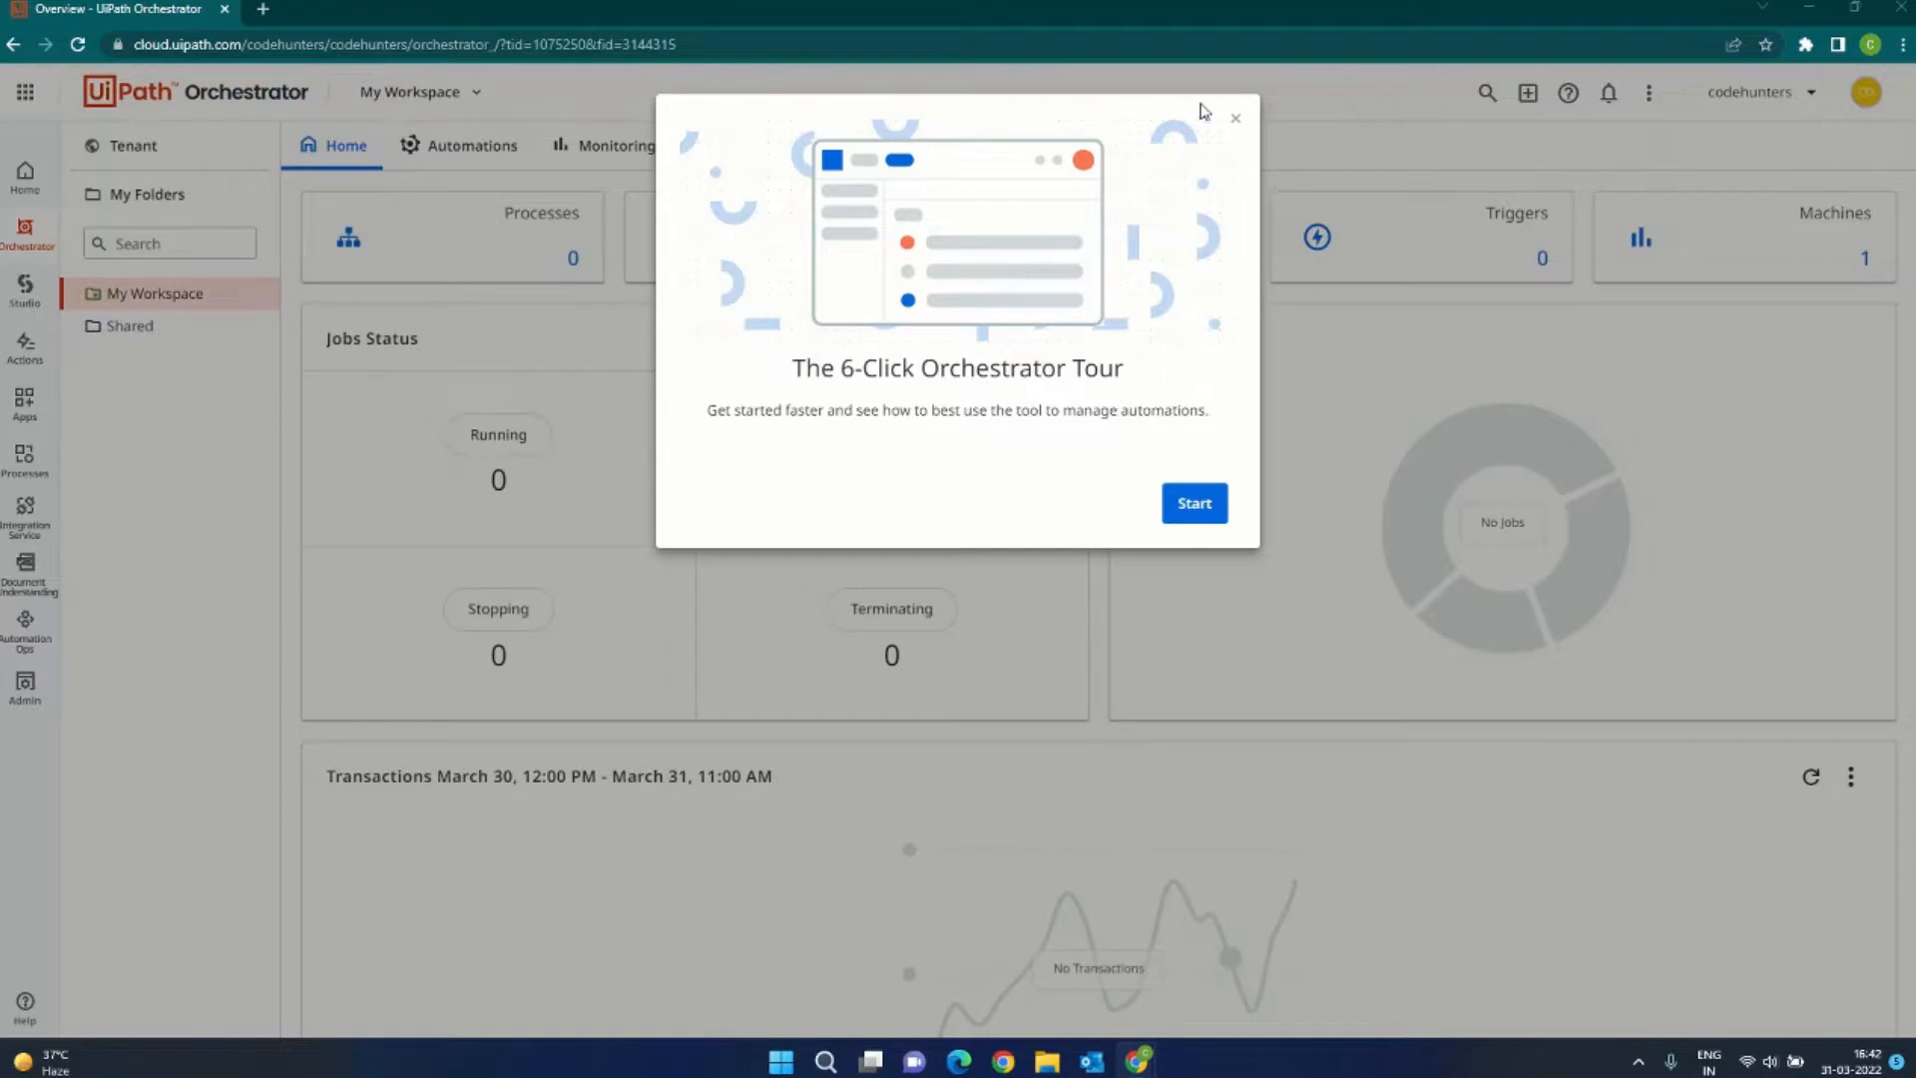
left_click(1236, 118)
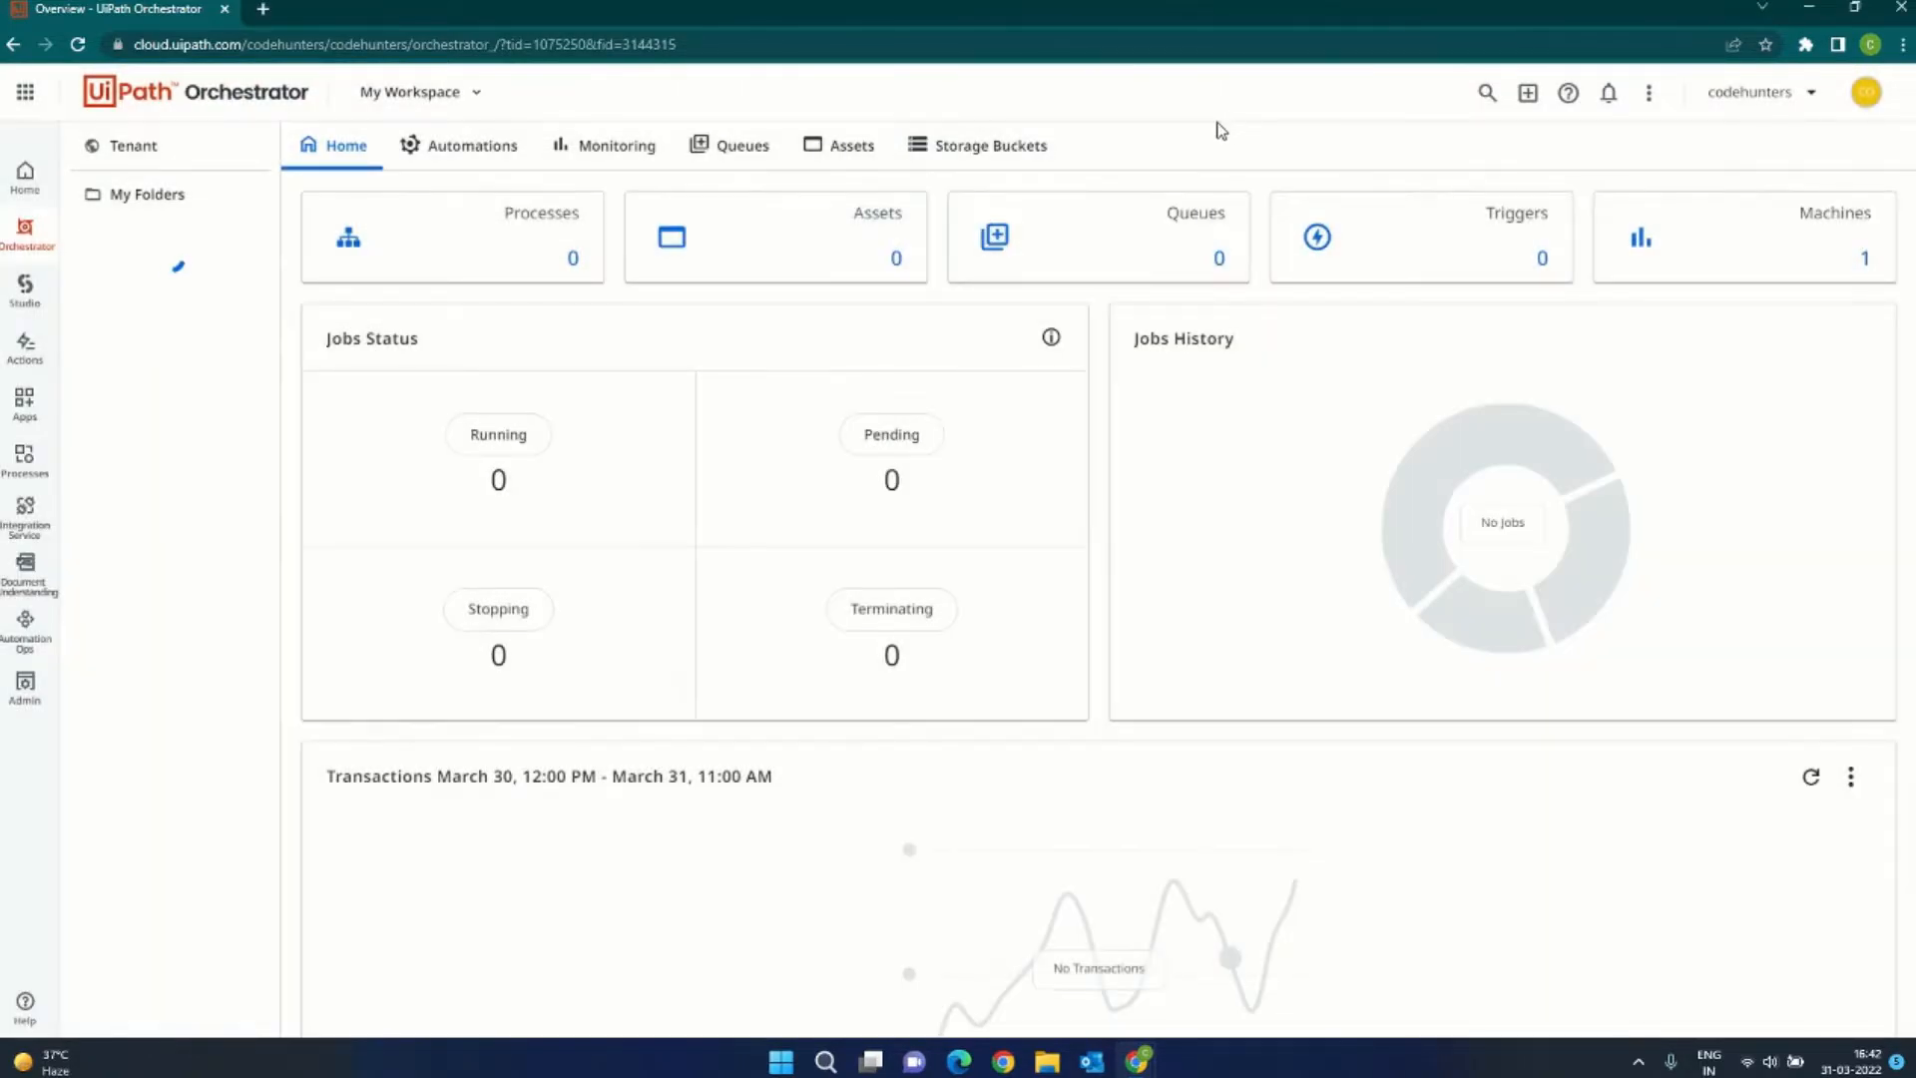
left_click(146, 193)
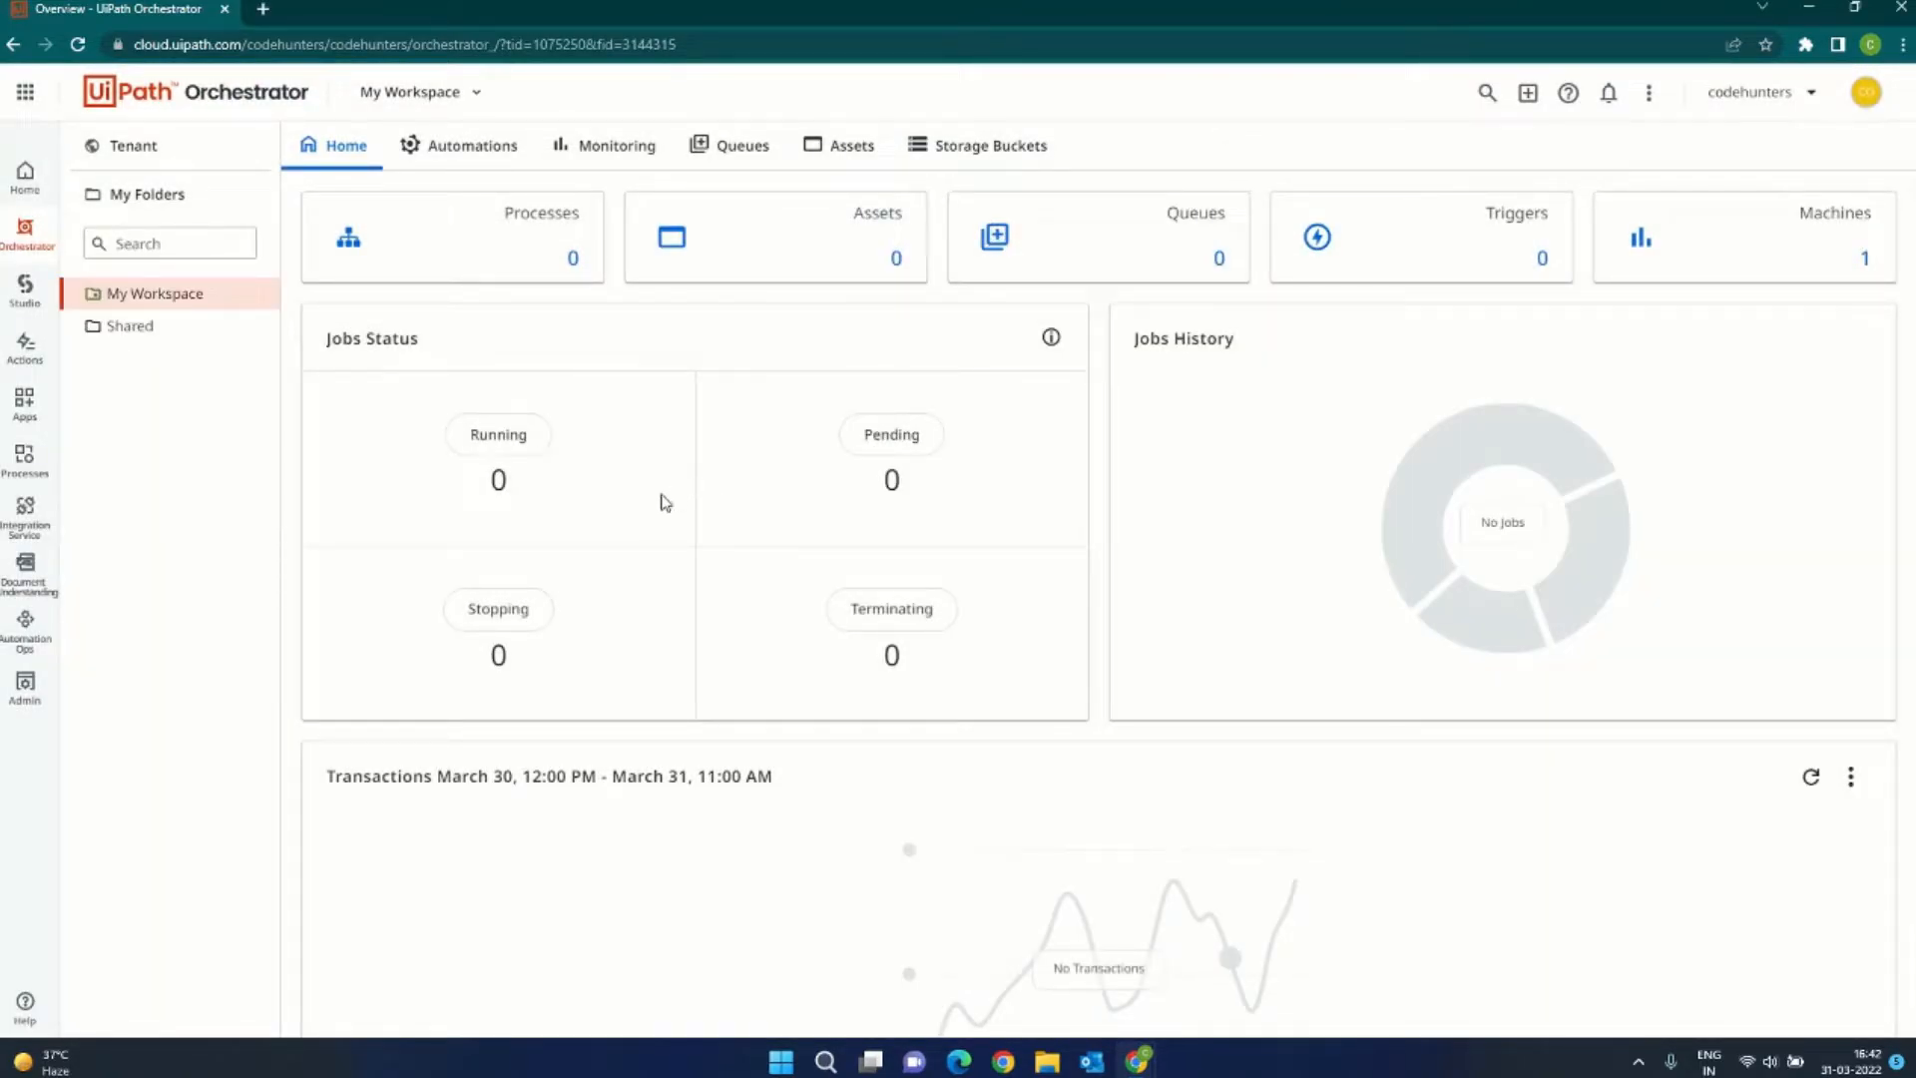
mouse_move(372, 531)
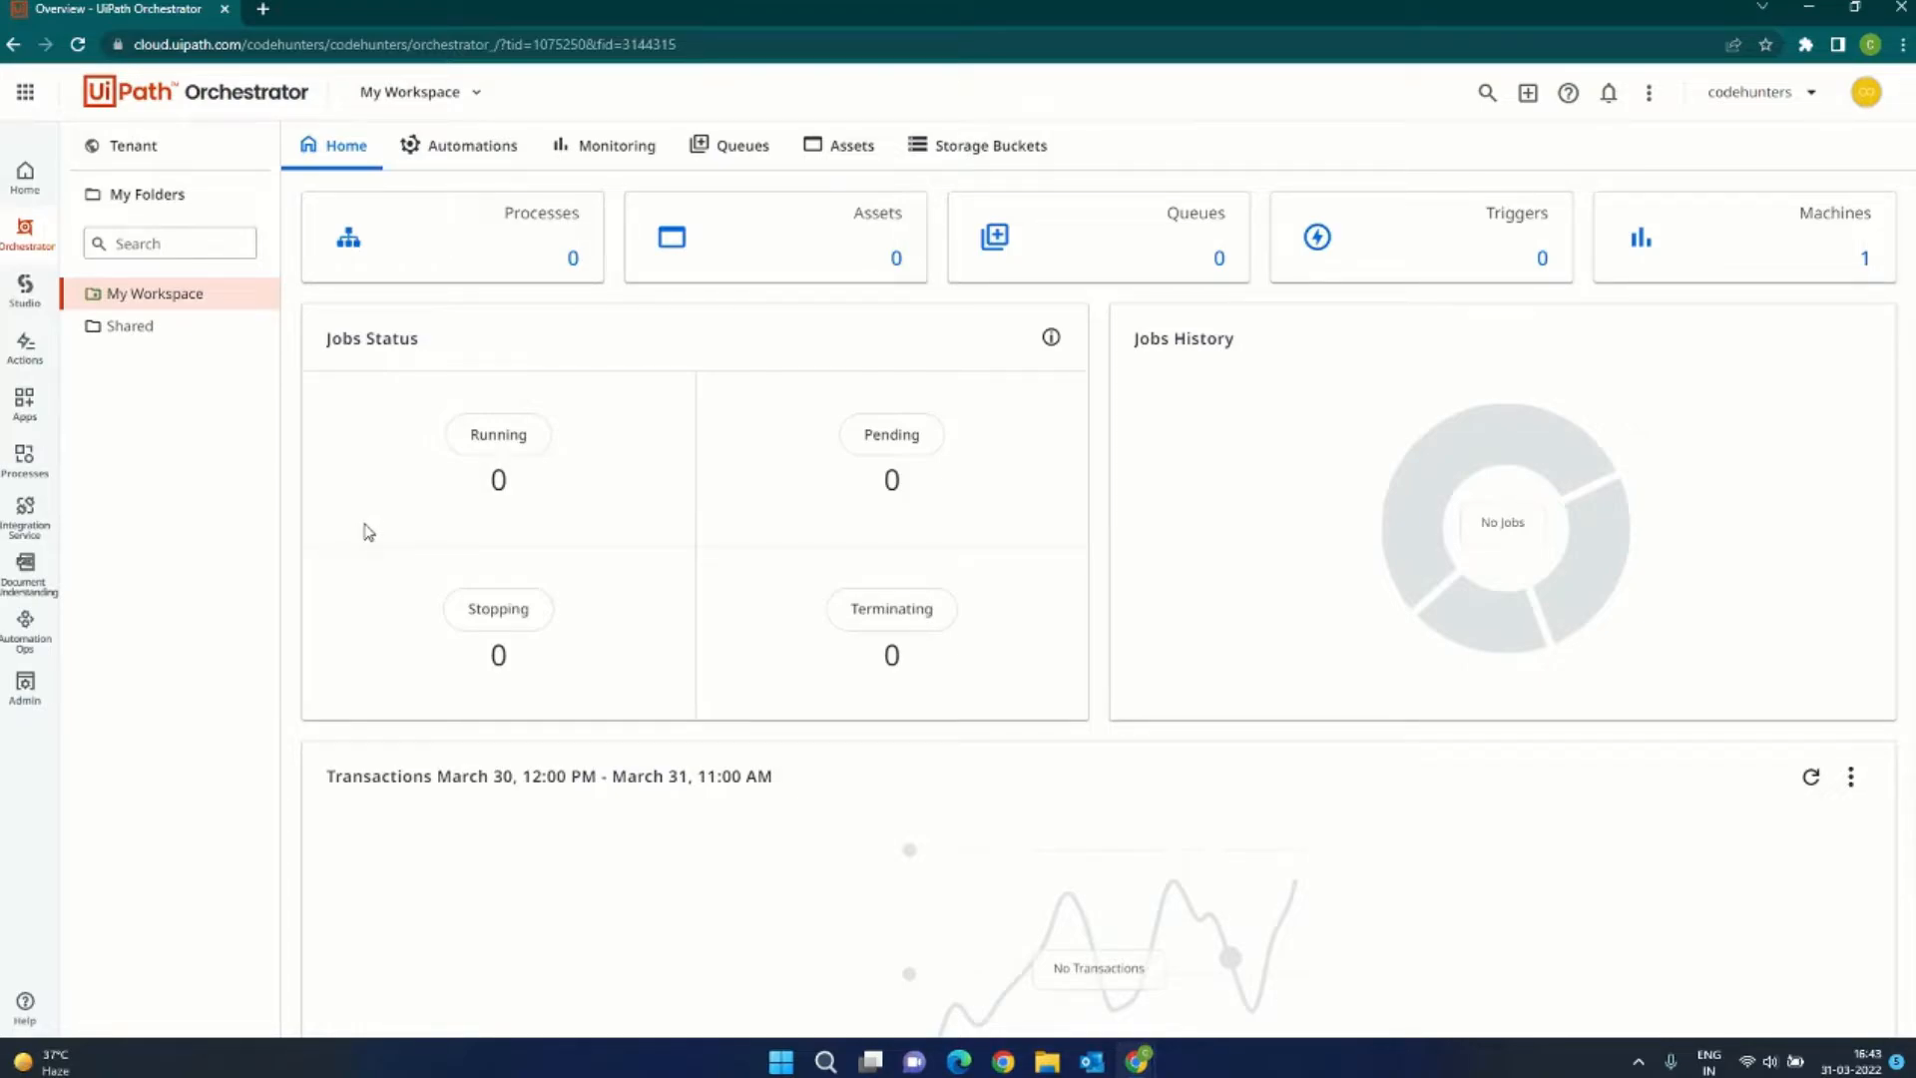
mouse_move(339, 530)
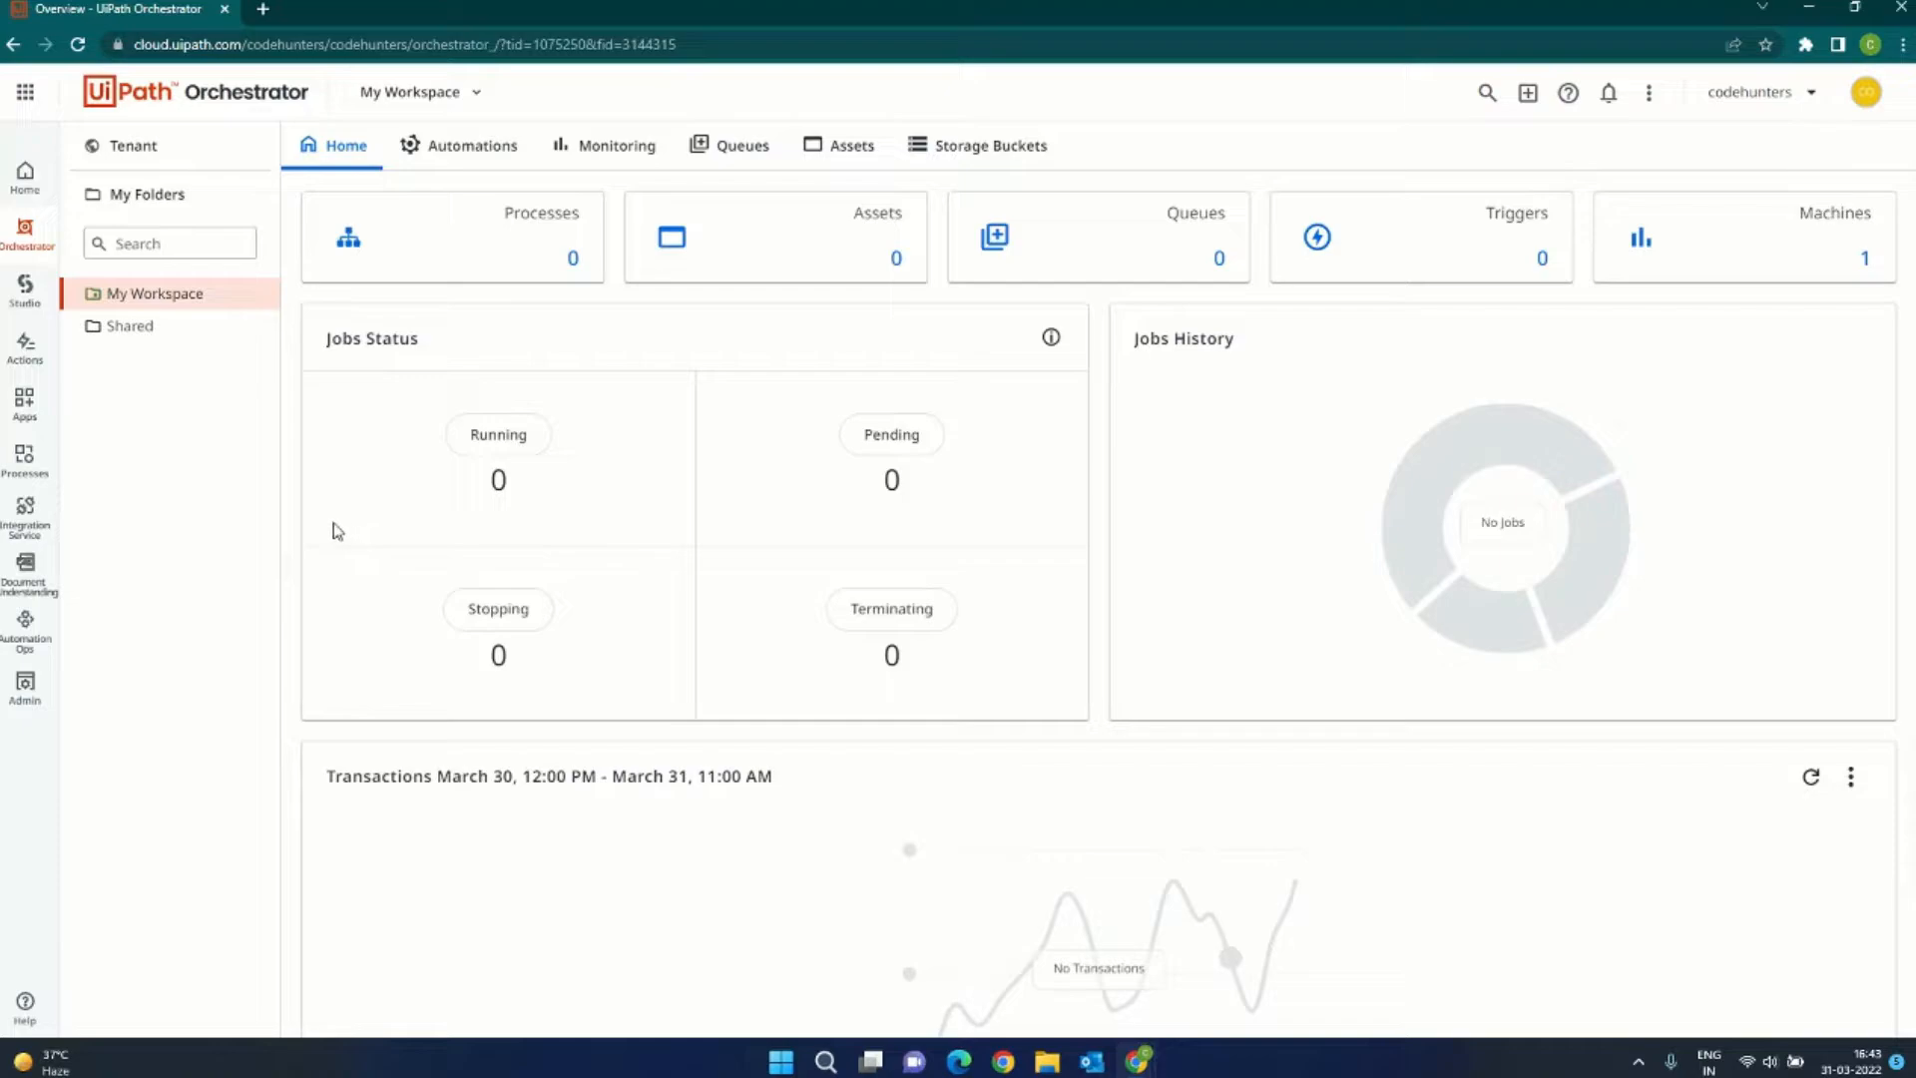
mouse_move(130, 337)
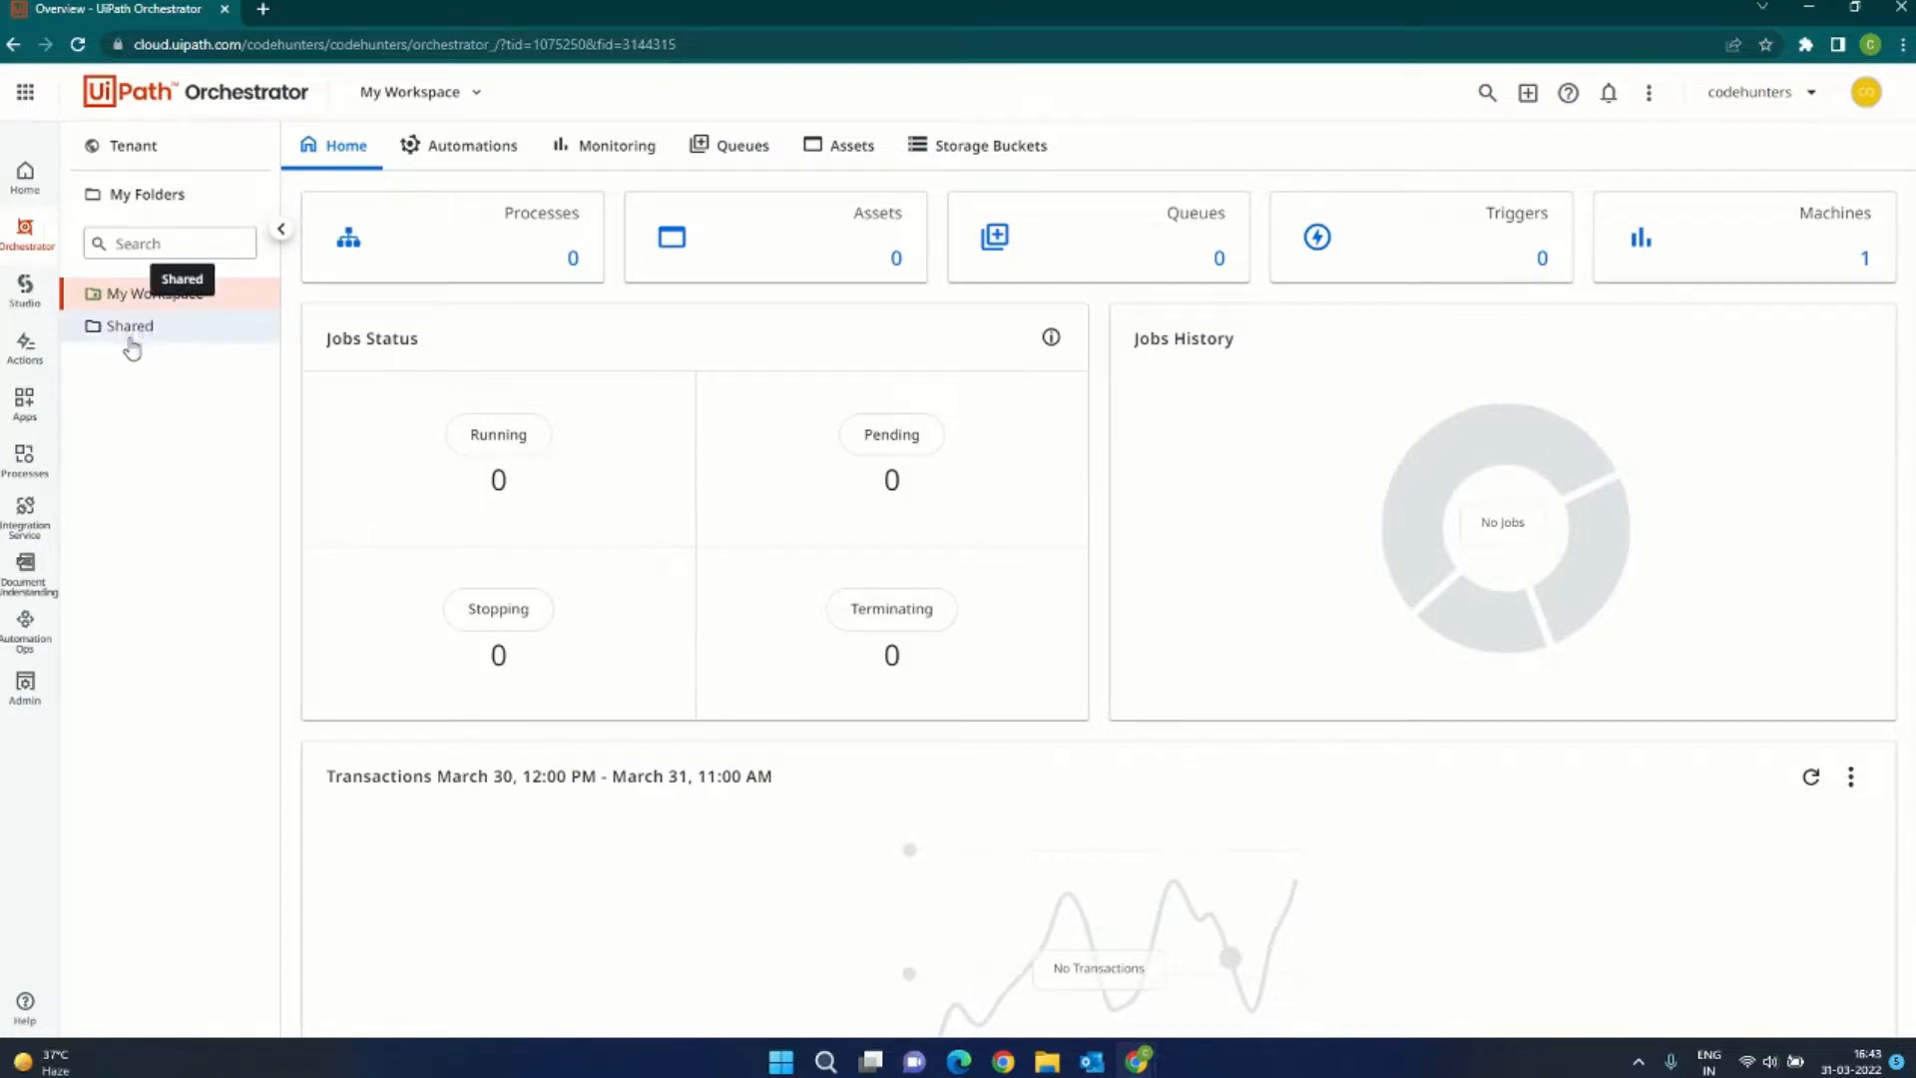
mouse_move(252, 694)
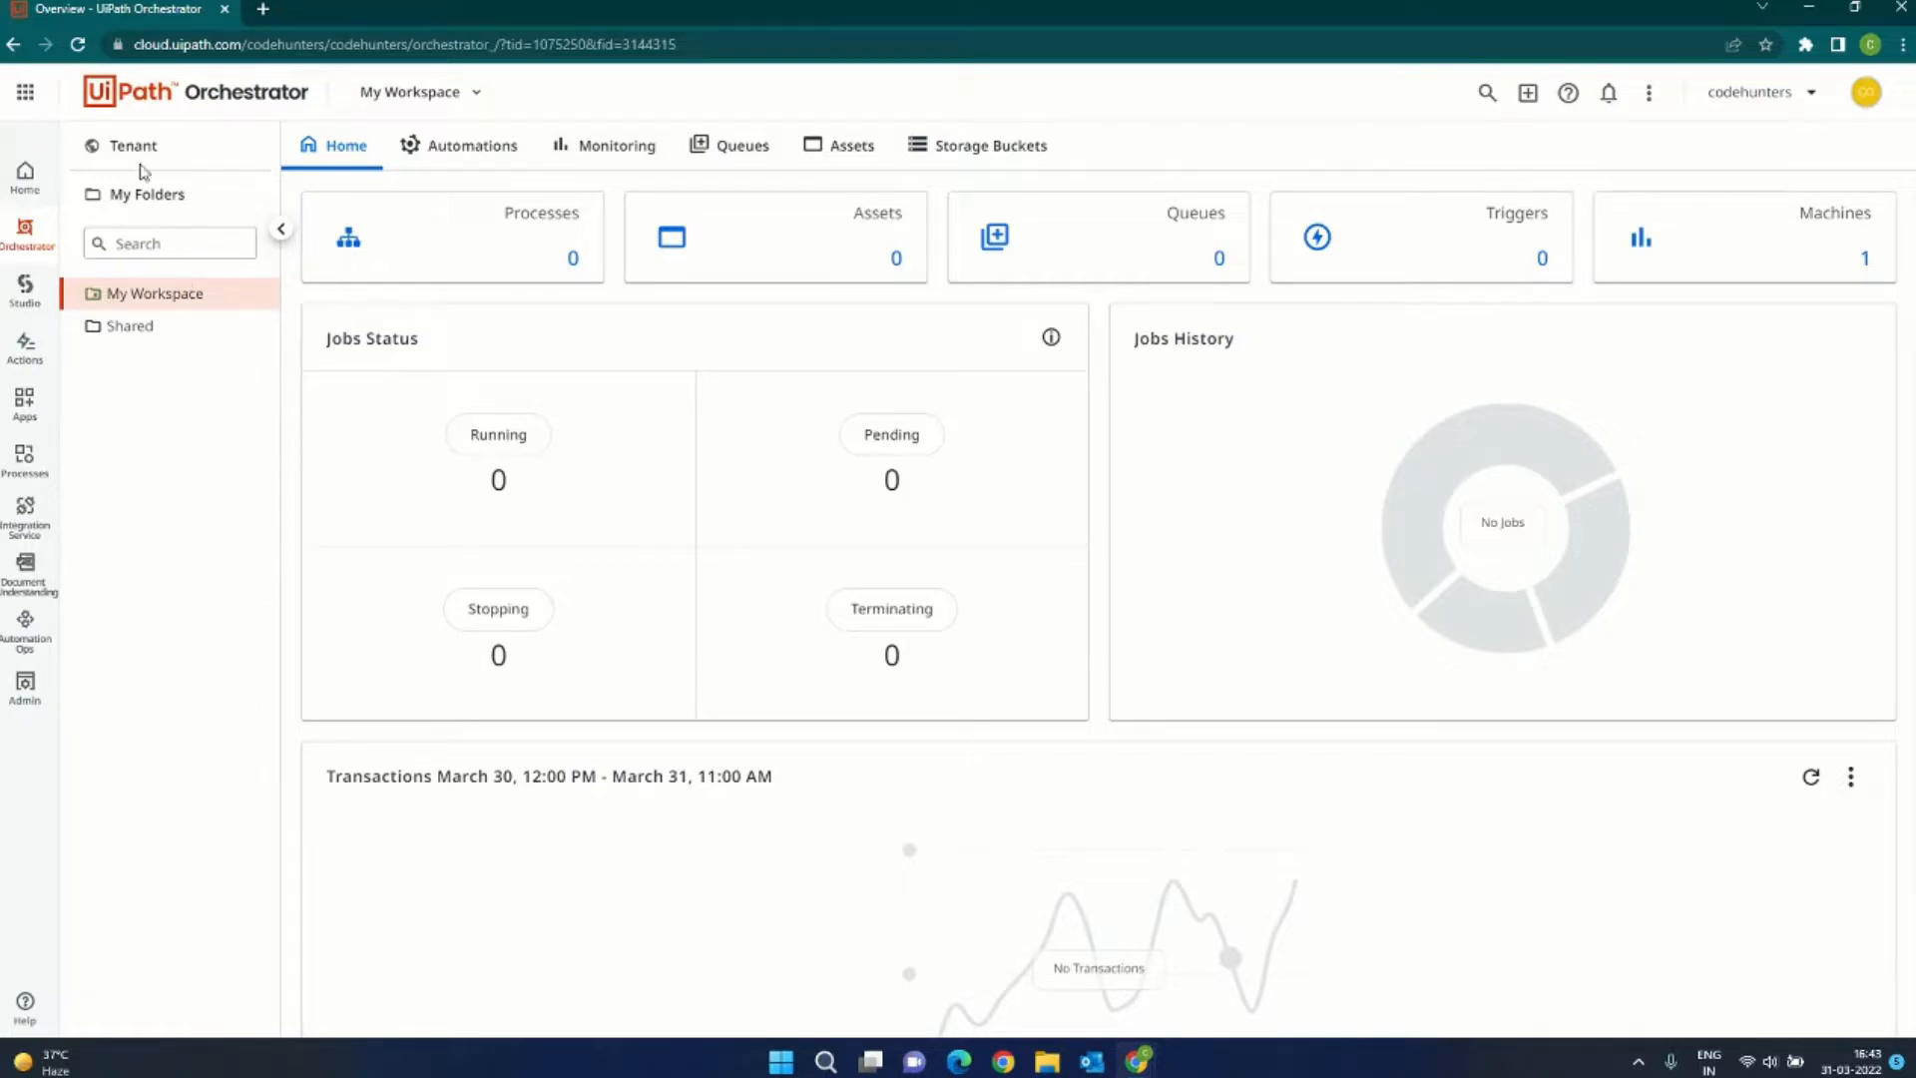
left_click(132, 145)
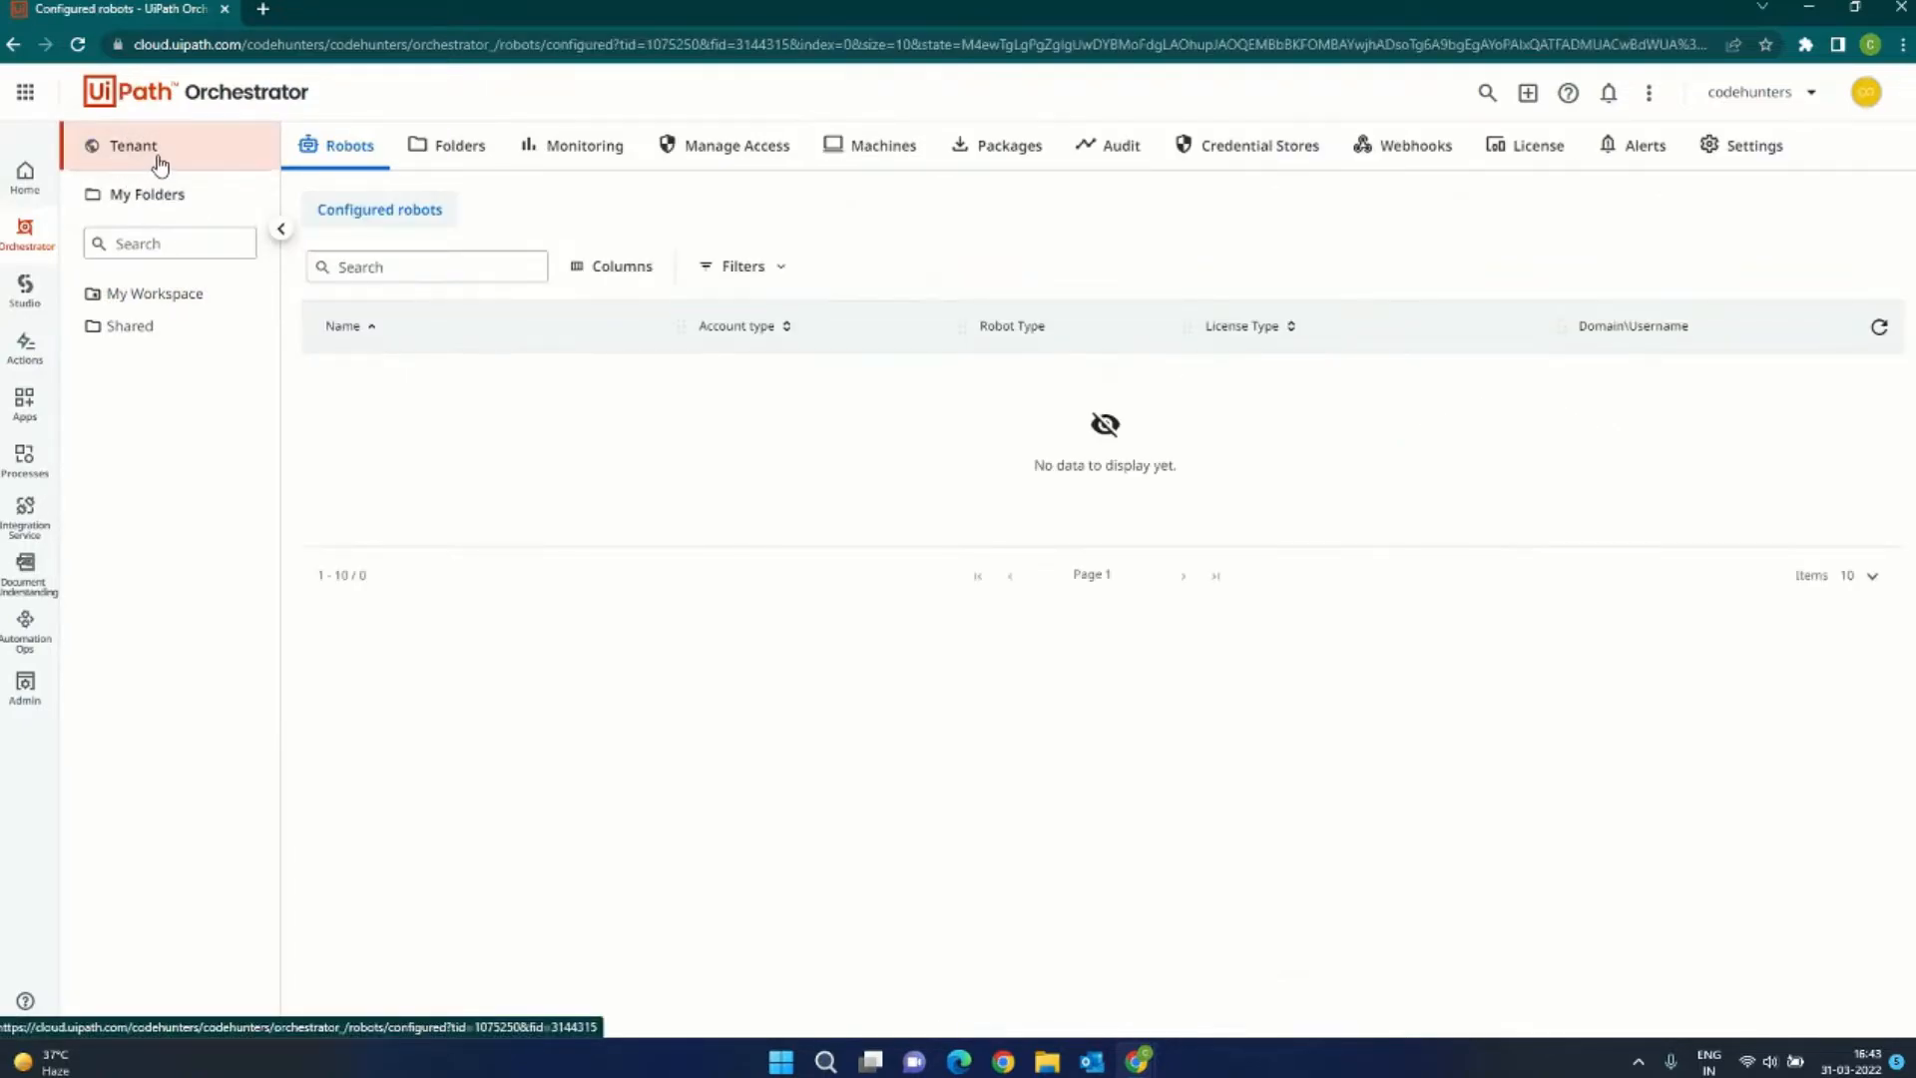
Step: Create a folder named 'Default' using the tenant package feed and view its users
left_click(458, 144)
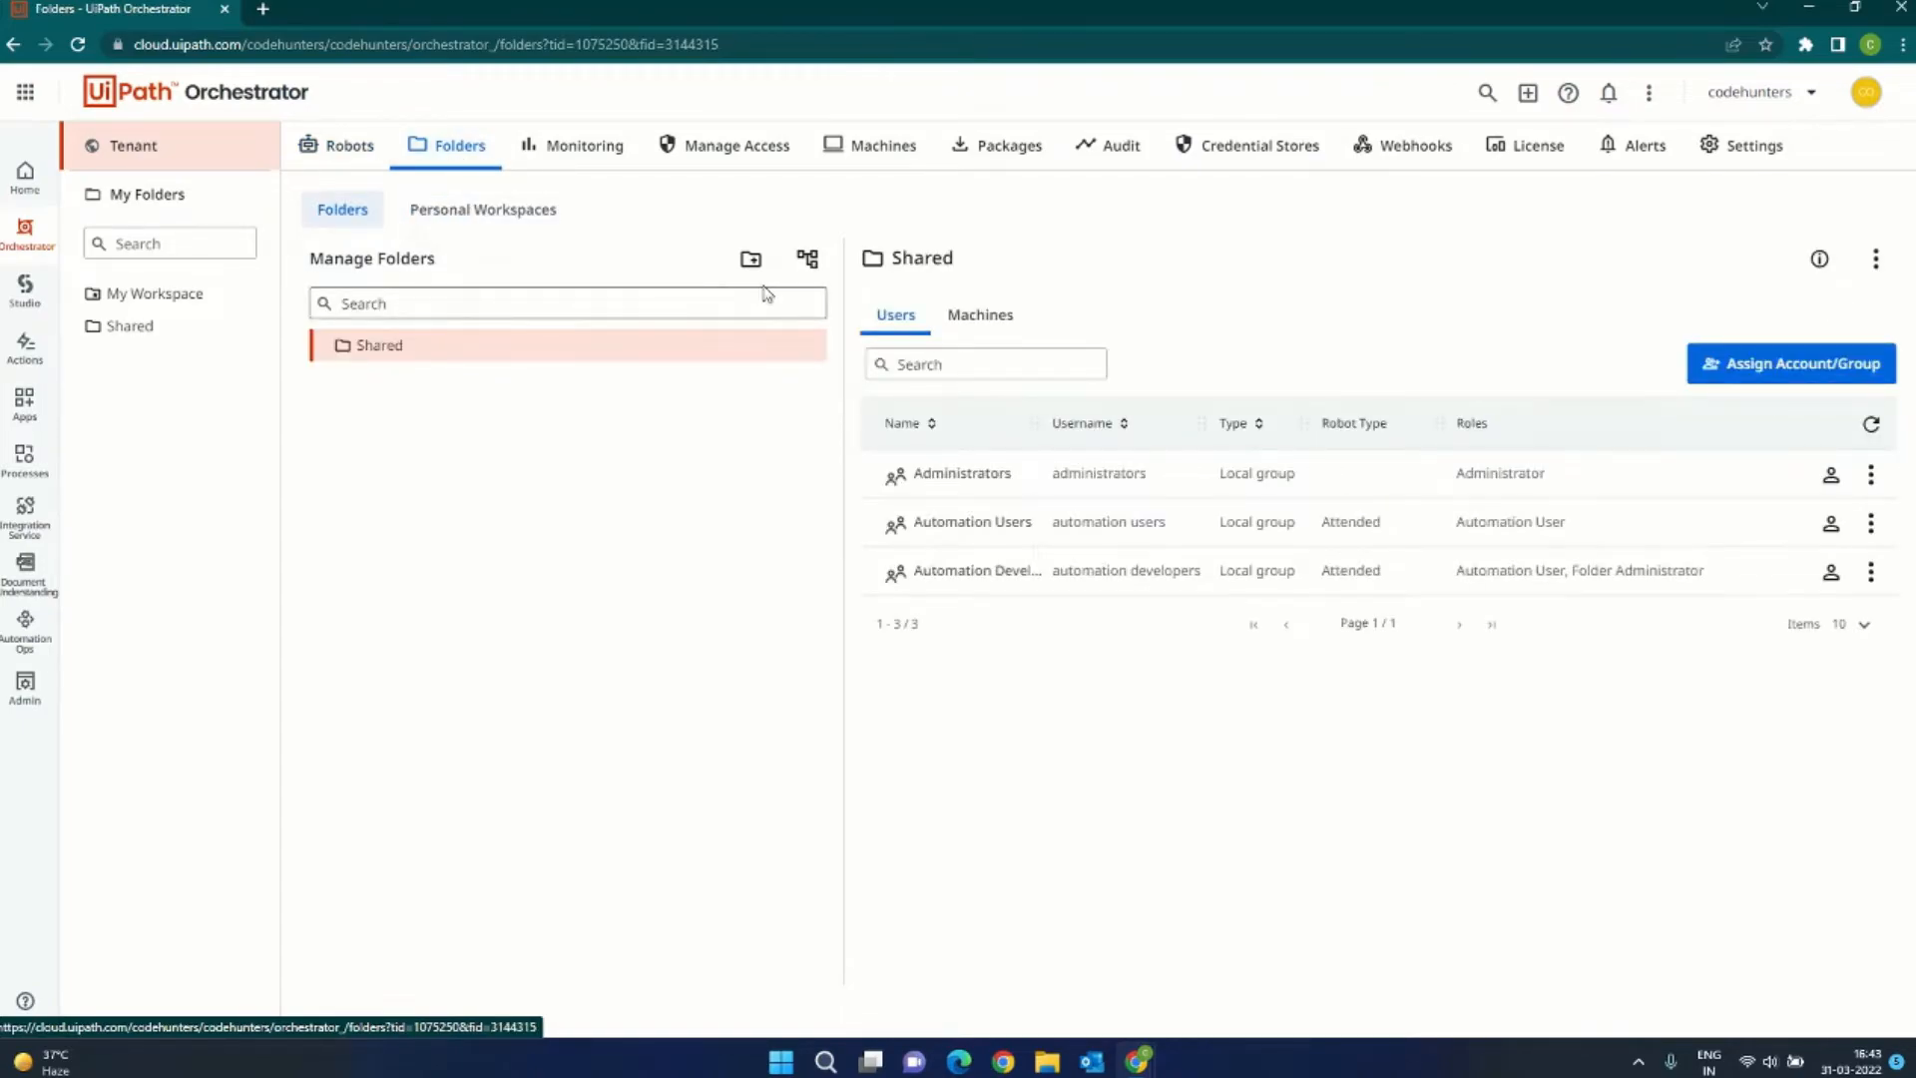
left_click(750, 260)
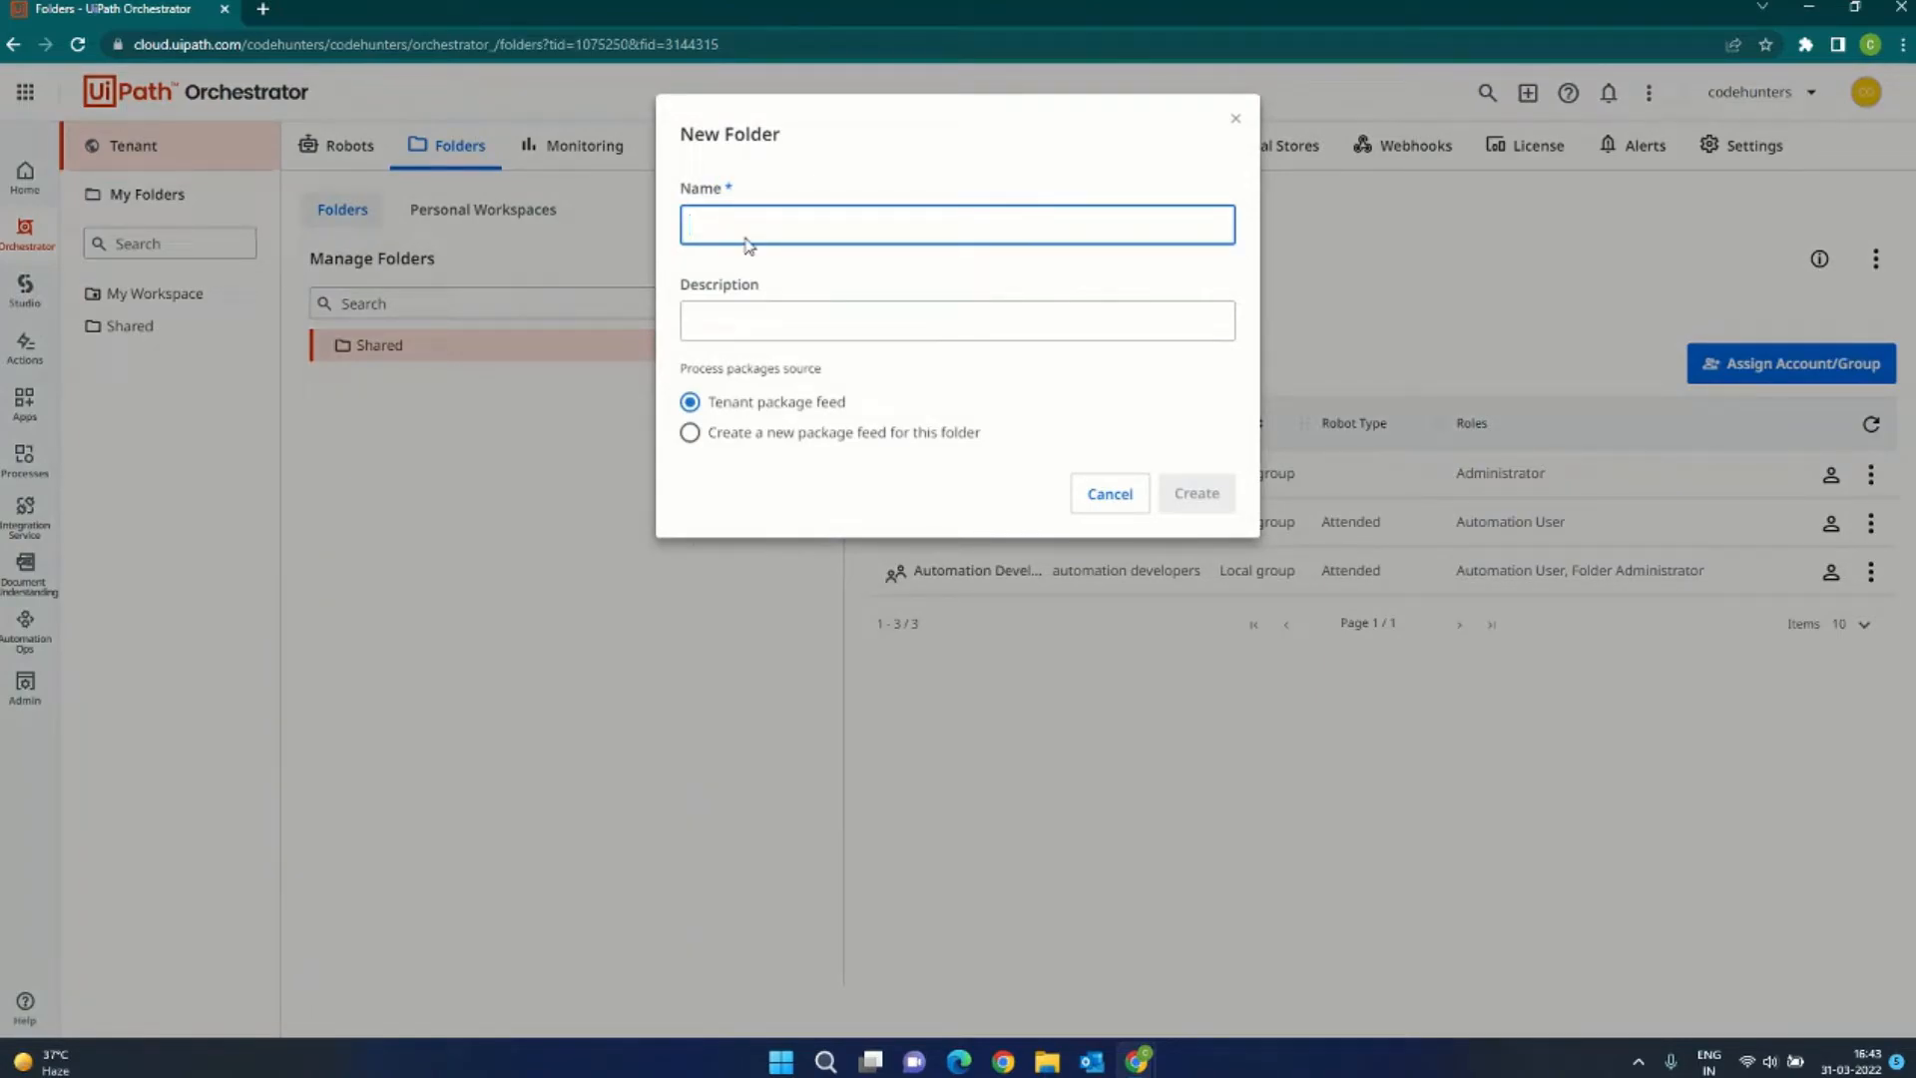
type("Default")
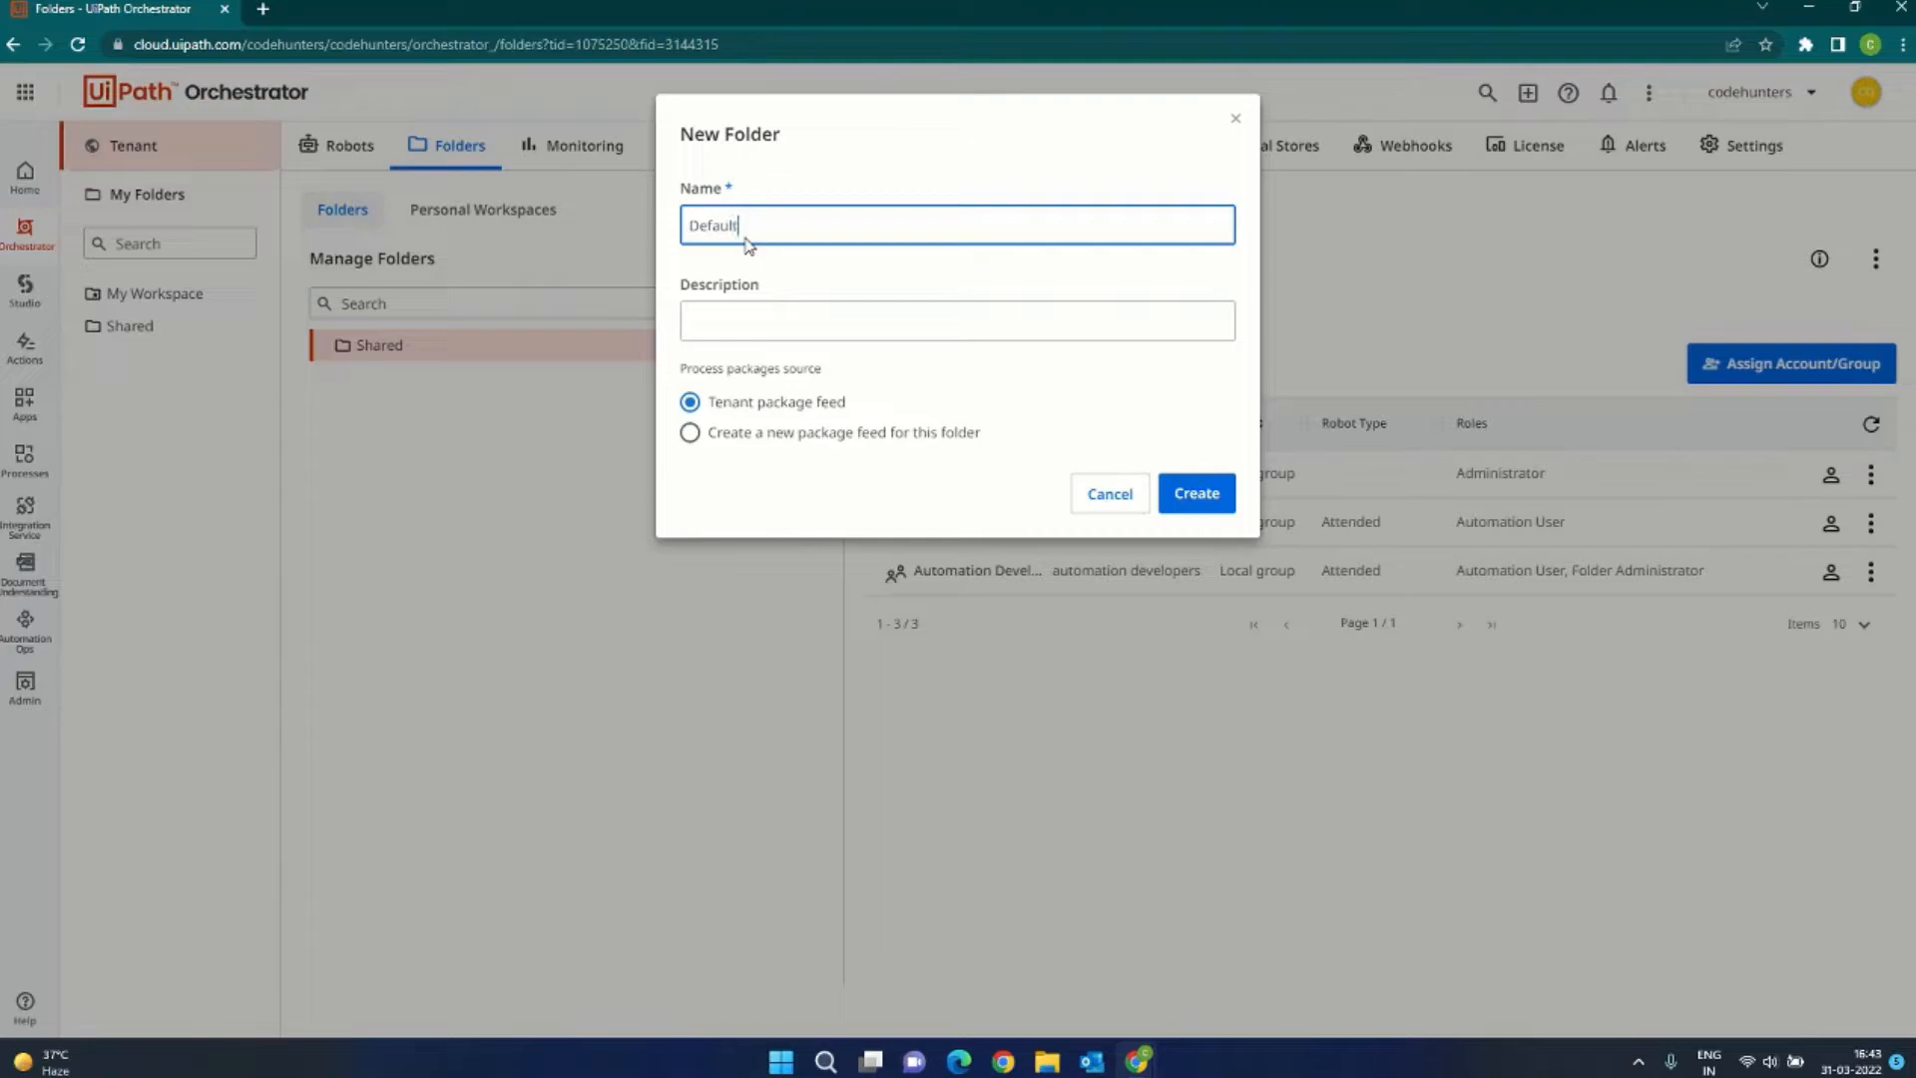
left_click(957, 321)
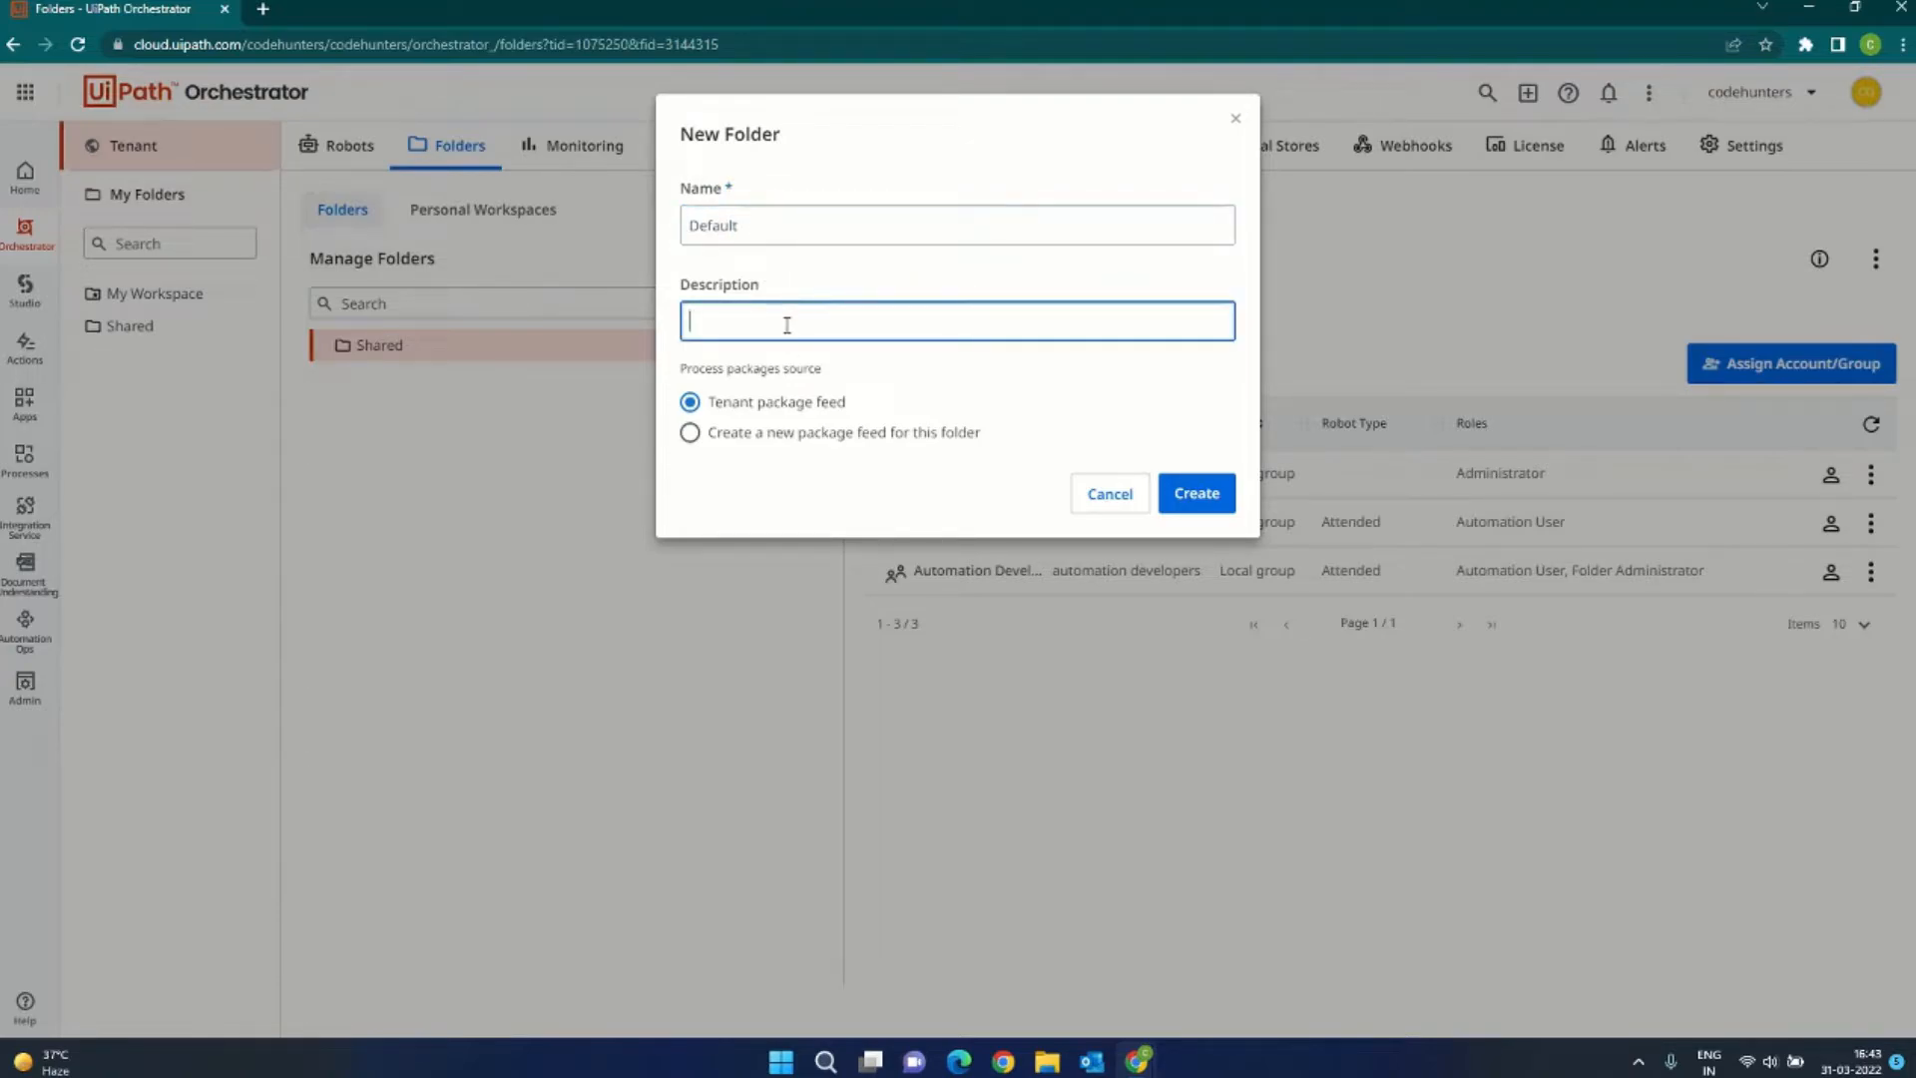
mouse_move(1196, 494)
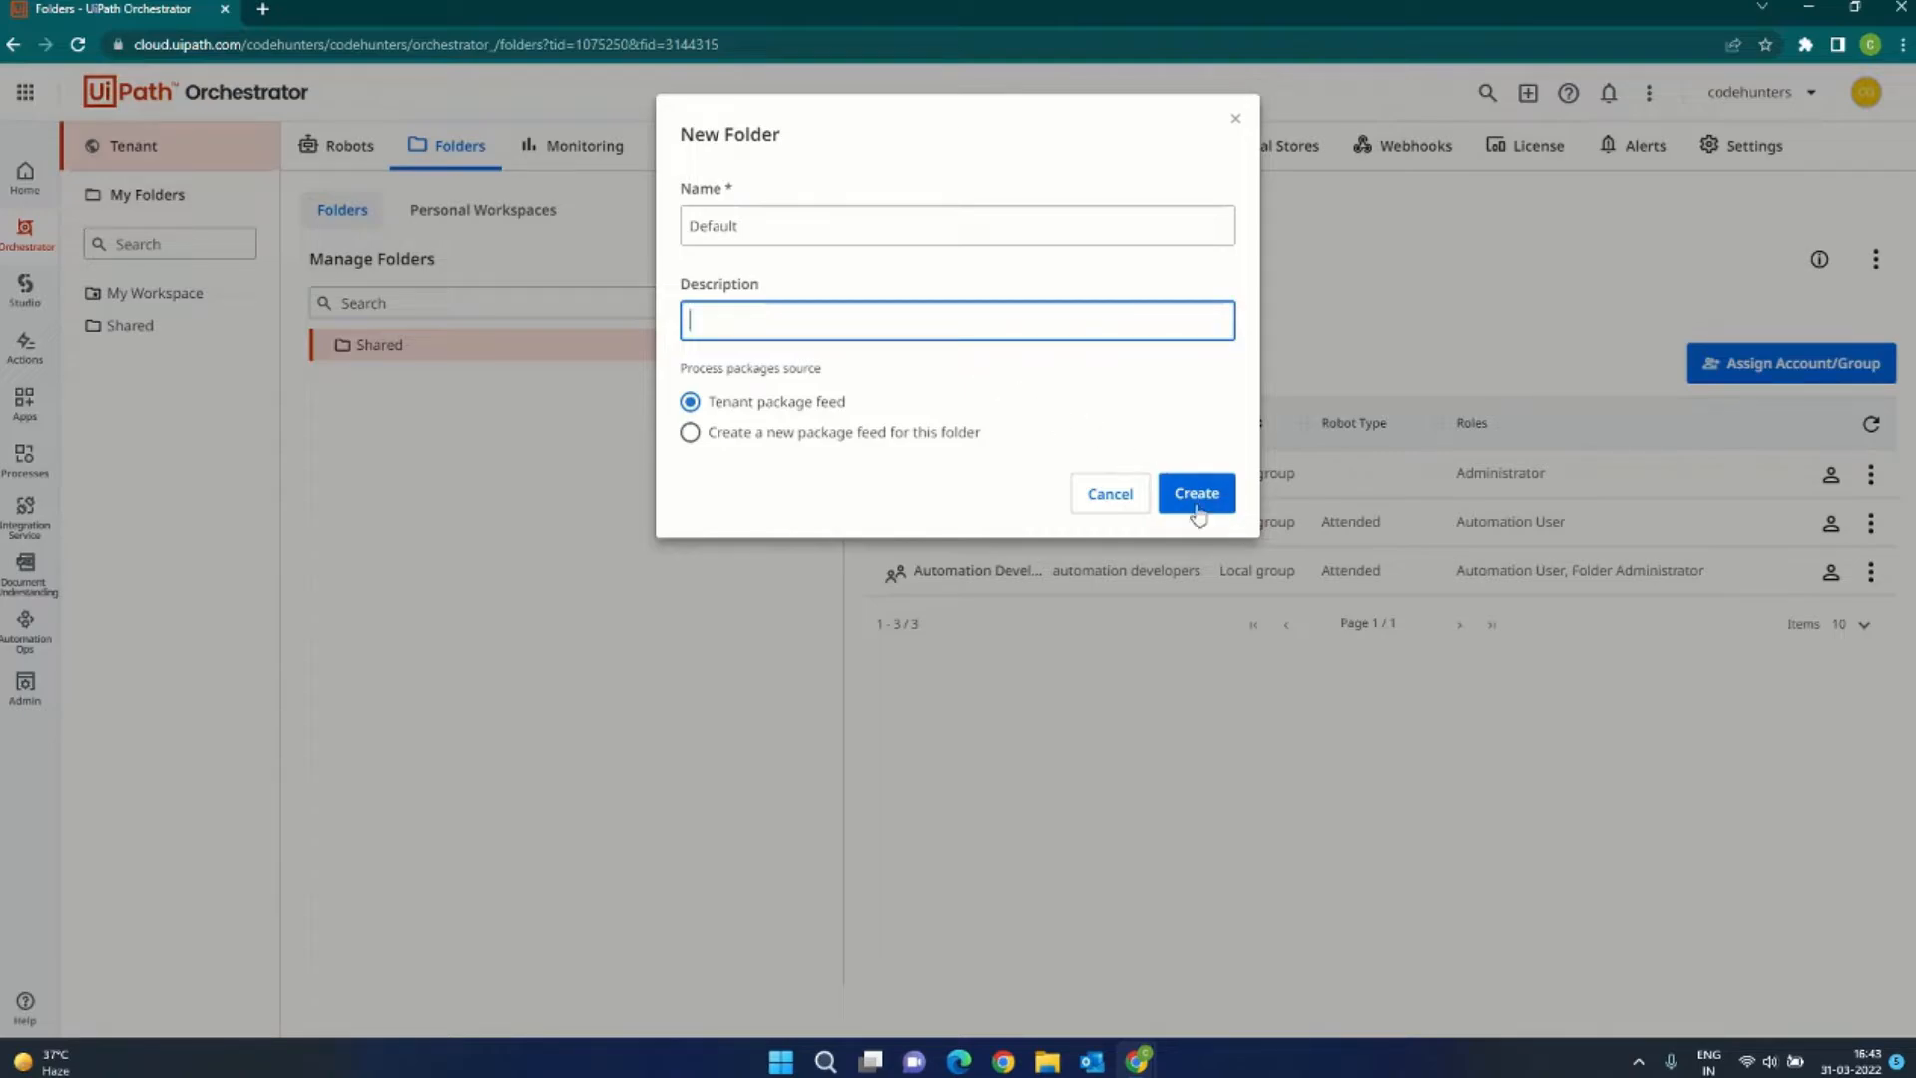
left_click(1195, 494)
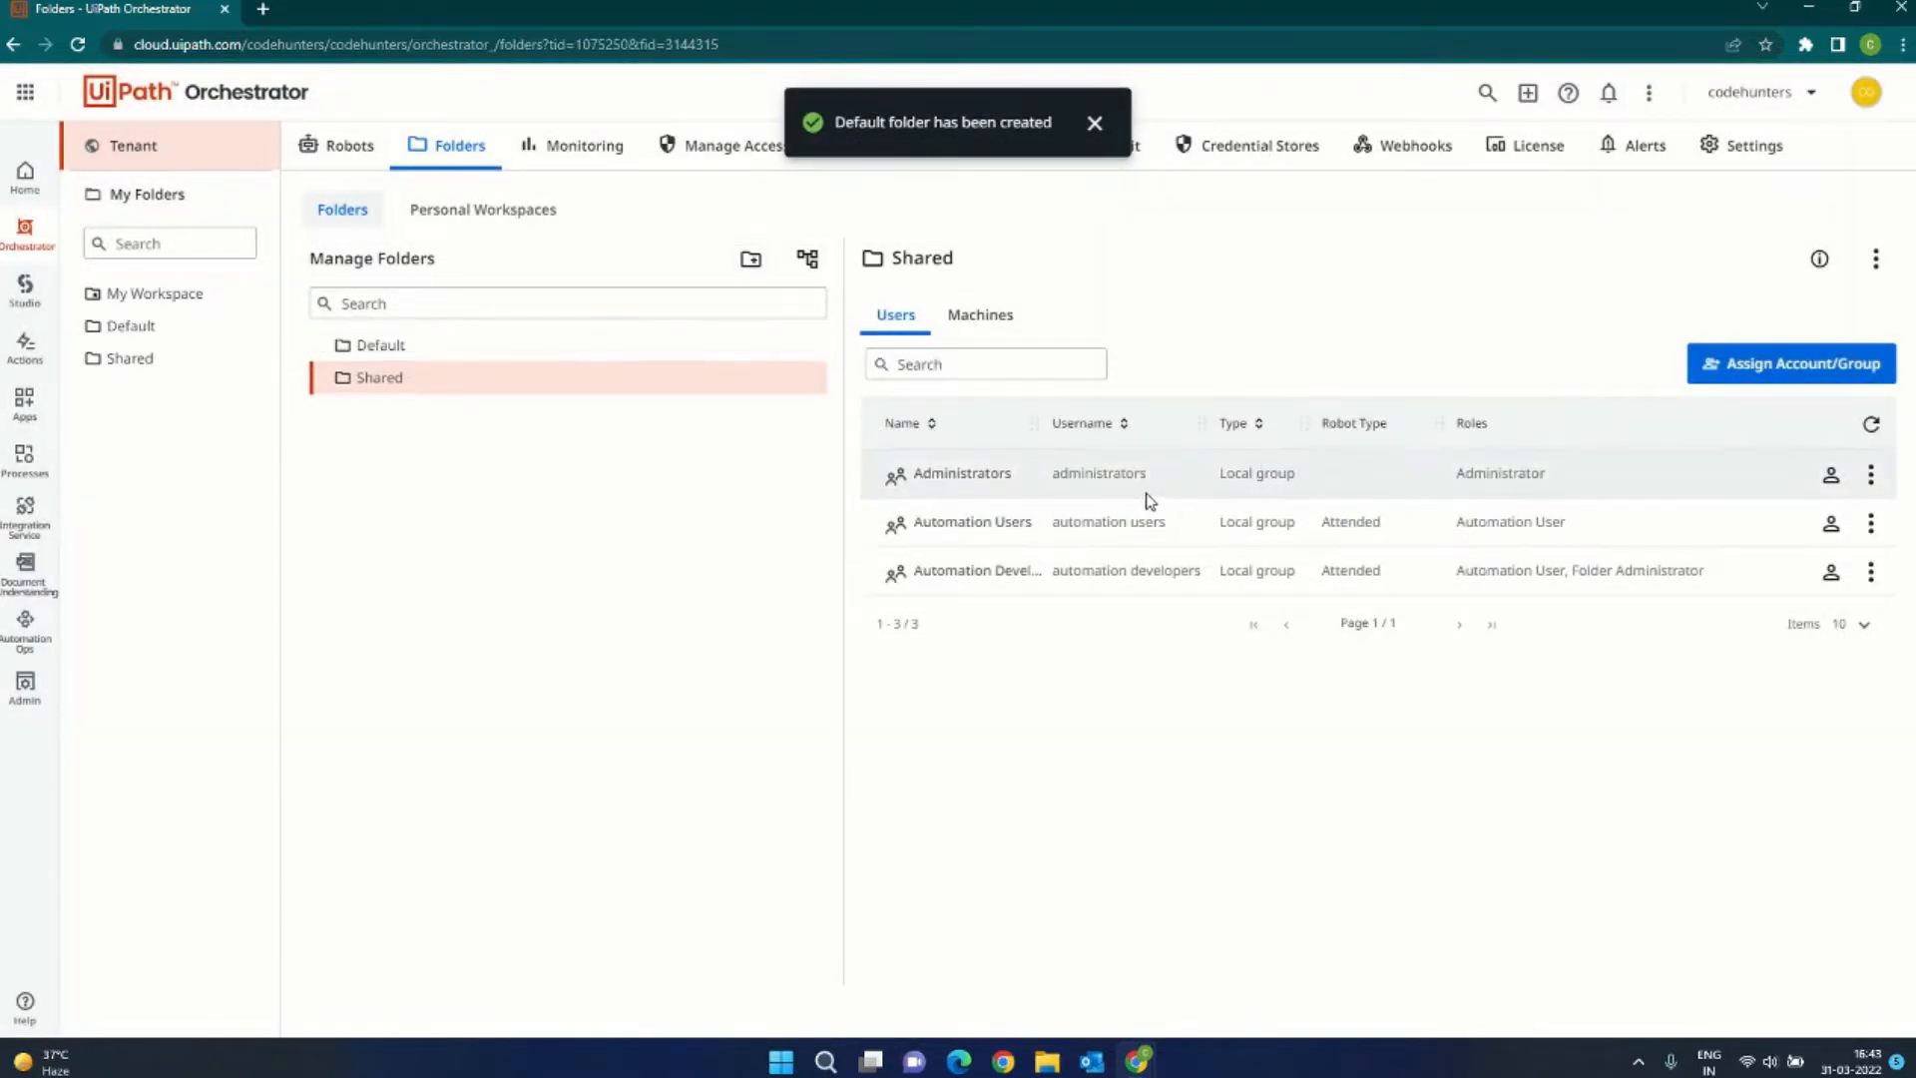
left_click(380, 346)
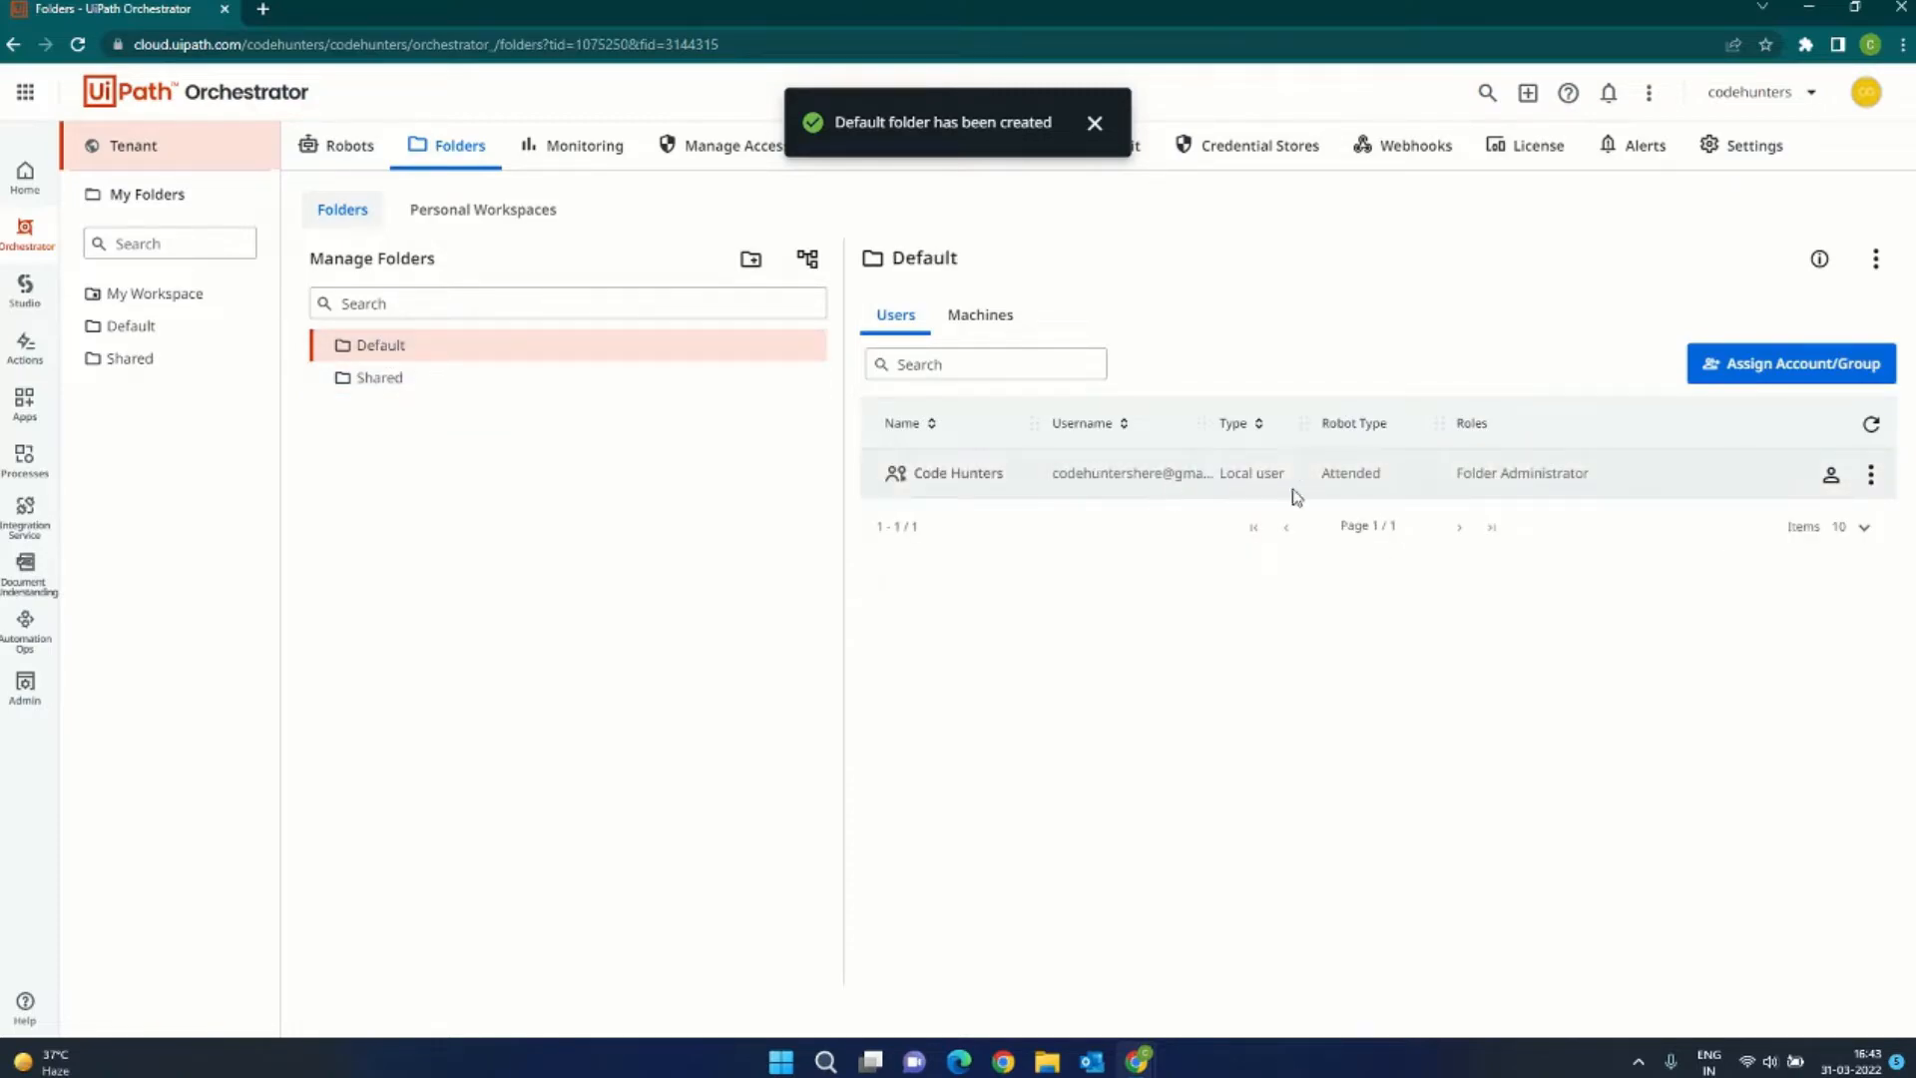
mouse_move(1330, 523)
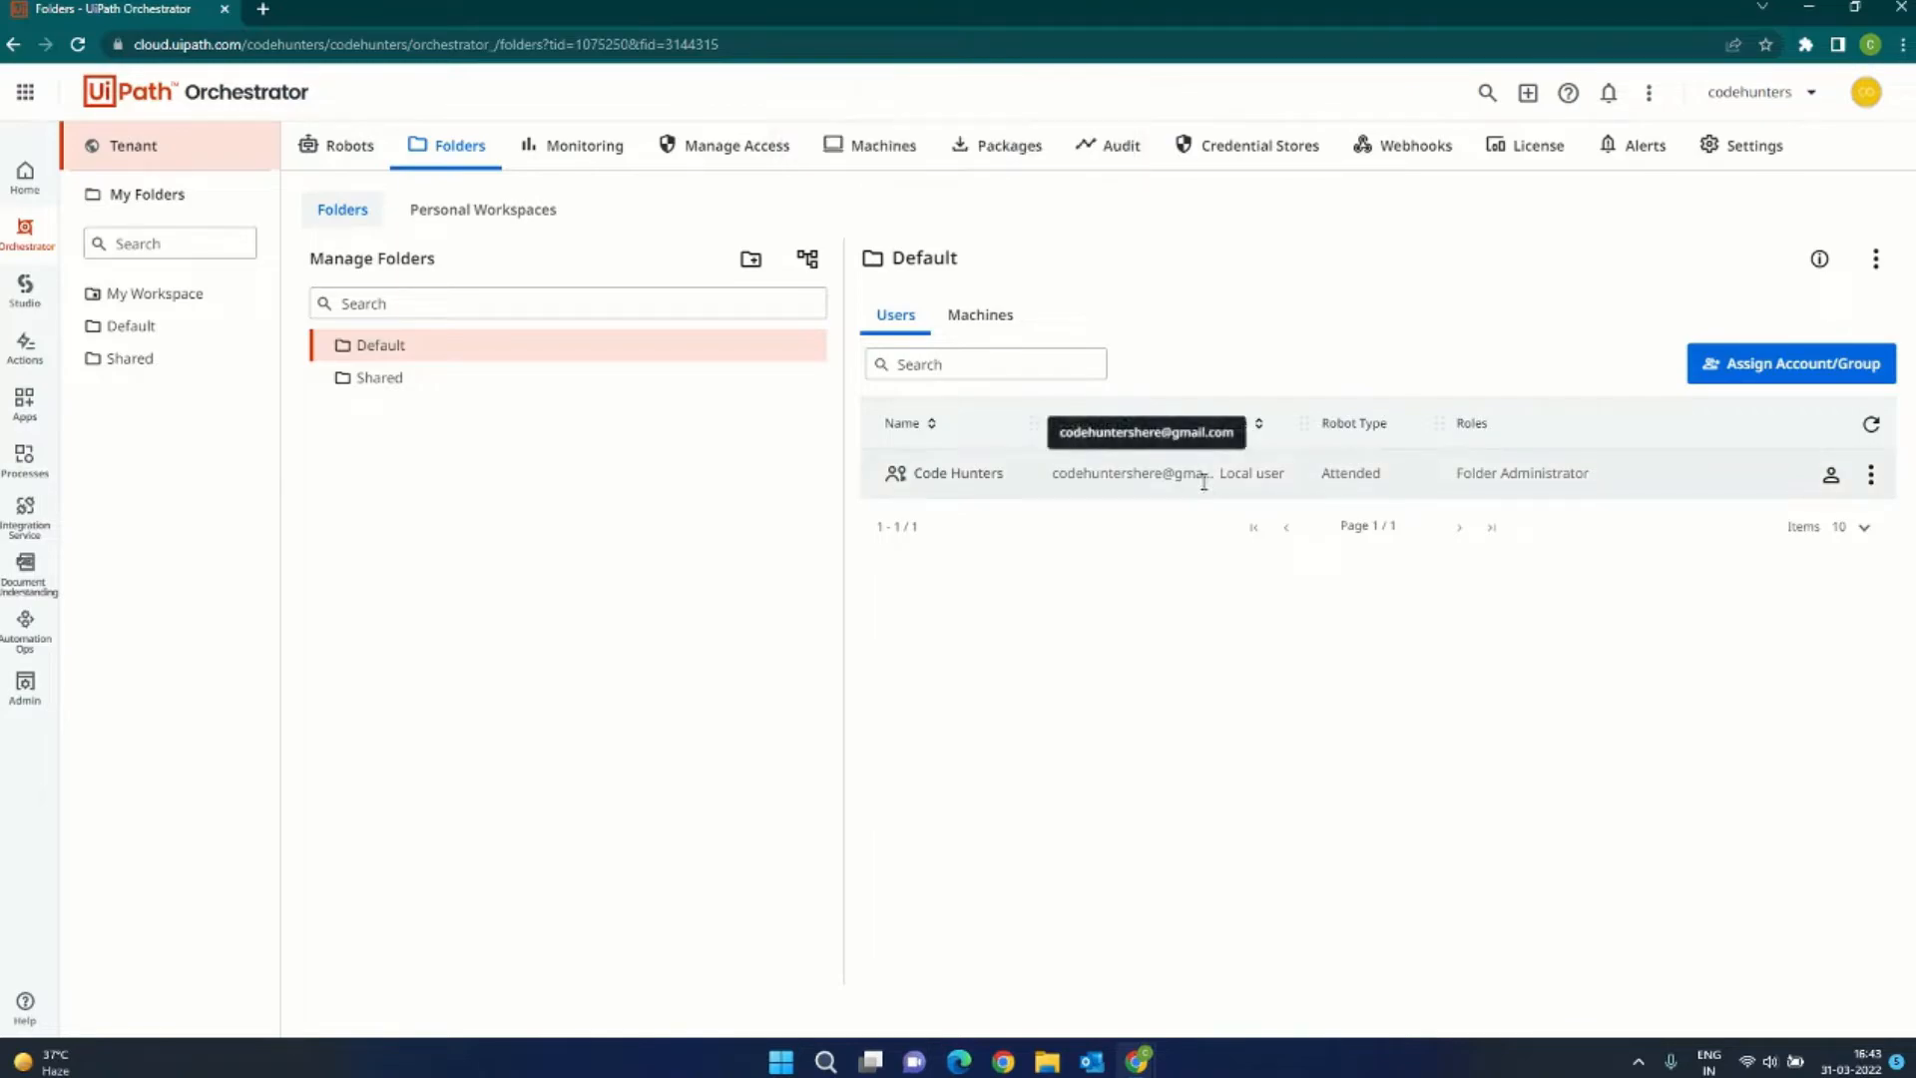
mouse_move(1869, 474)
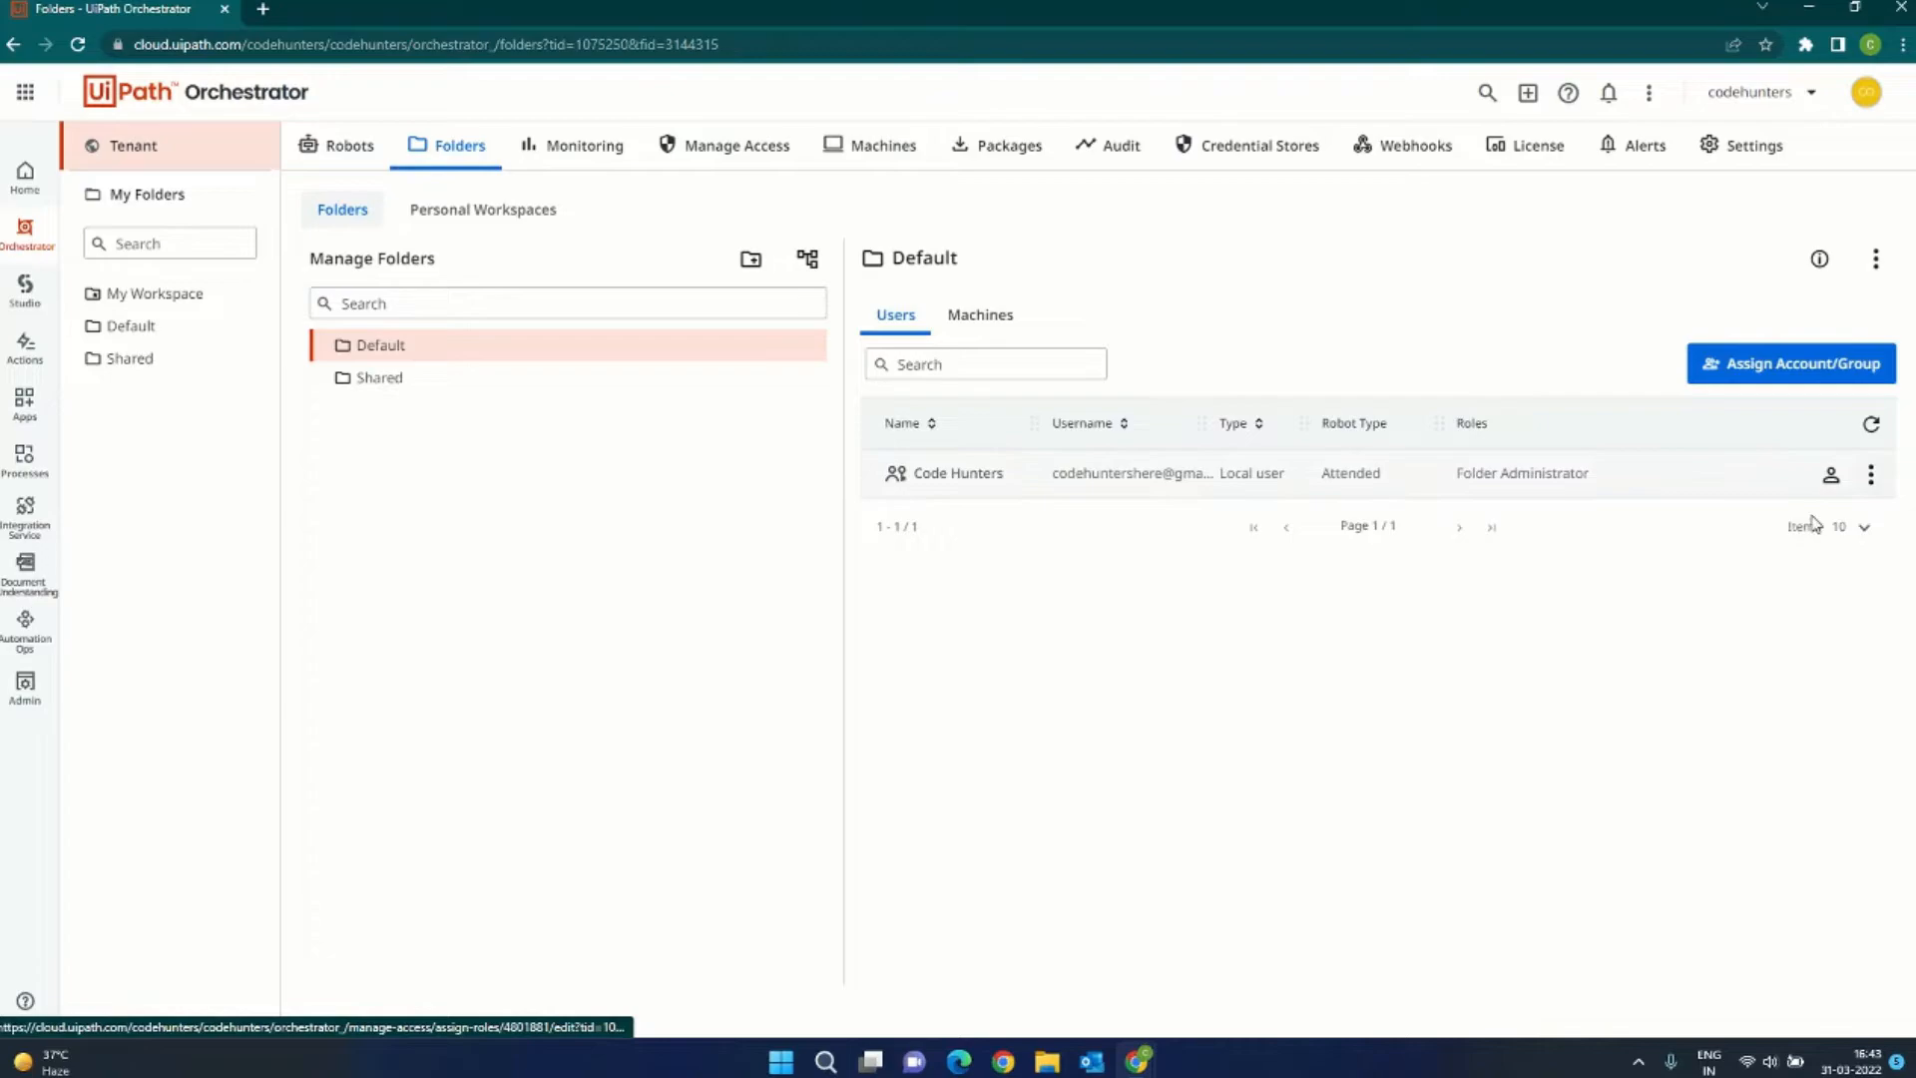
Step: Edit Code Hunters' role and robot setup in the Default folder
left_click(1830, 474)
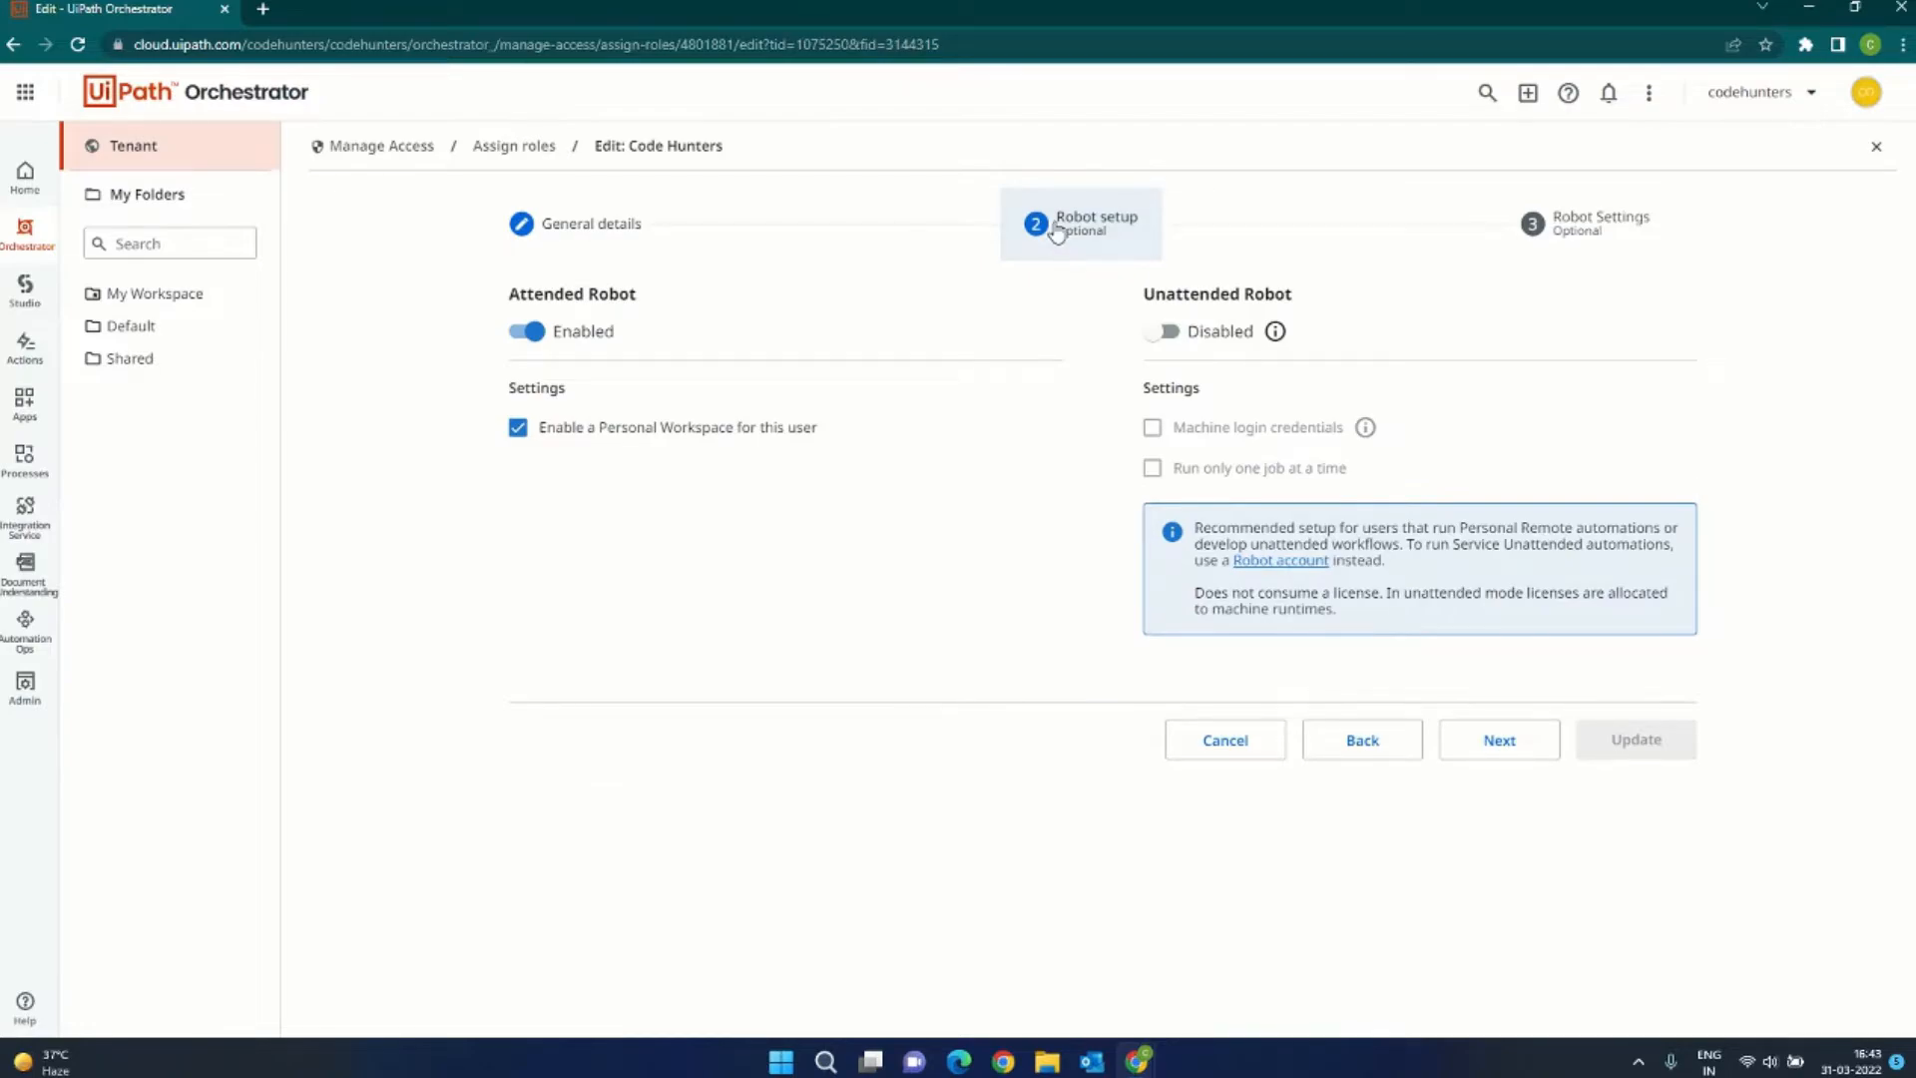
mouse_move(1062, 226)
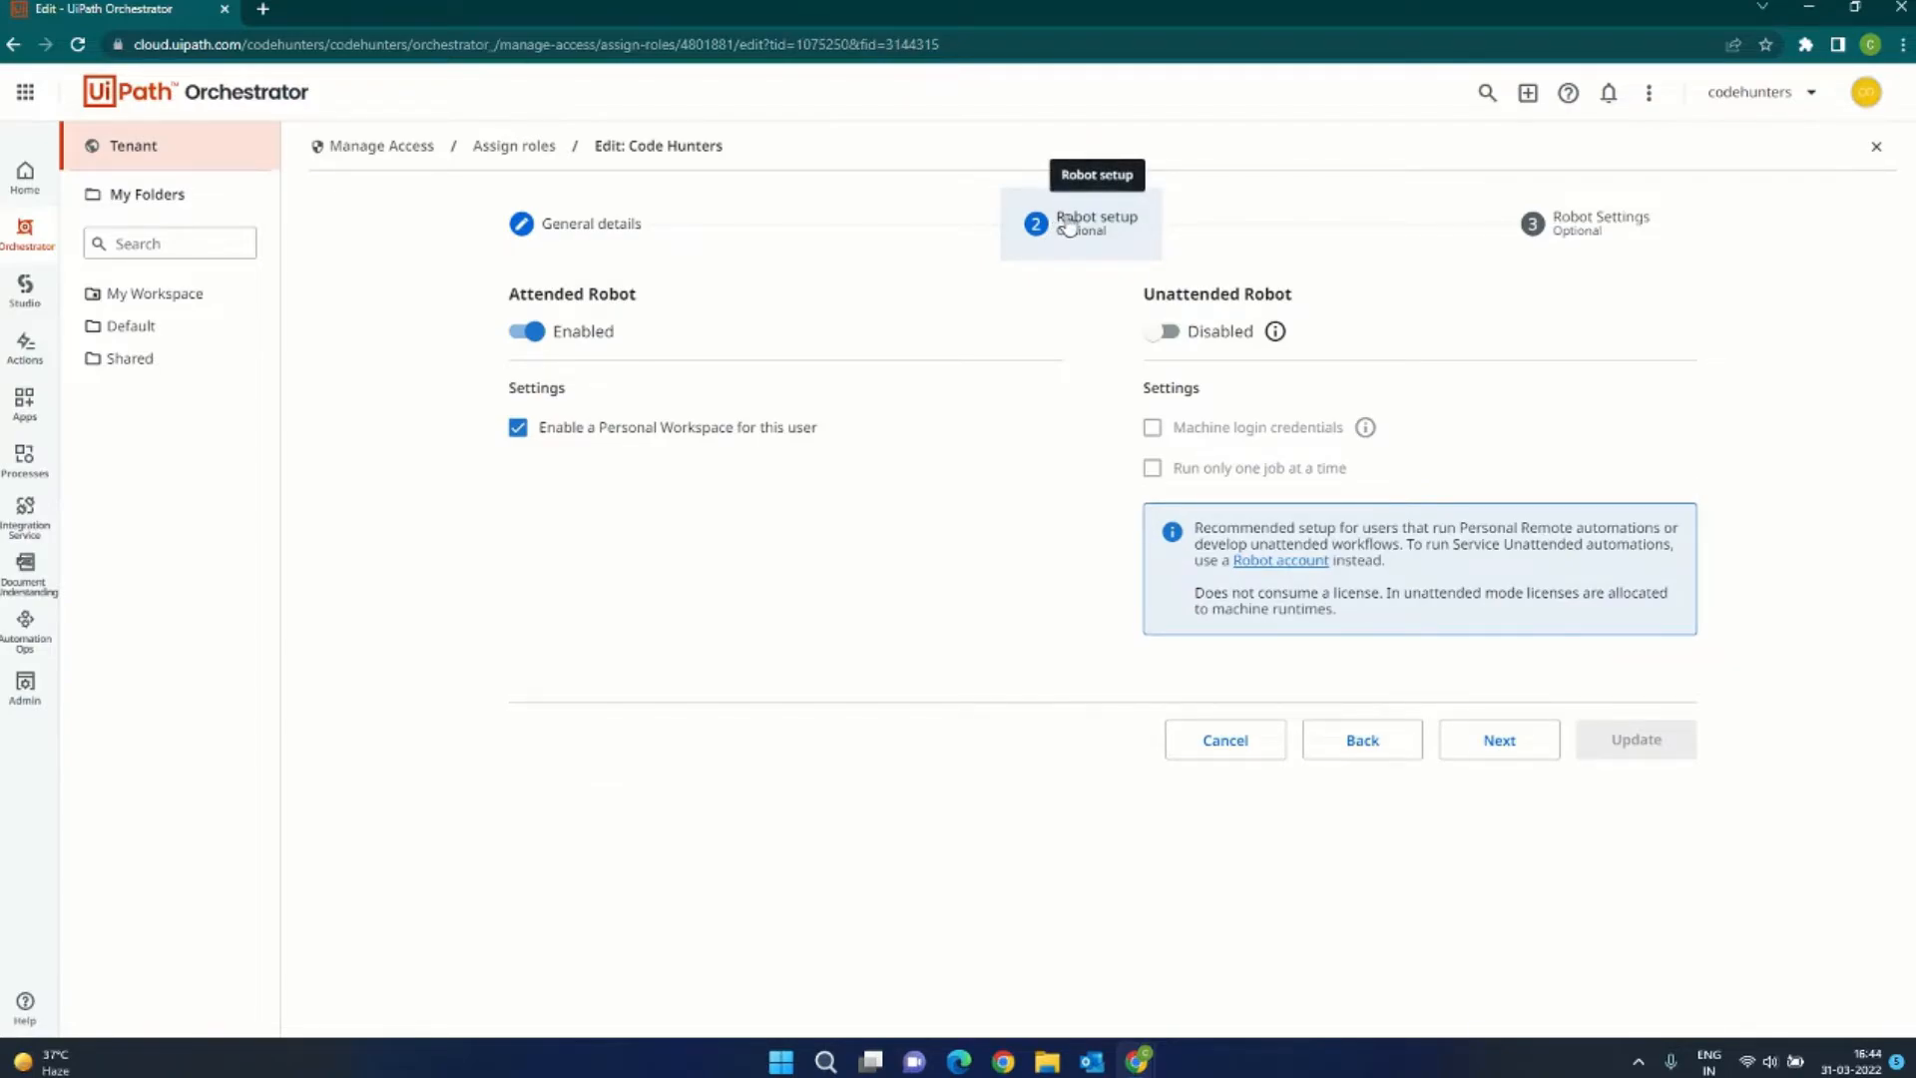
mouse_move(575, 301)
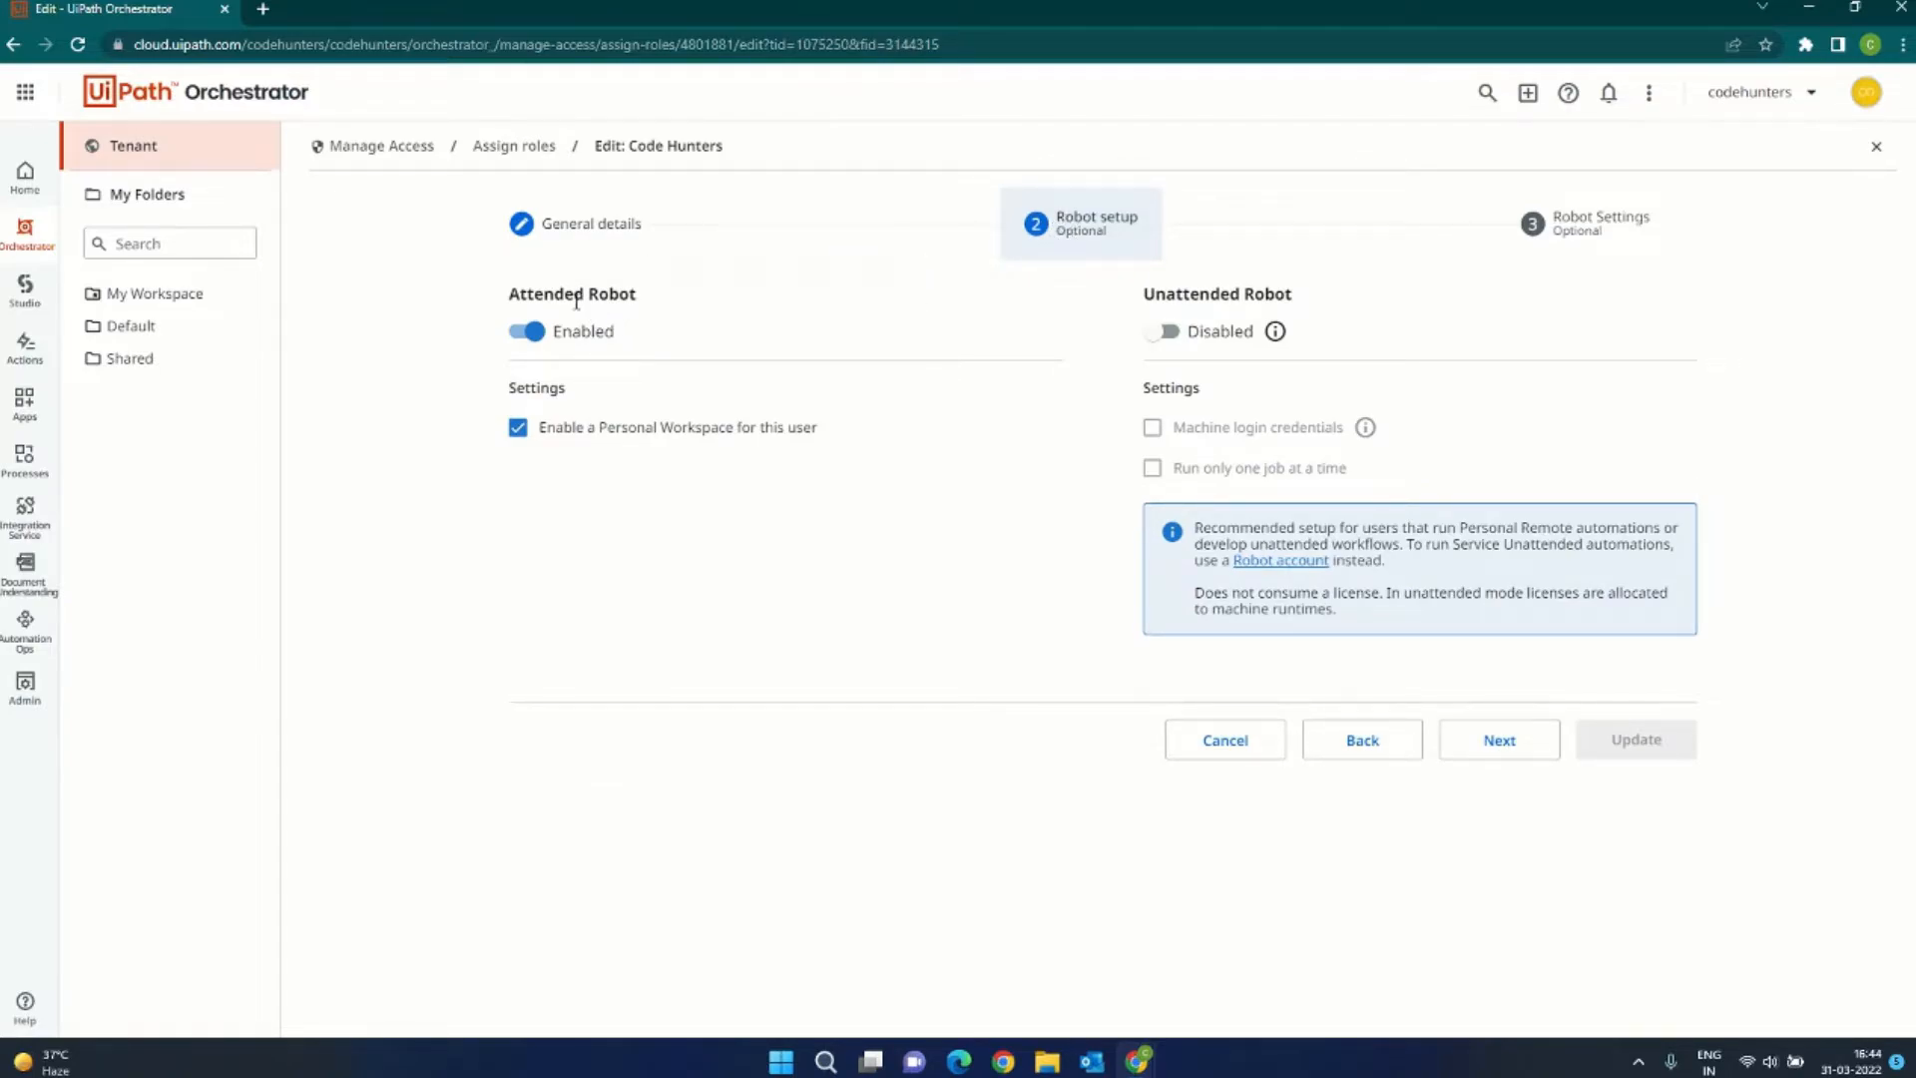
mouse_move(1182, 259)
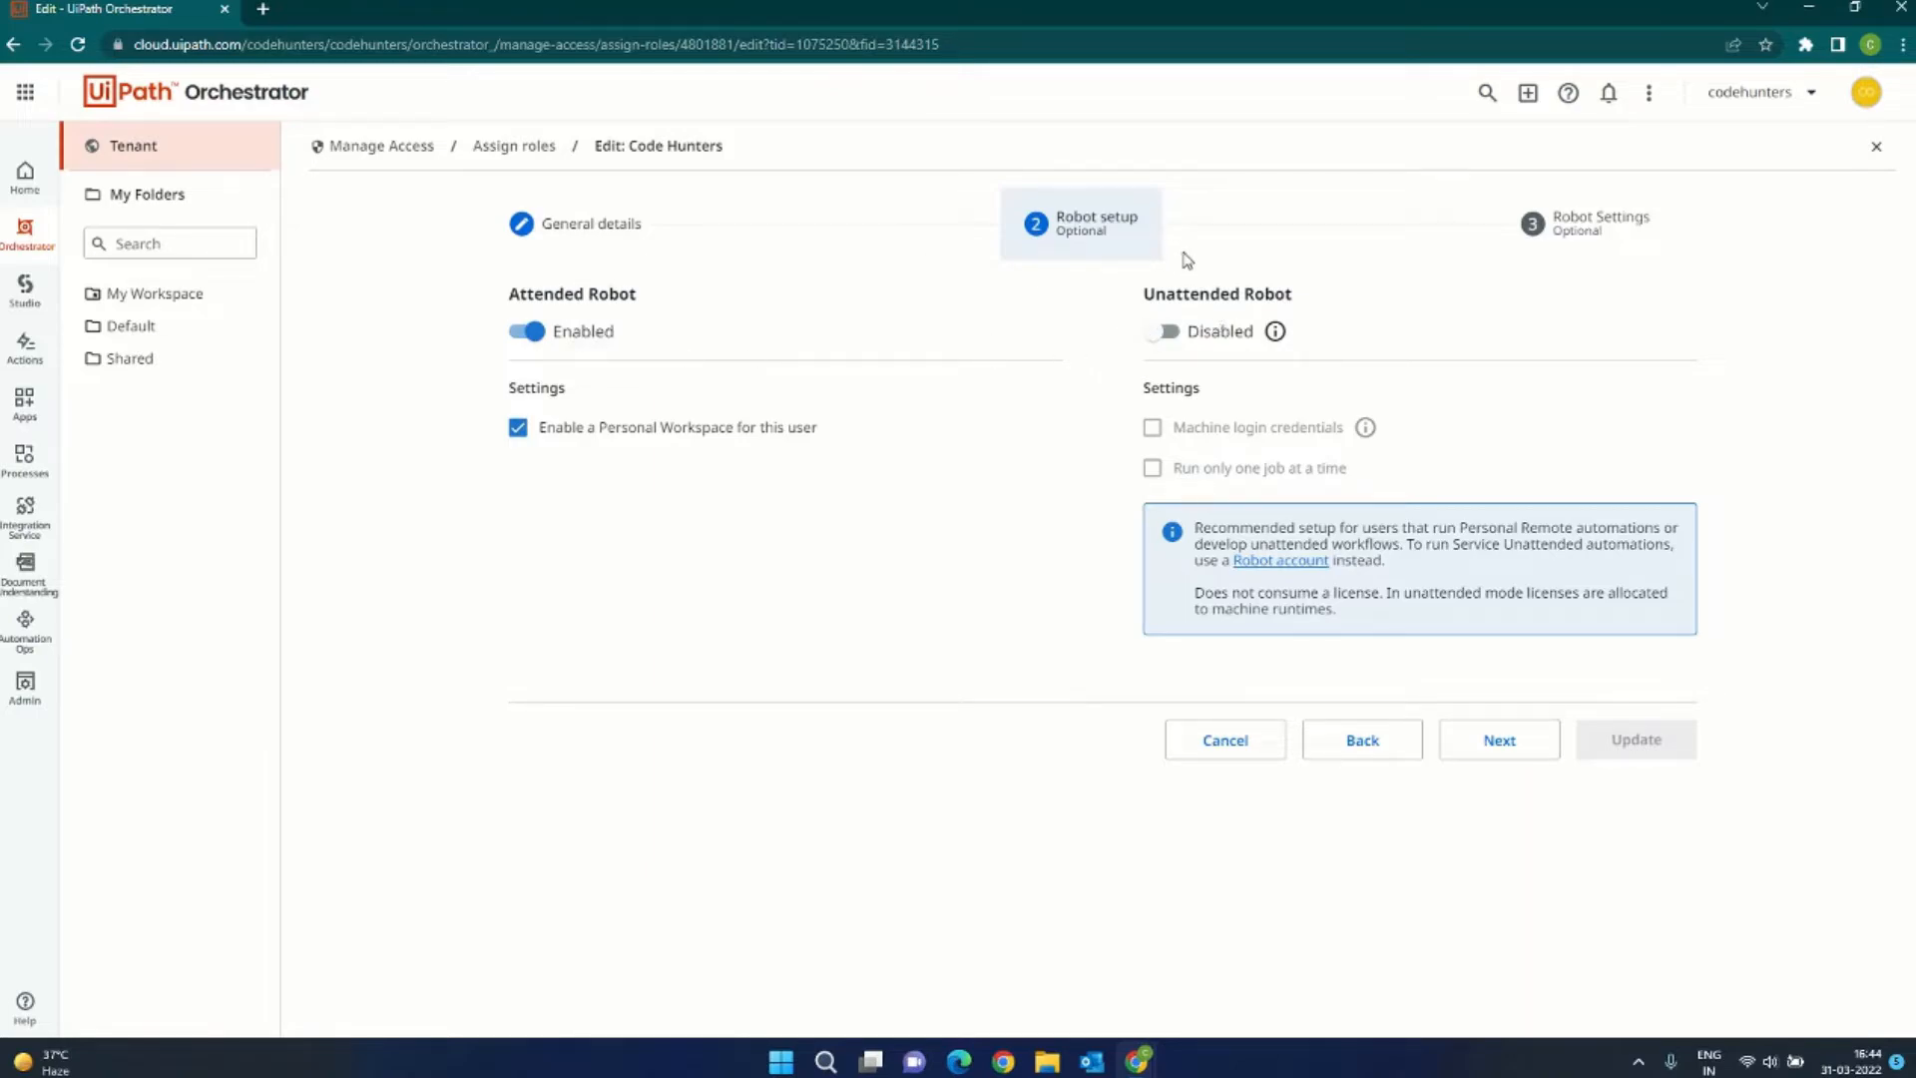
mouse_move(1164, 331)
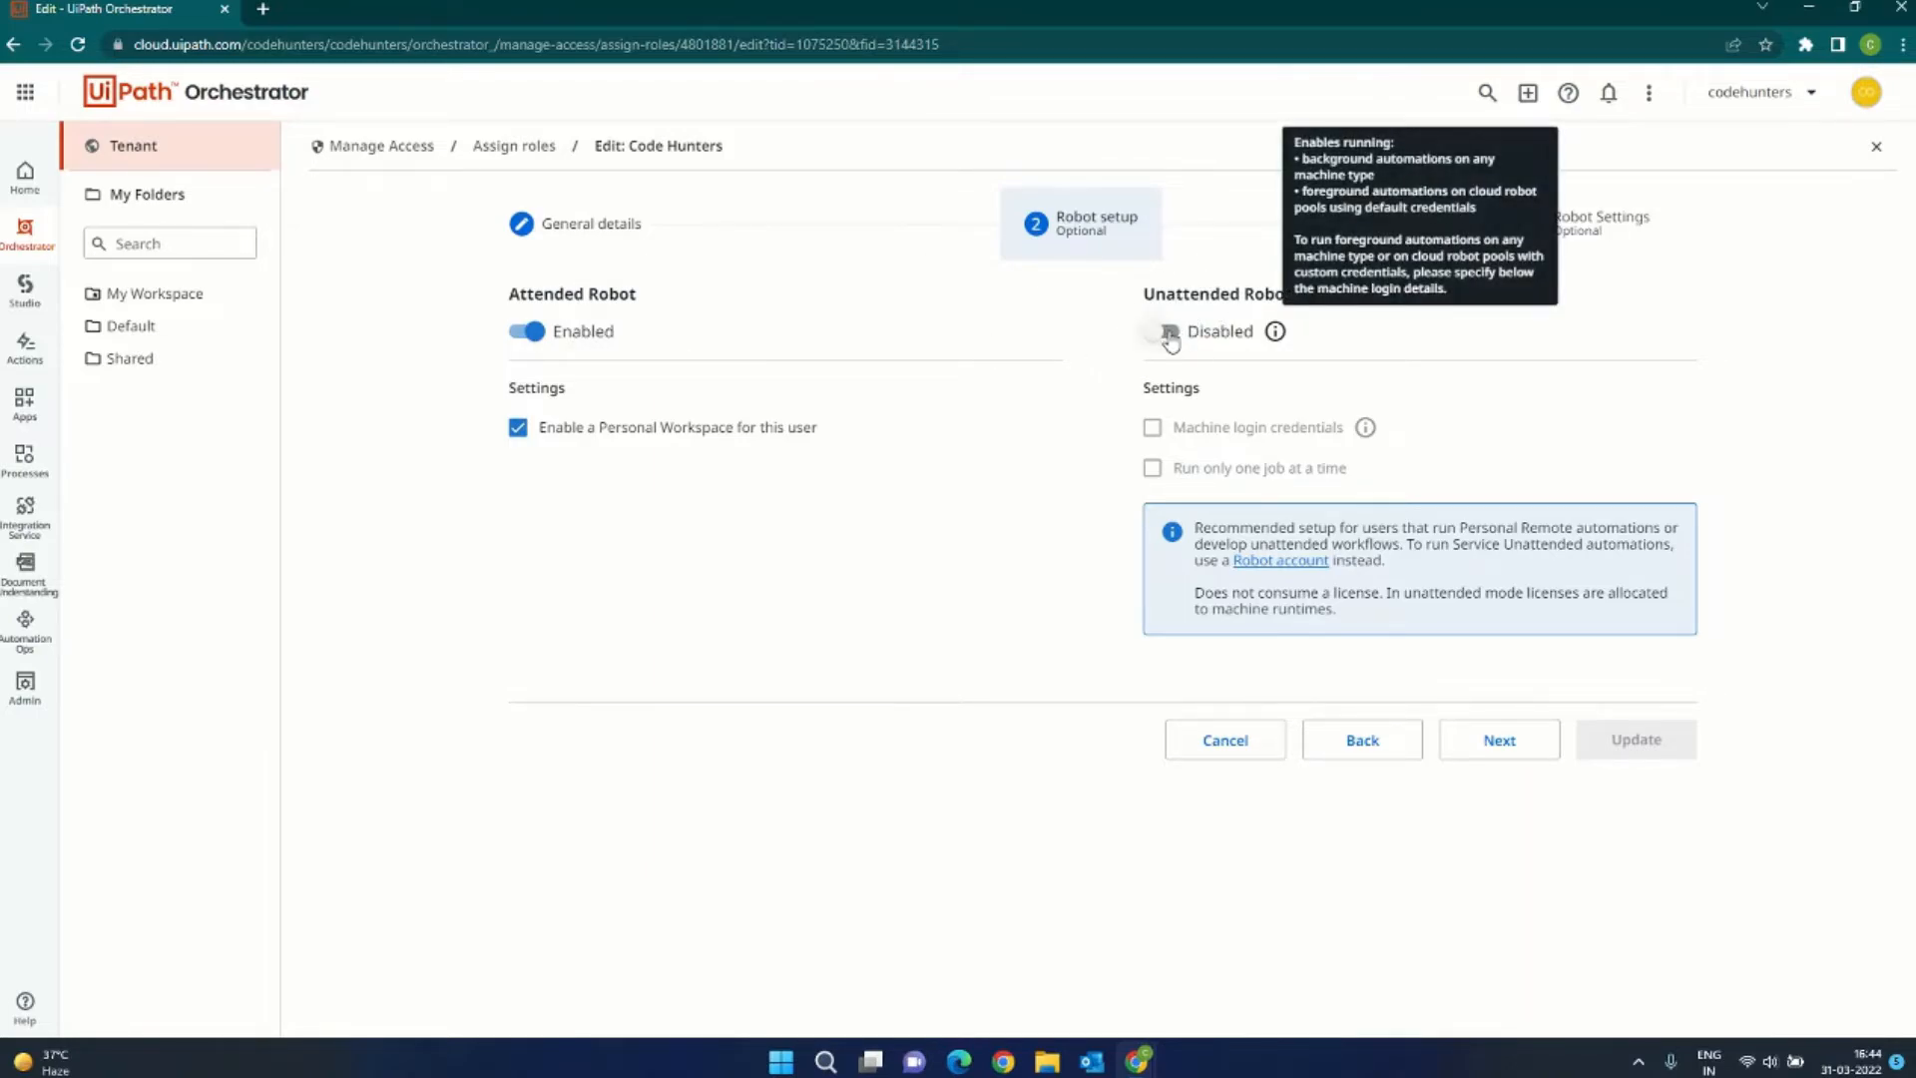
Step: Turn on Unattended Robot for Code Hunters and update the user
left_click(1159, 331)
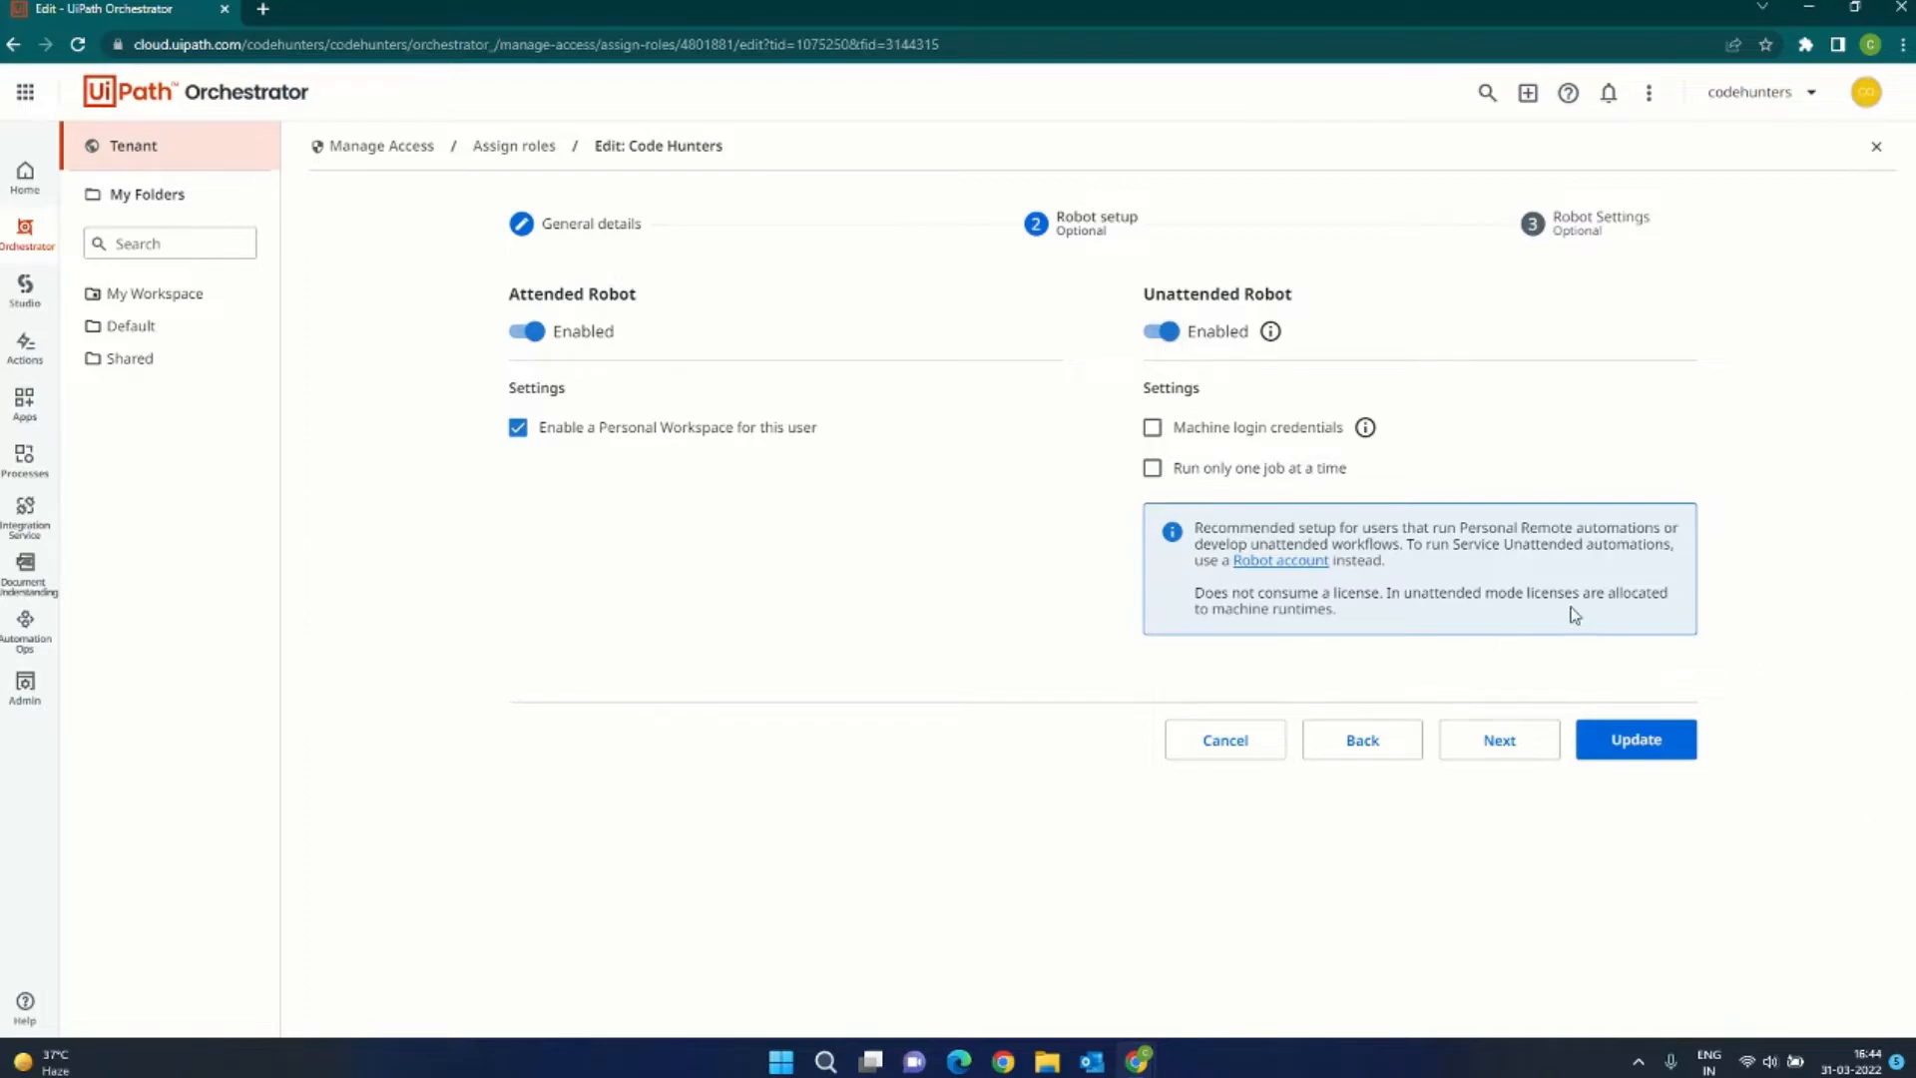
left_click(1635, 740)
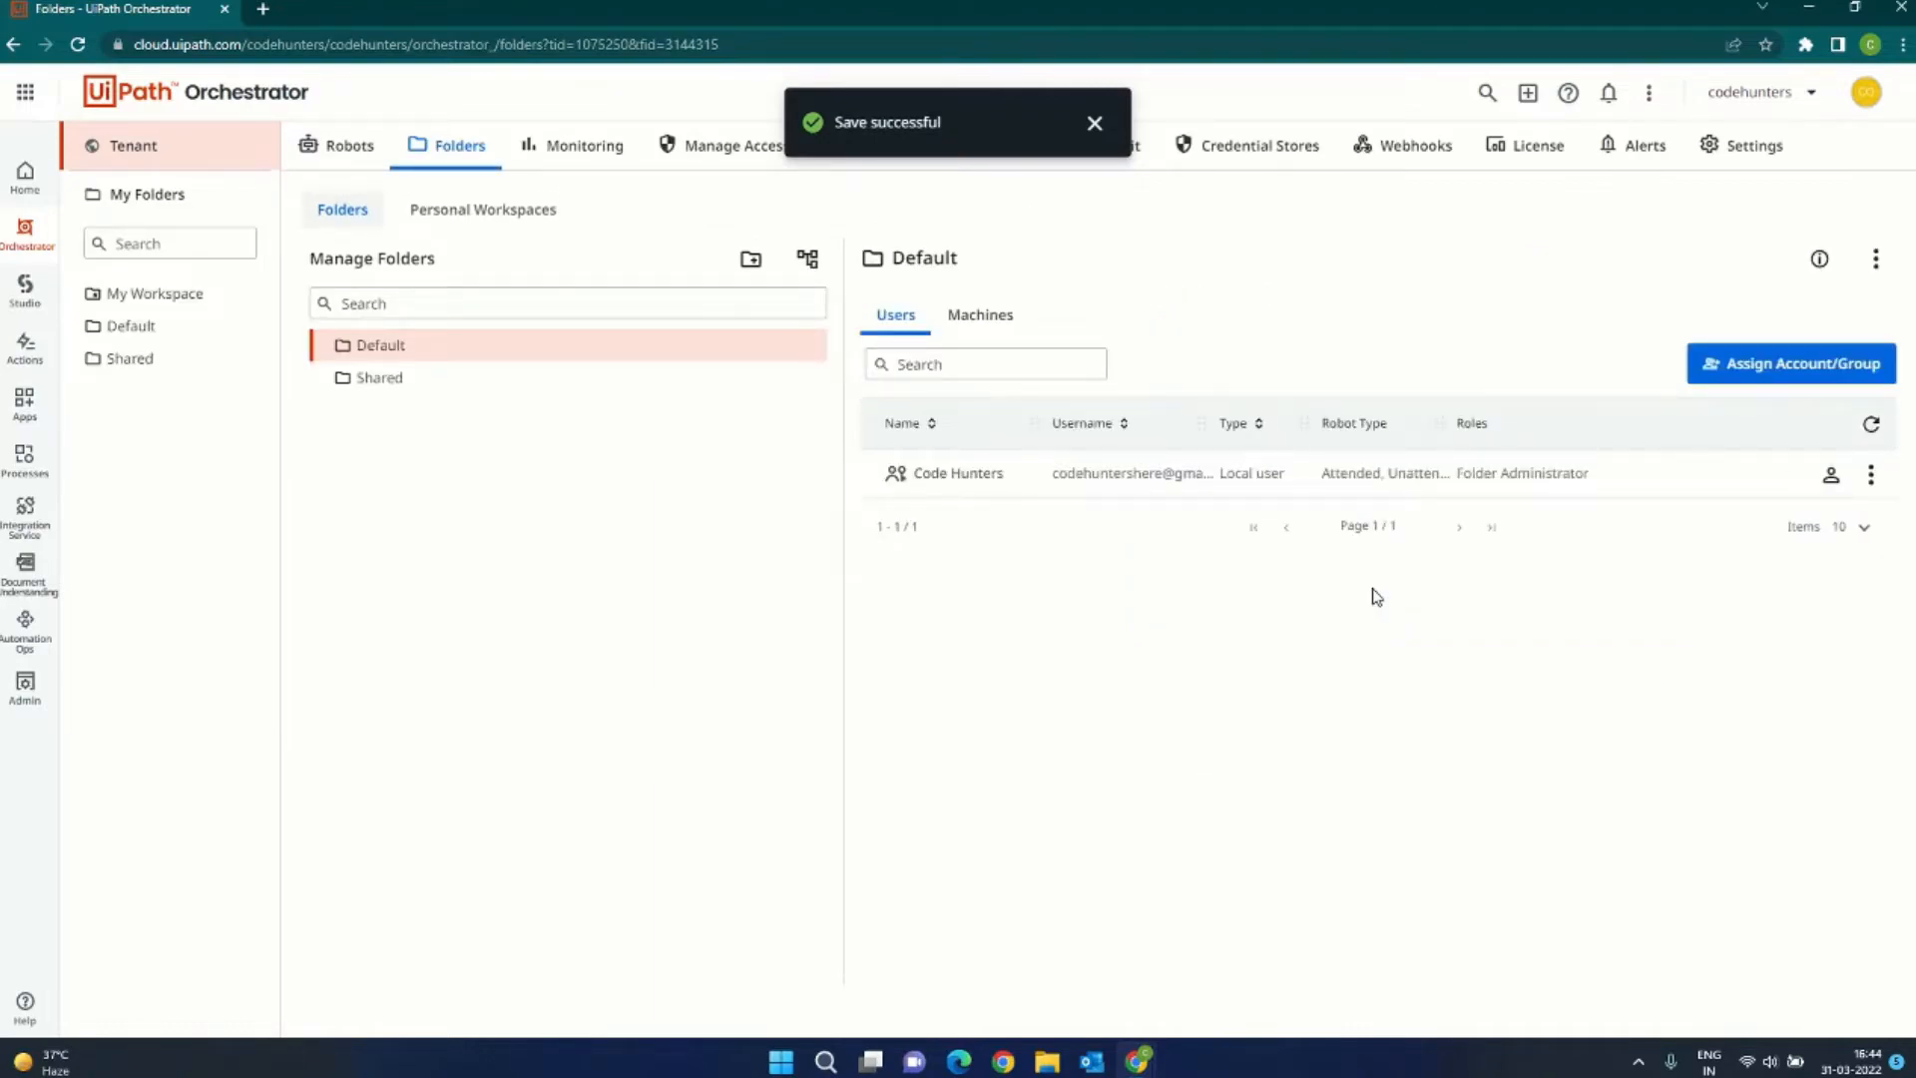
mouse_move(1226, 648)
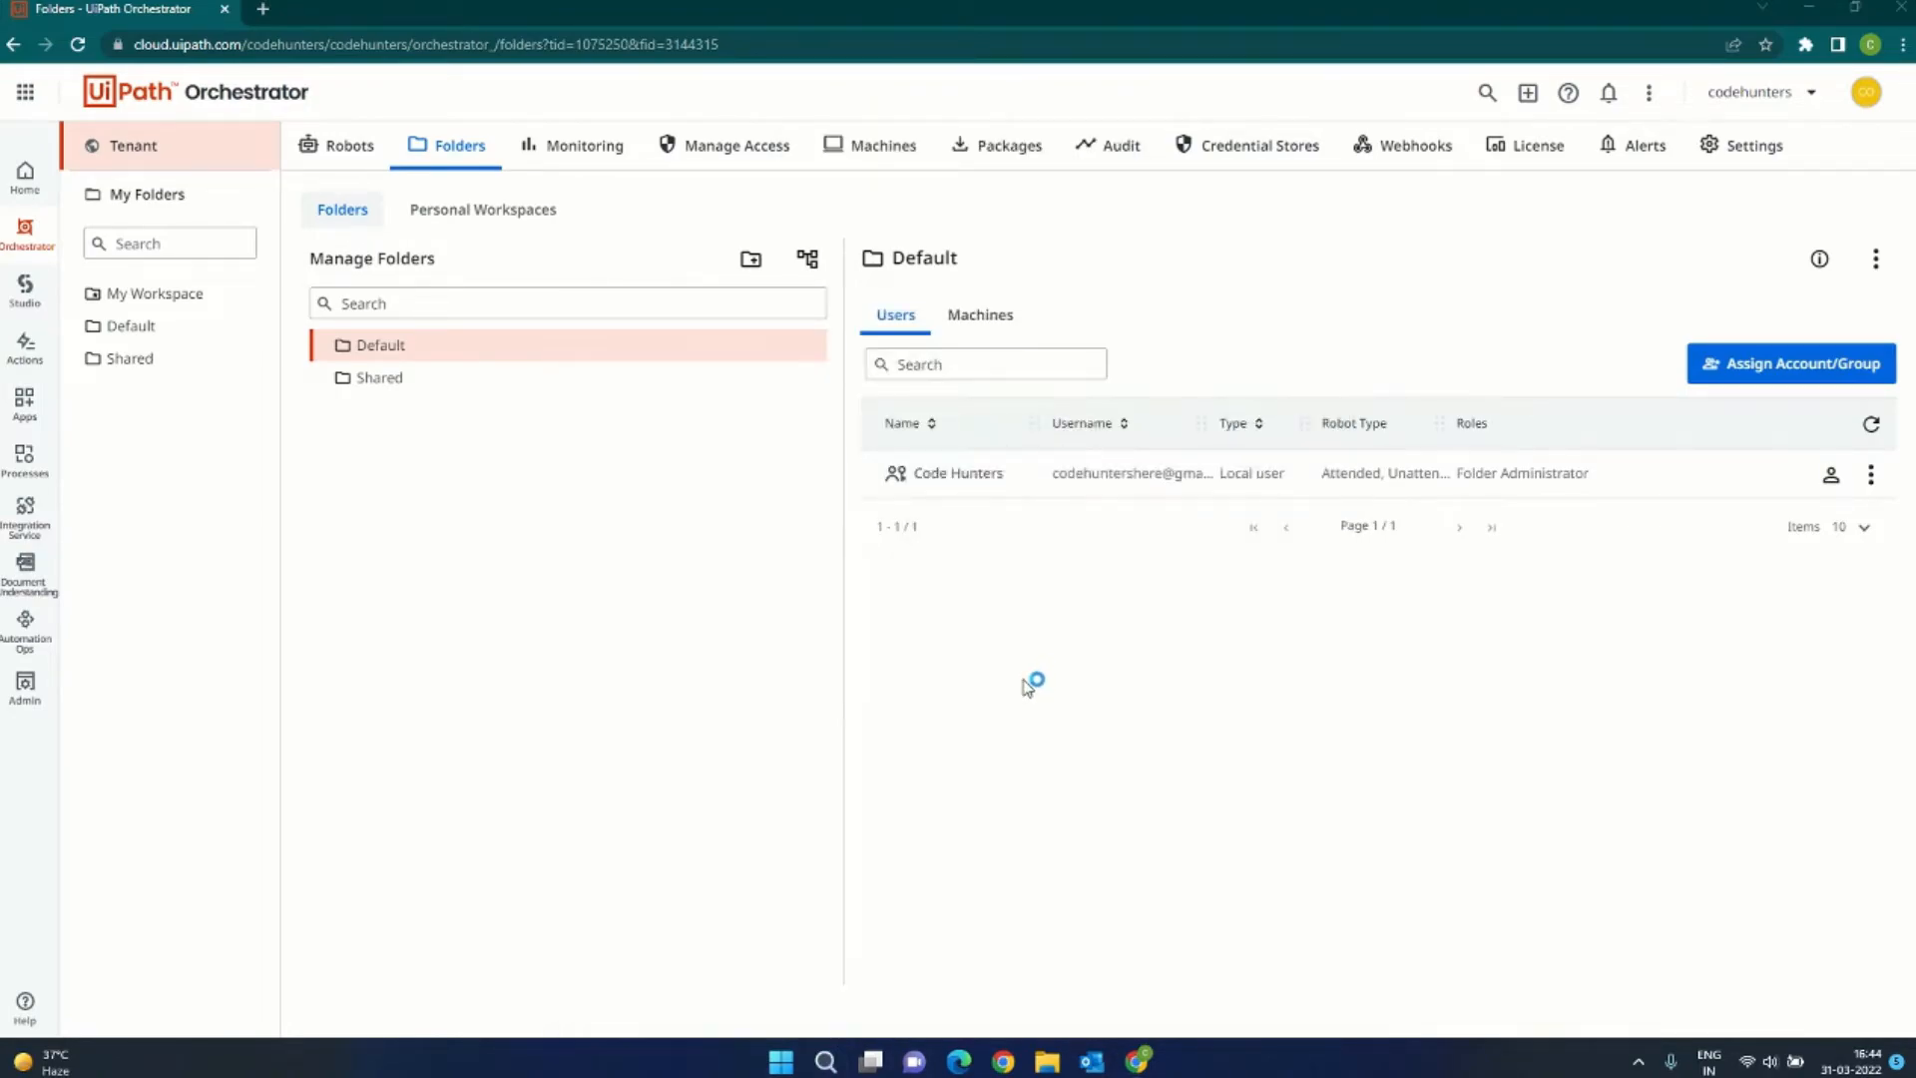
Step: Point Assistant's Orchestrator Service URL at the codehunters tenant and sign in via the browser
left_click(1155, 1059)
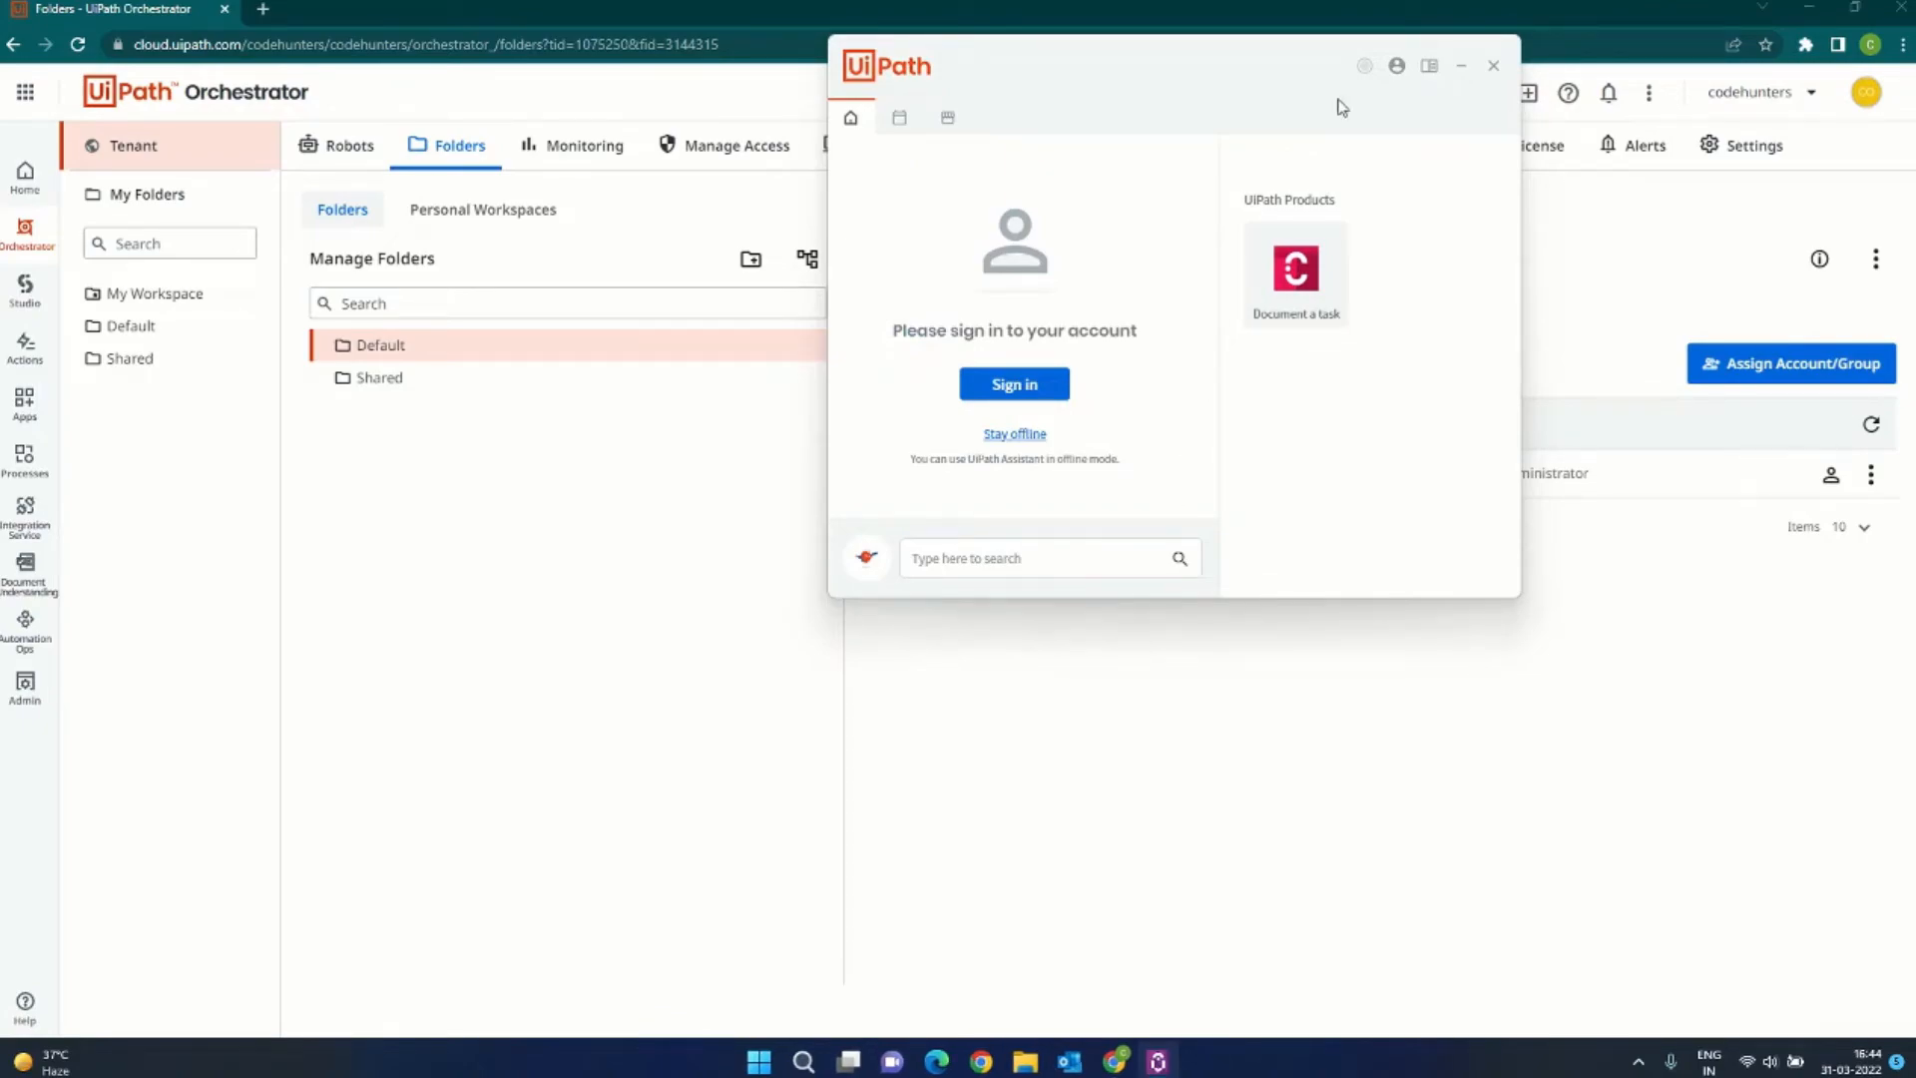
left_click(1013, 384)
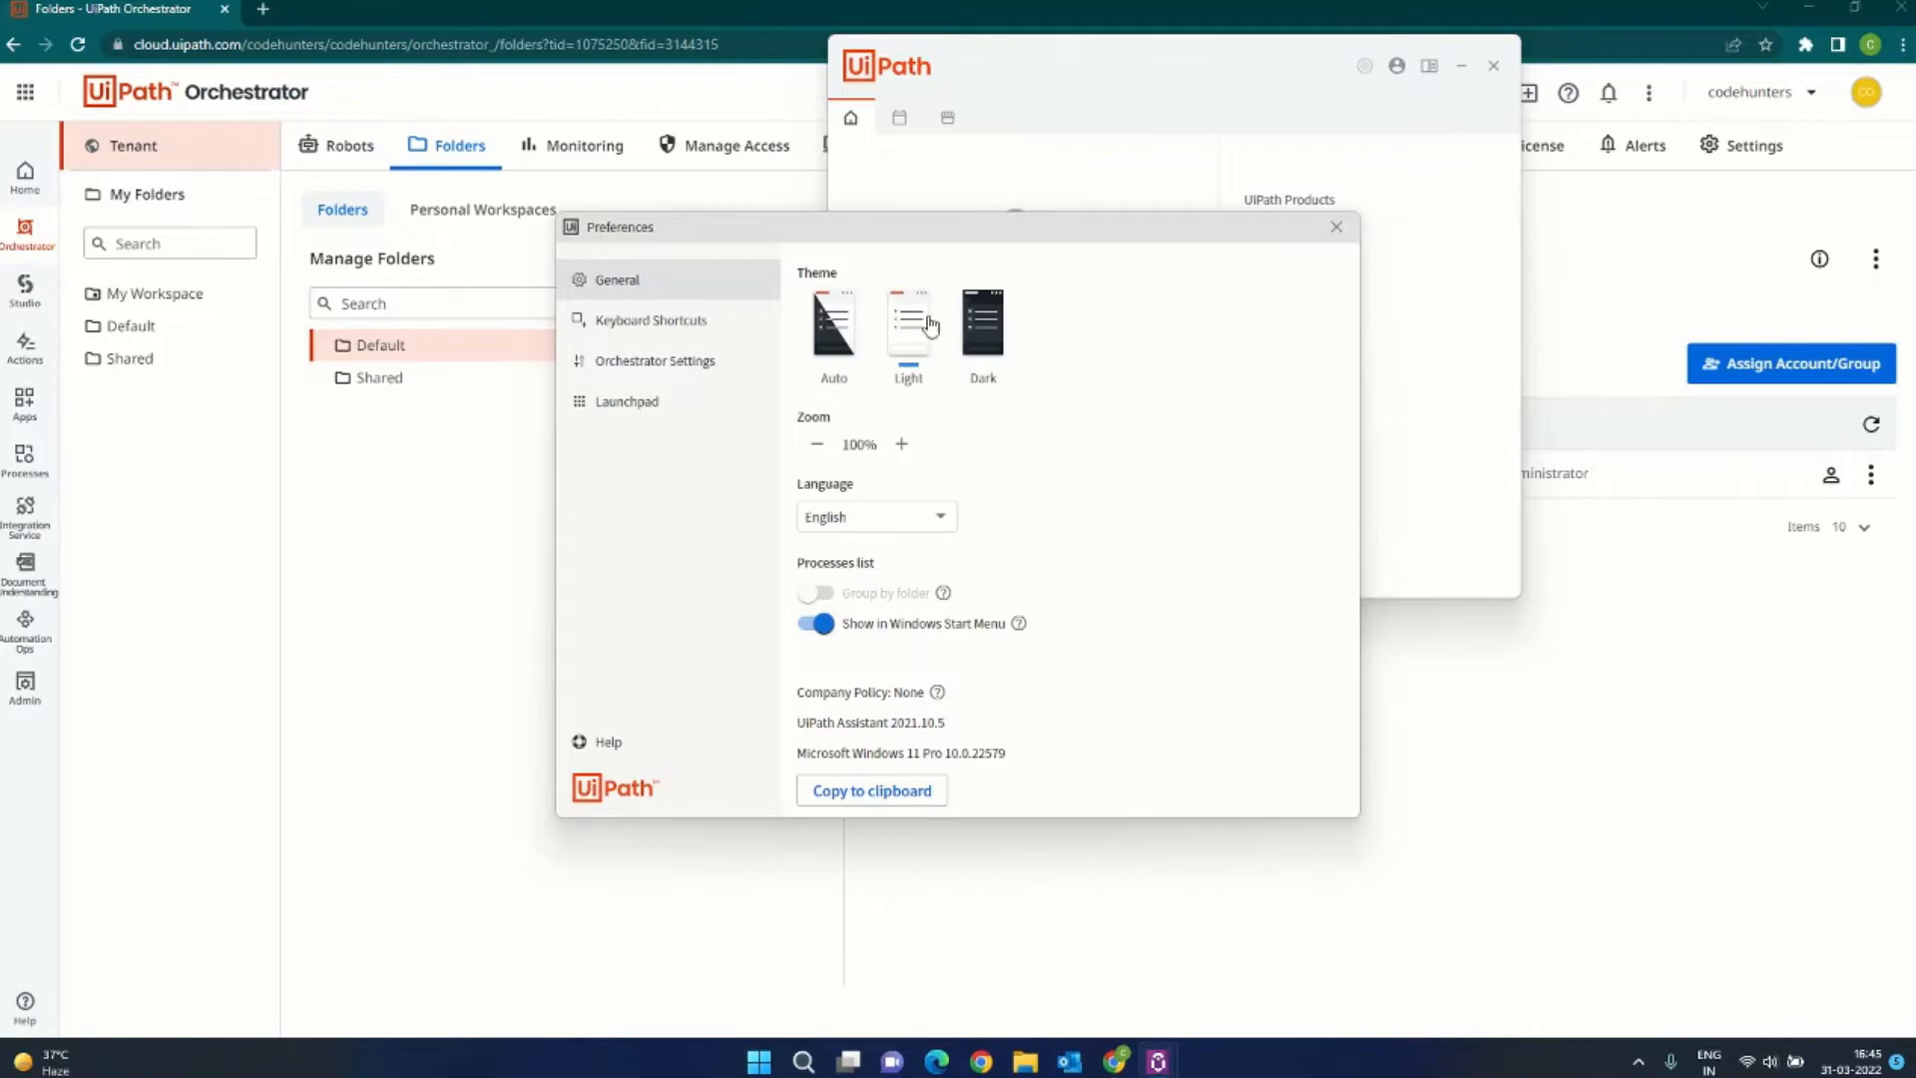
left_click(654, 361)
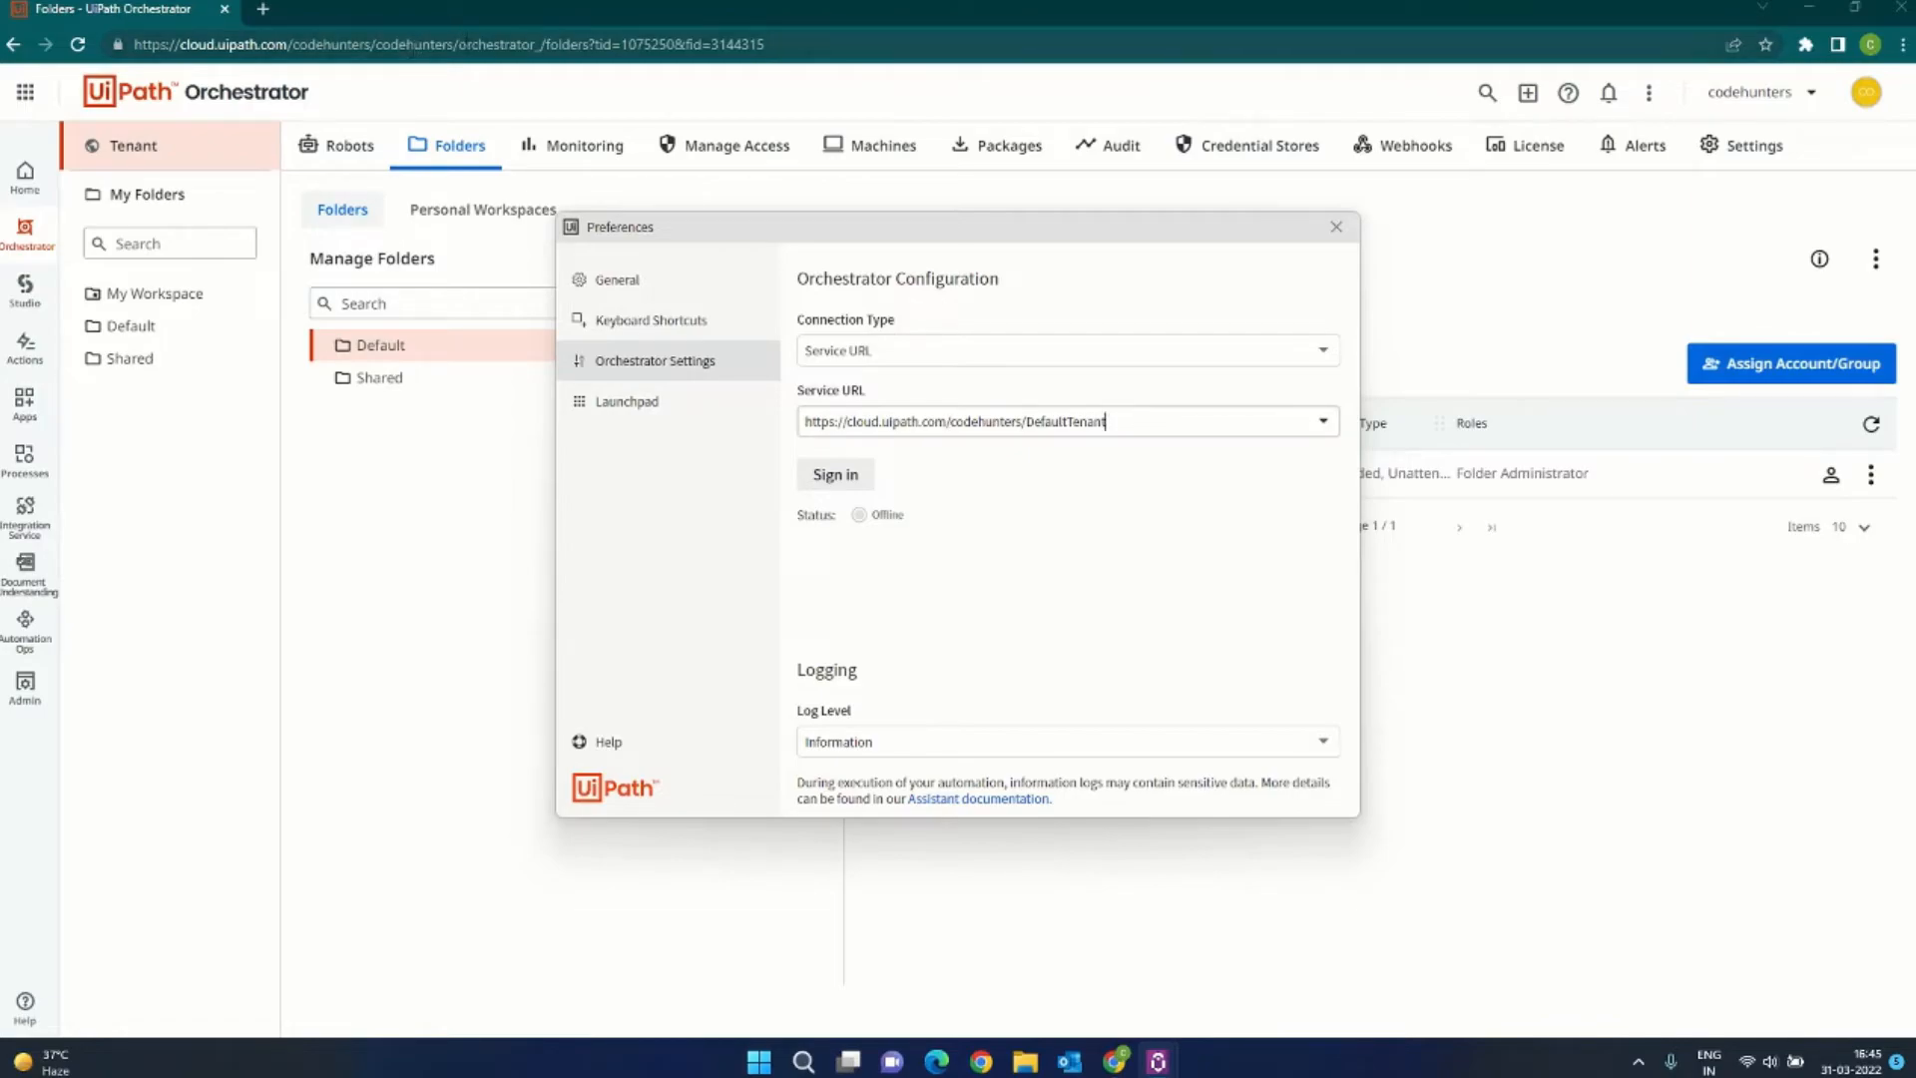
left_click(1334, 227)
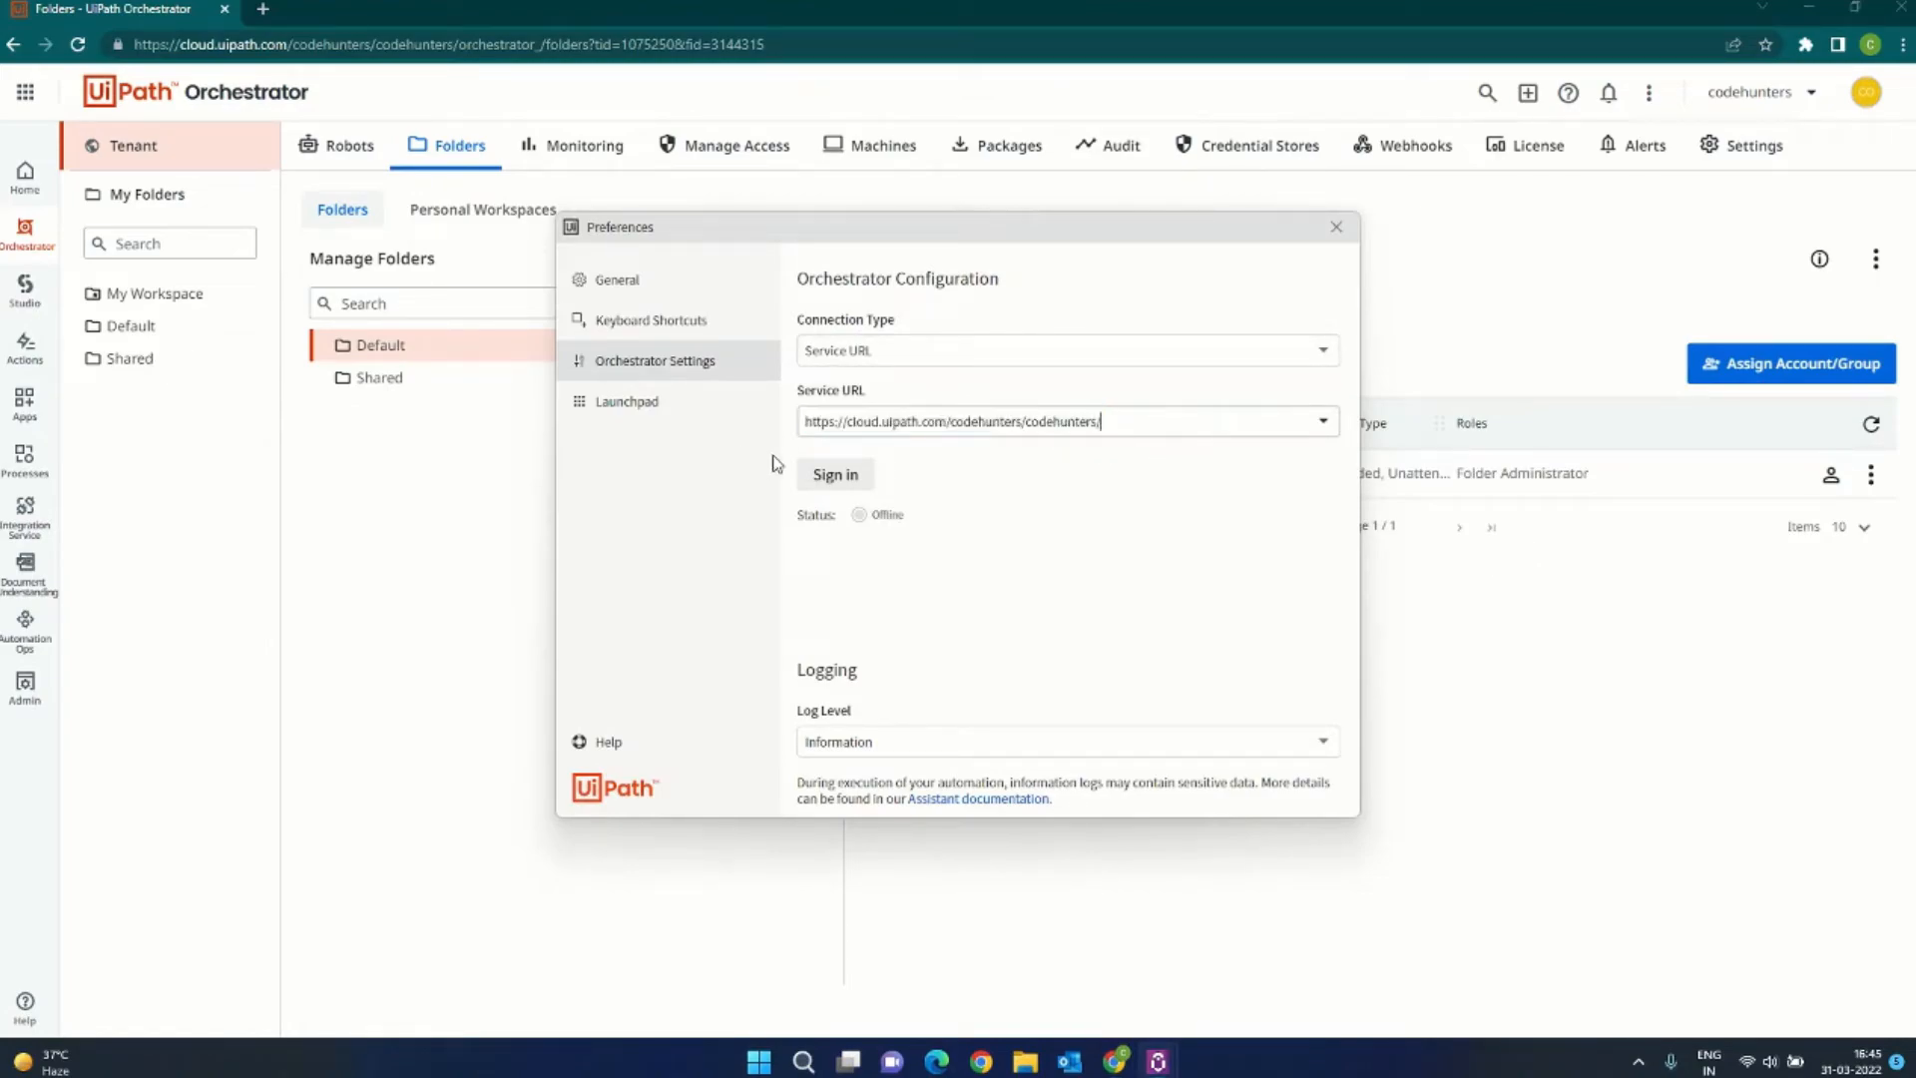
mouse_move(956, 502)
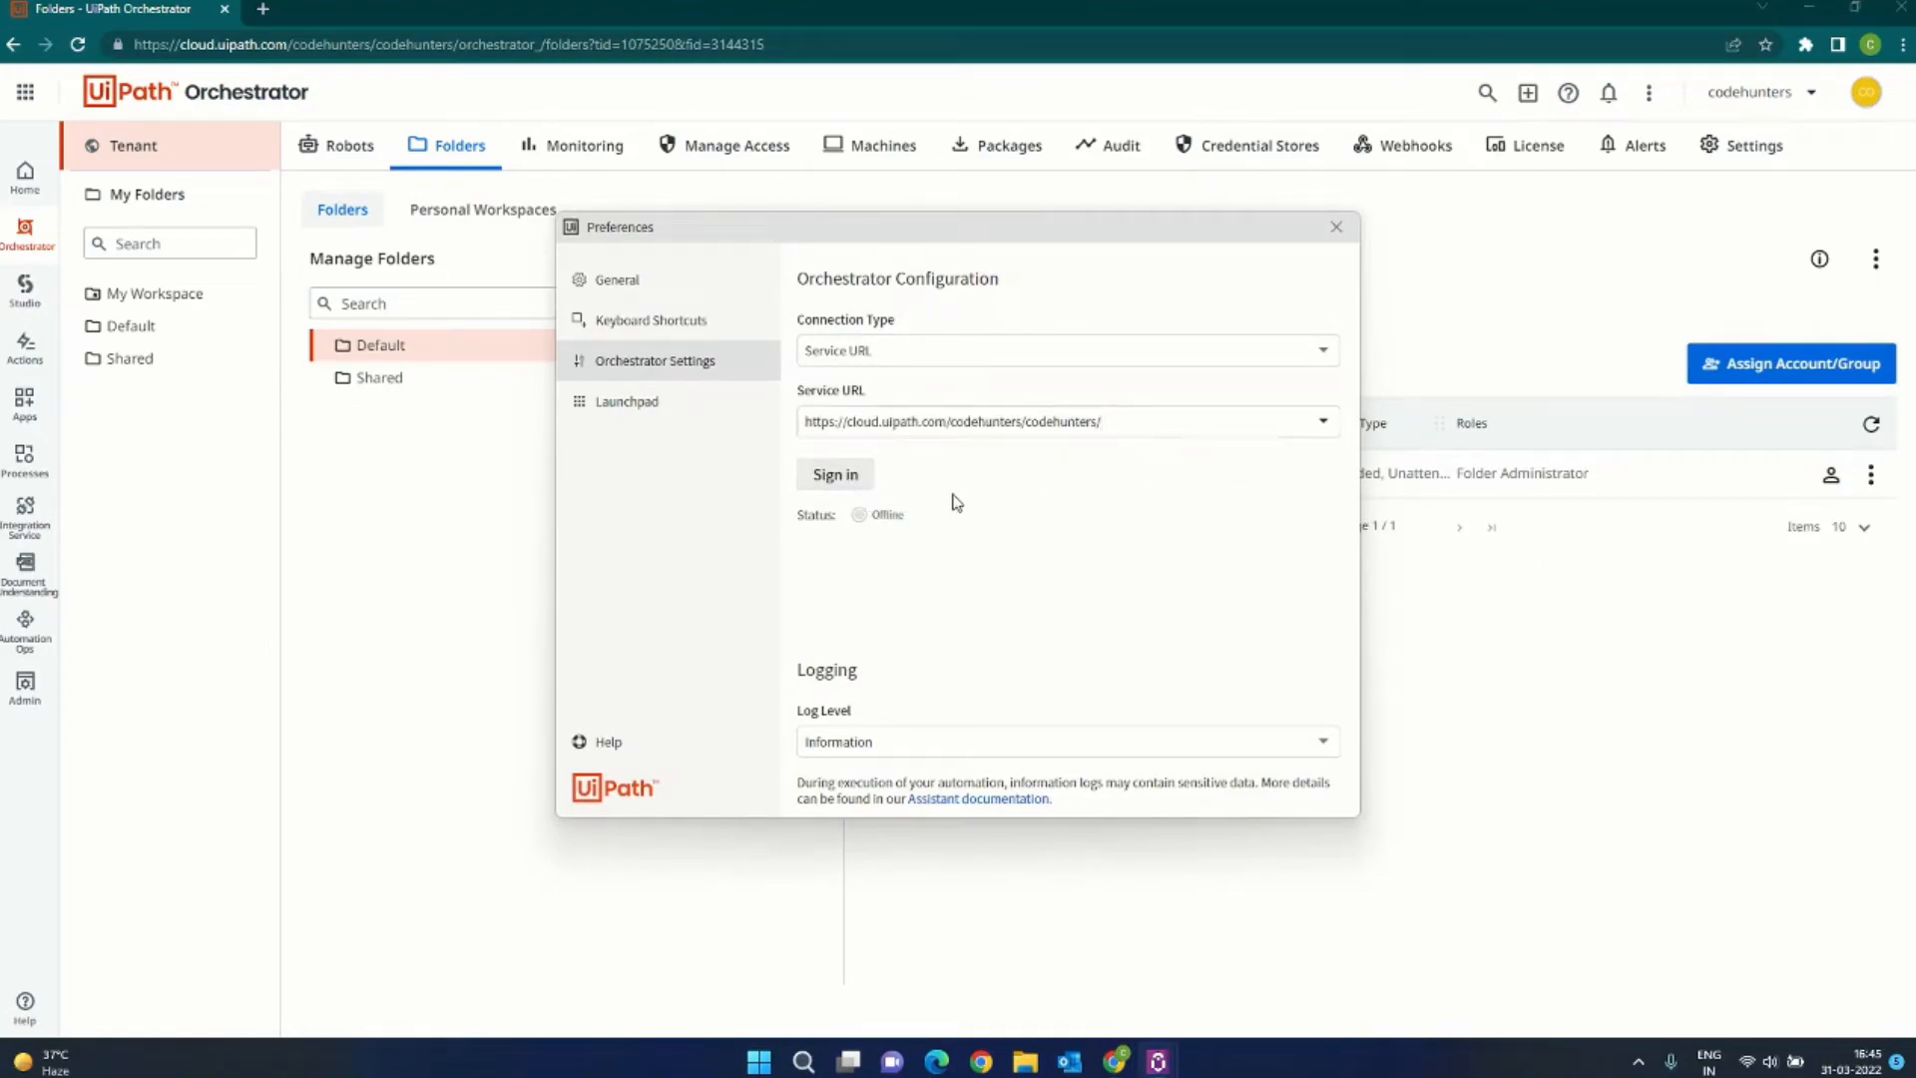
left_click(834, 474)
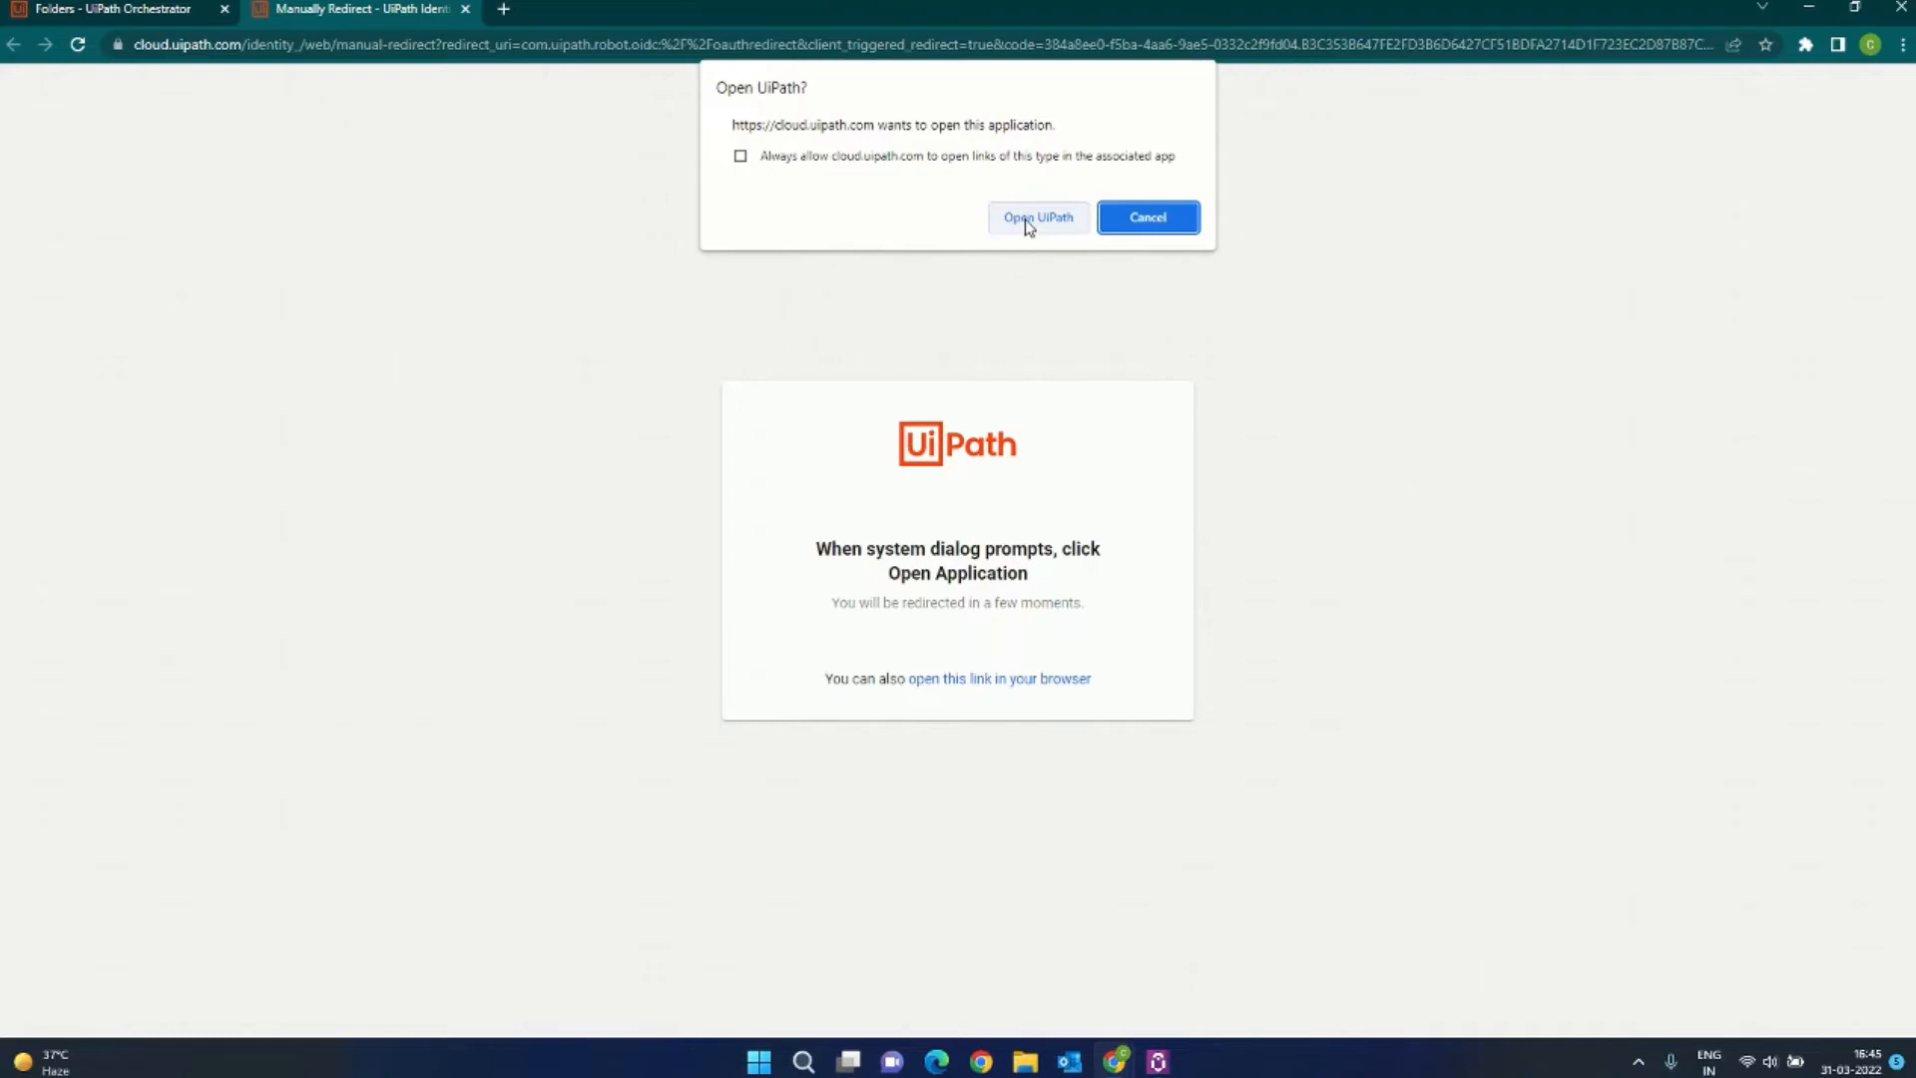
left_click(1038, 218)
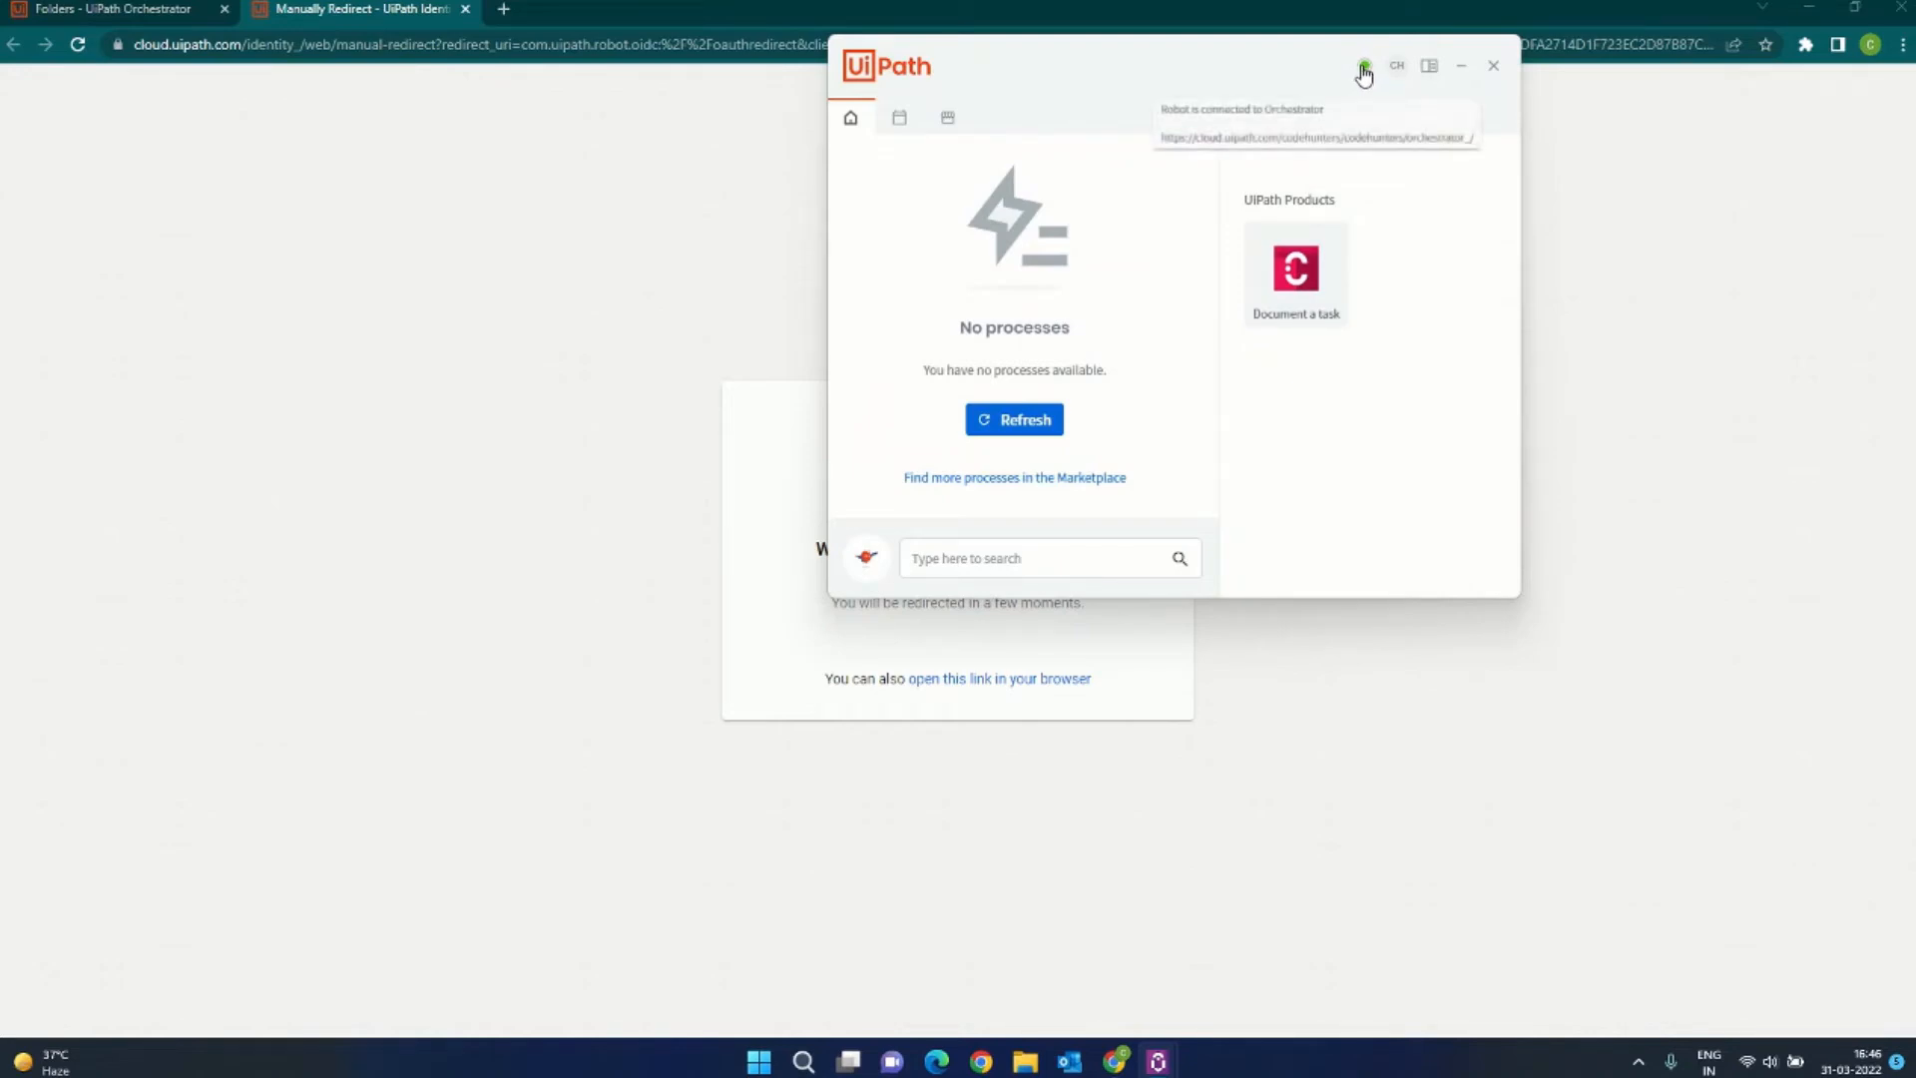
mouse_move(1337, 104)
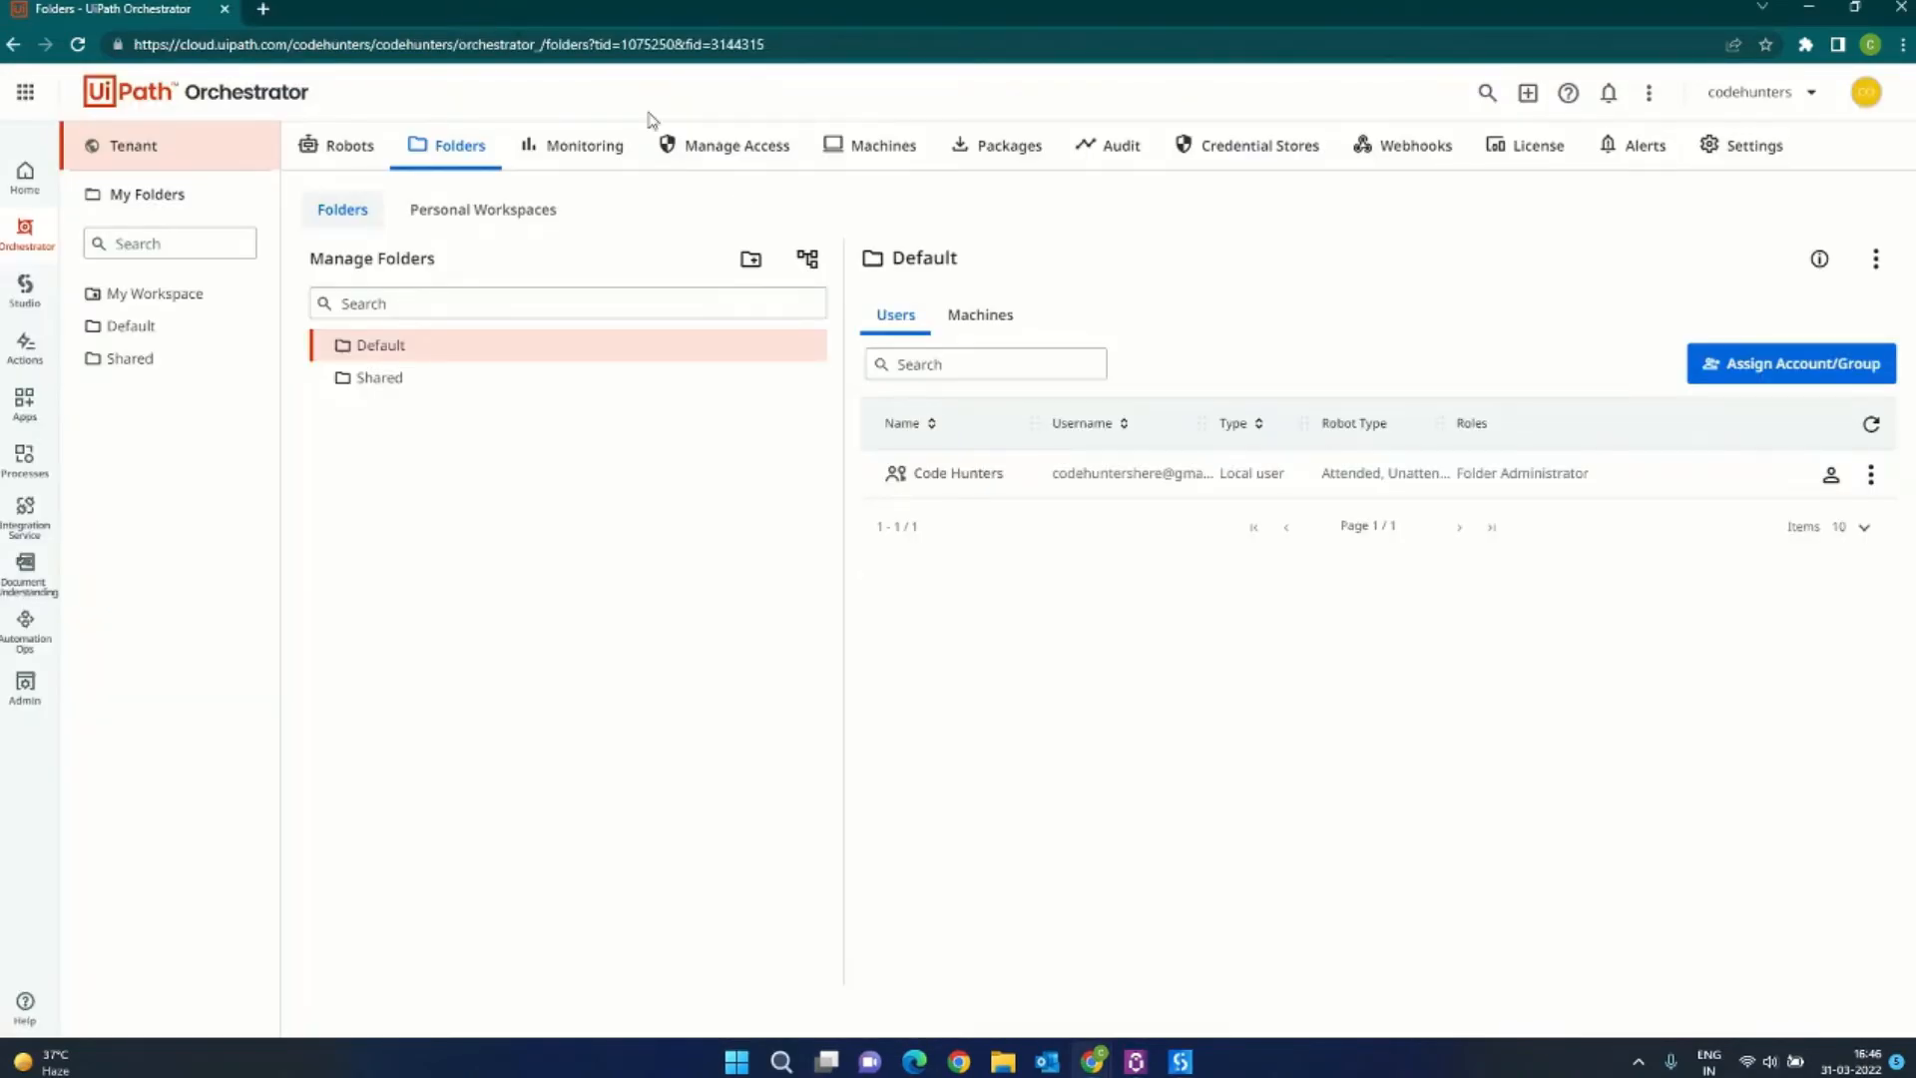
Step: Open Studio and check its Orchestrator folders: personal workspace, Default and Shared
left_click(1177, 1061)
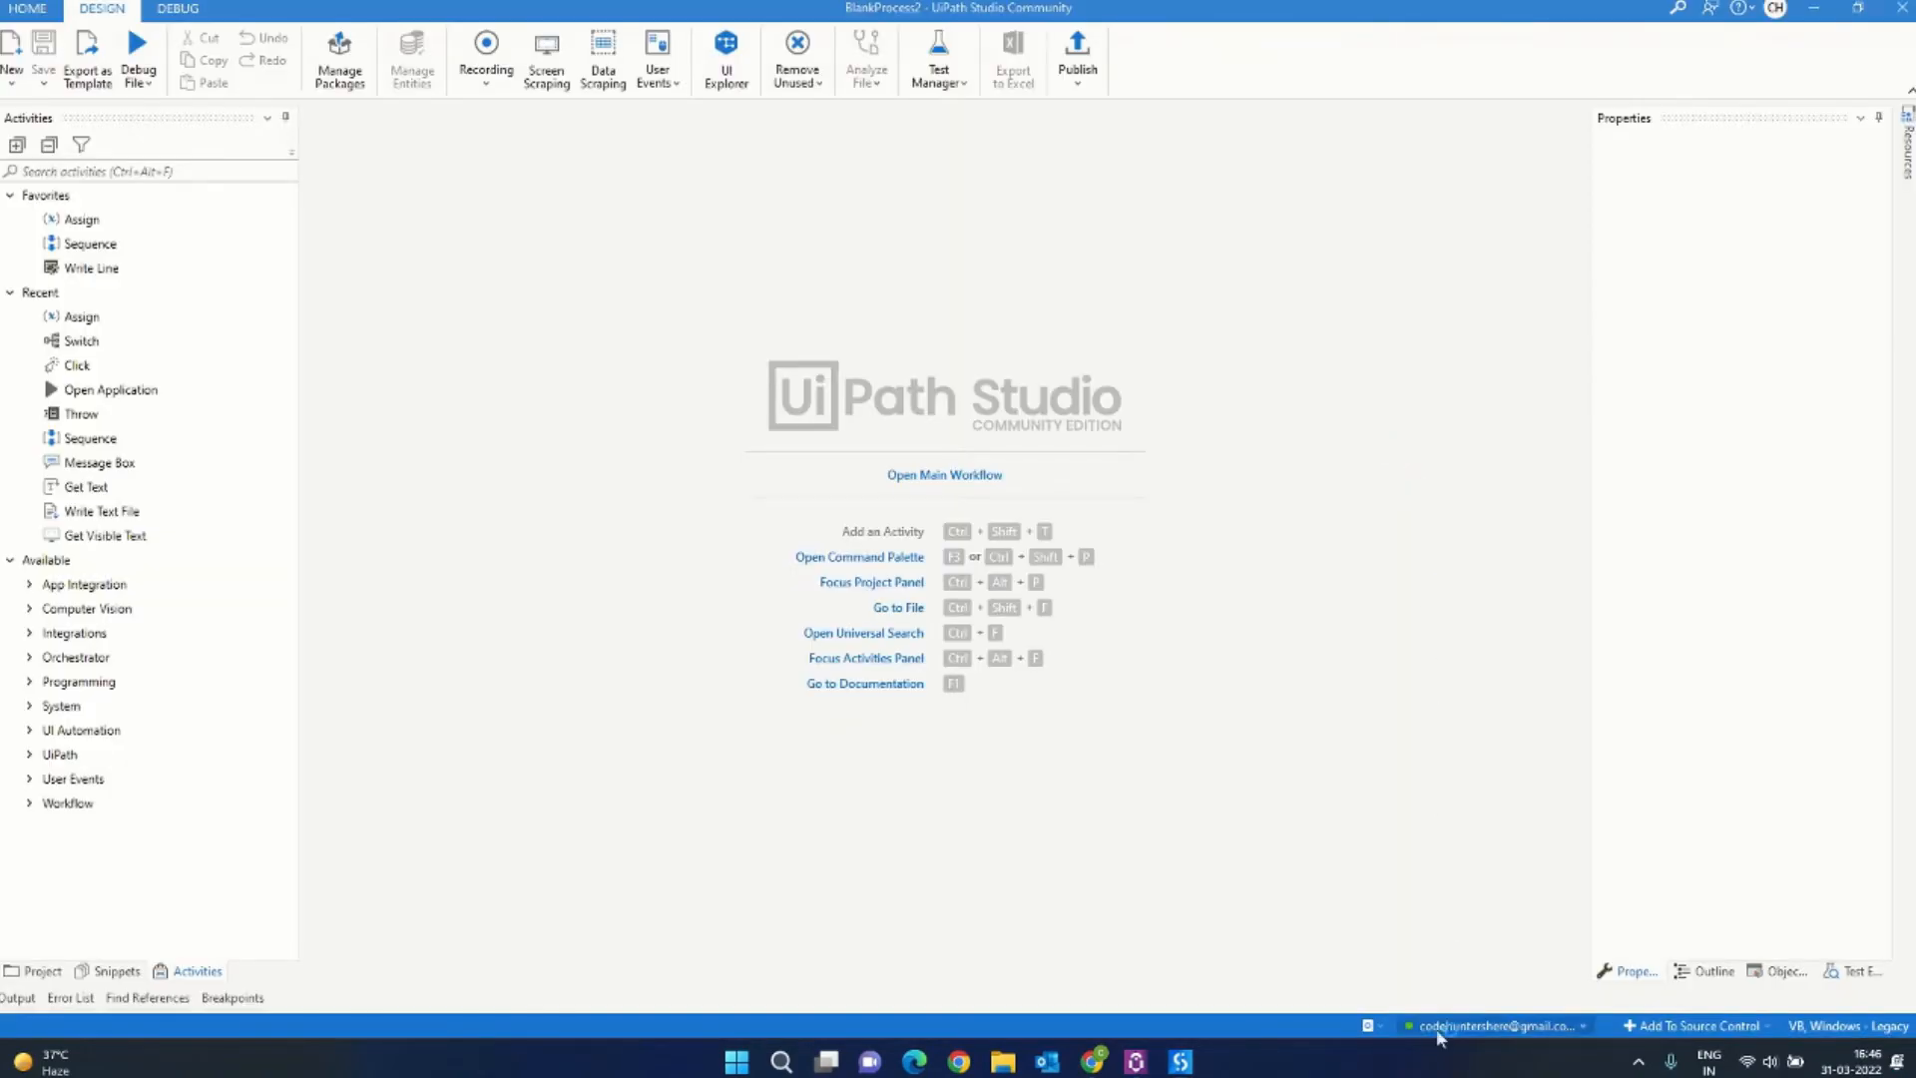
left_click(1493, 1025)
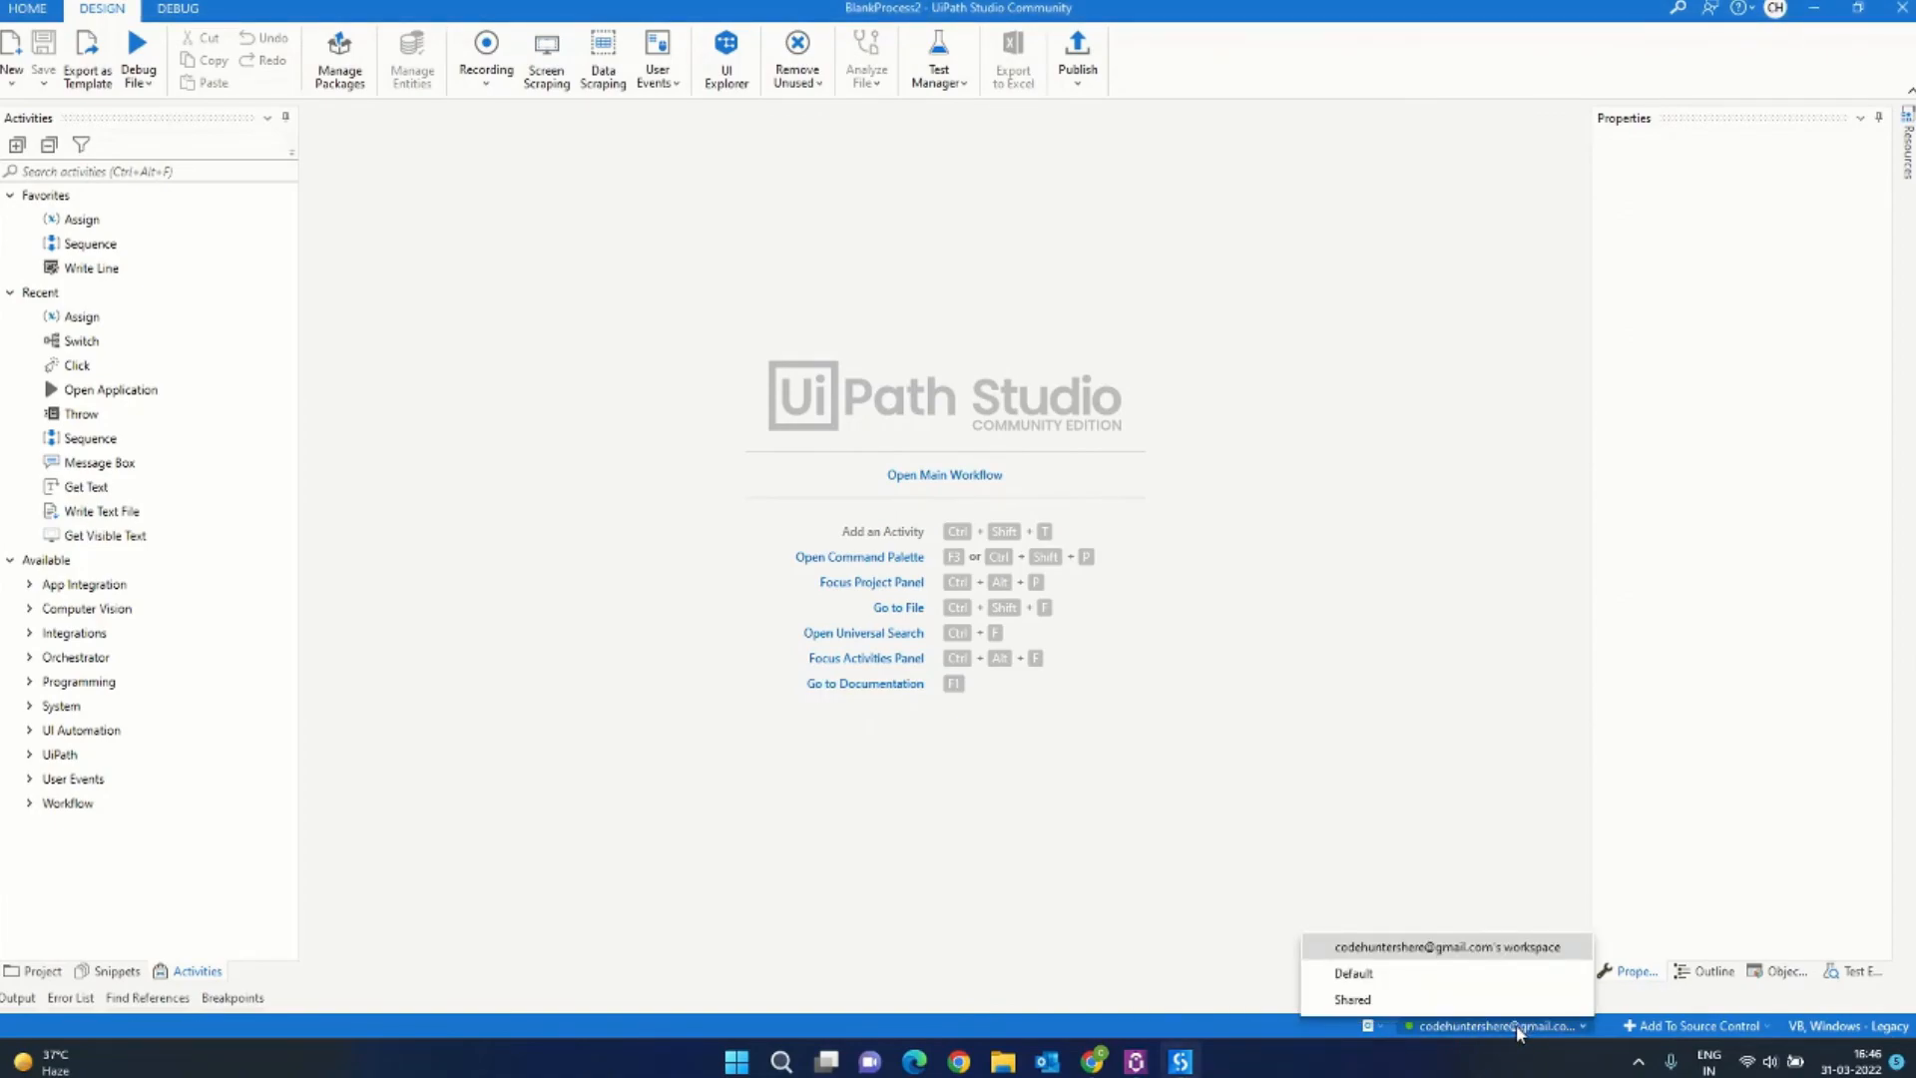
mouse_move(1425, 973)
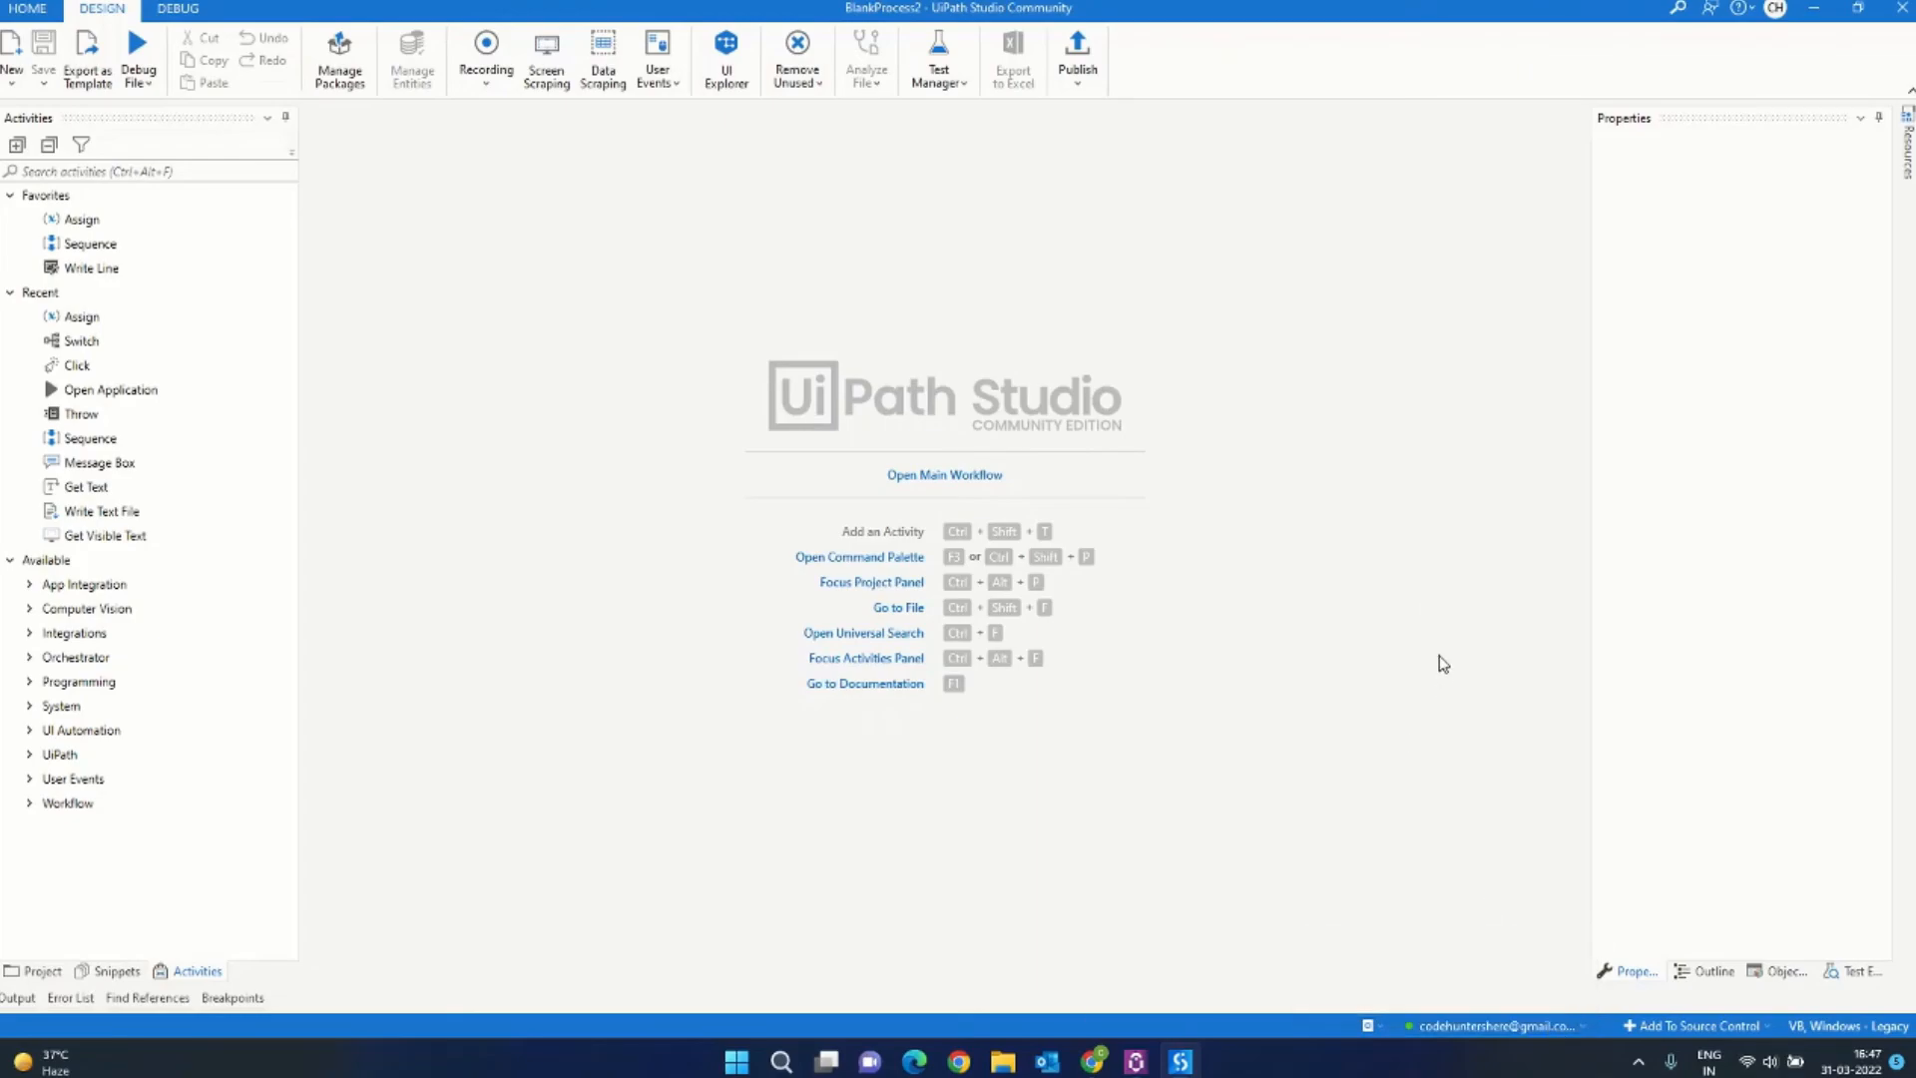
mouse_move(1371, 691)
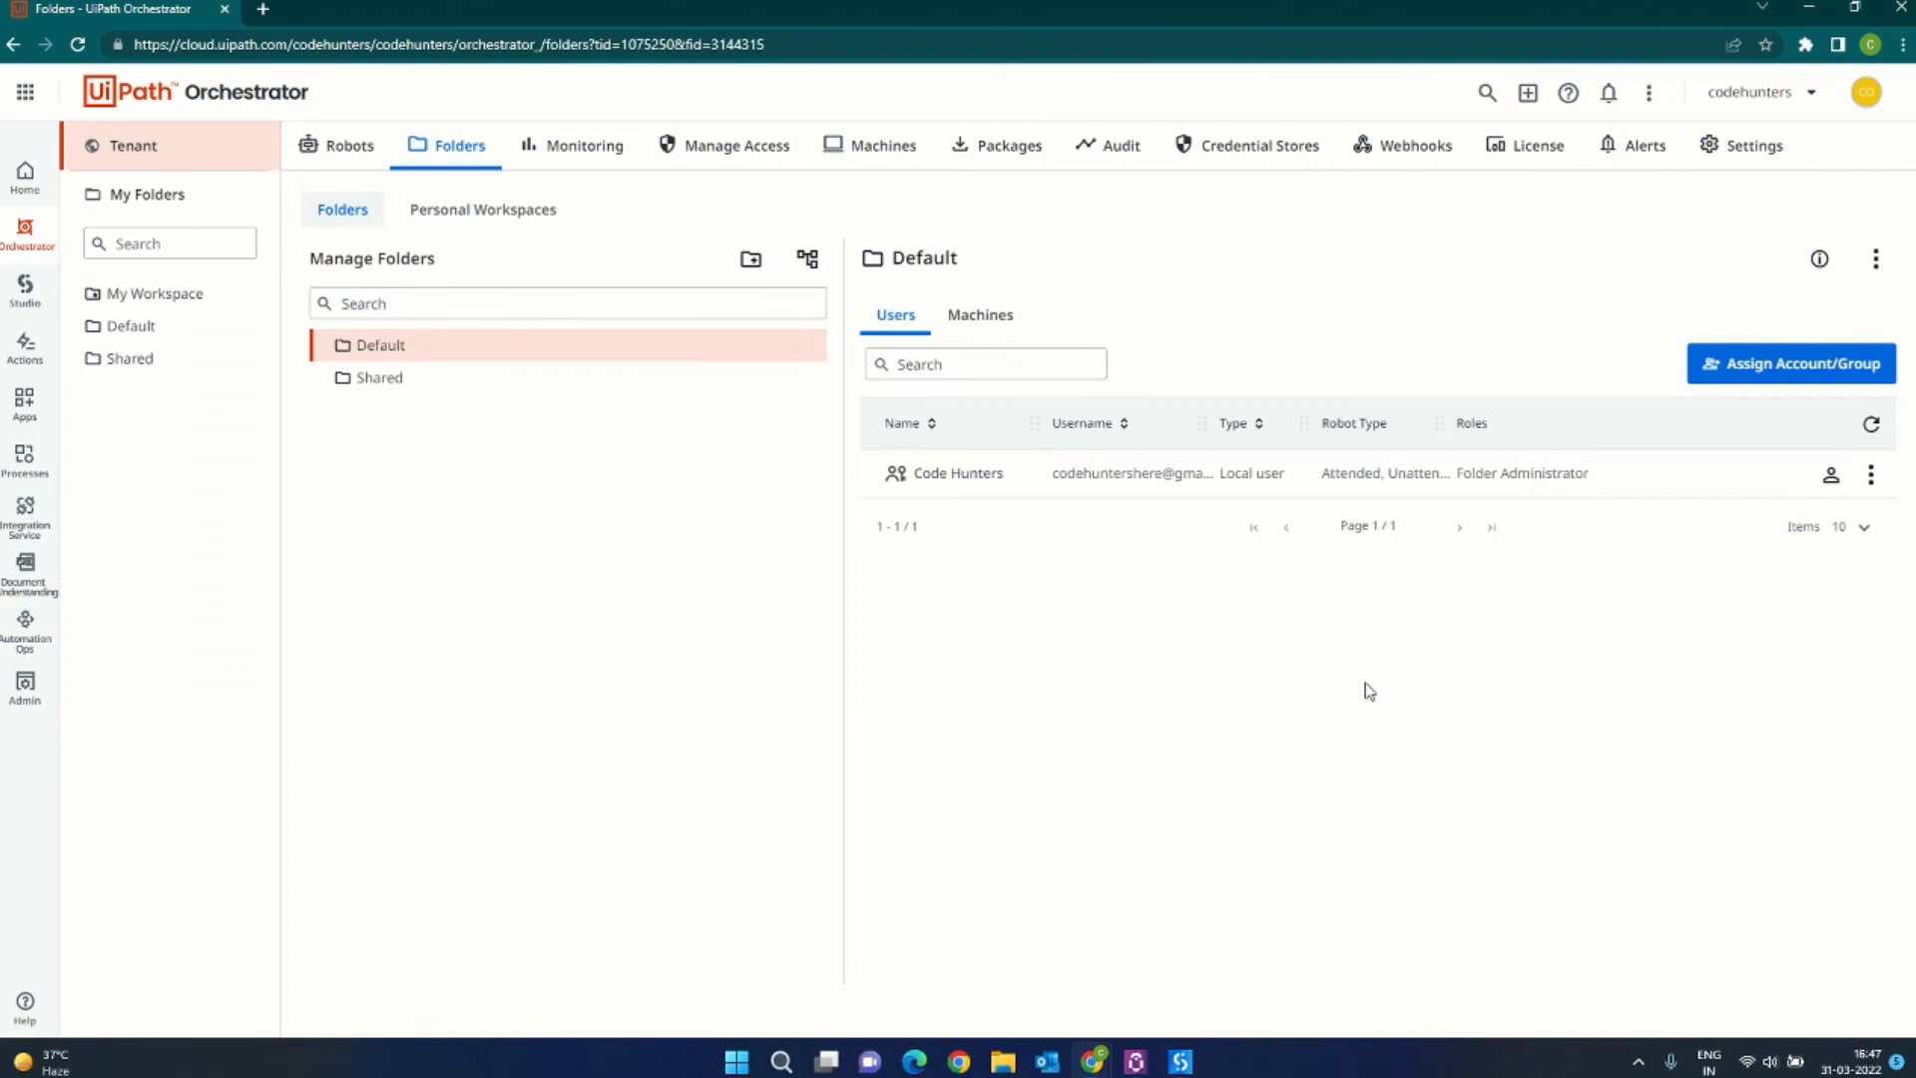
mouse_move(1360, 693)
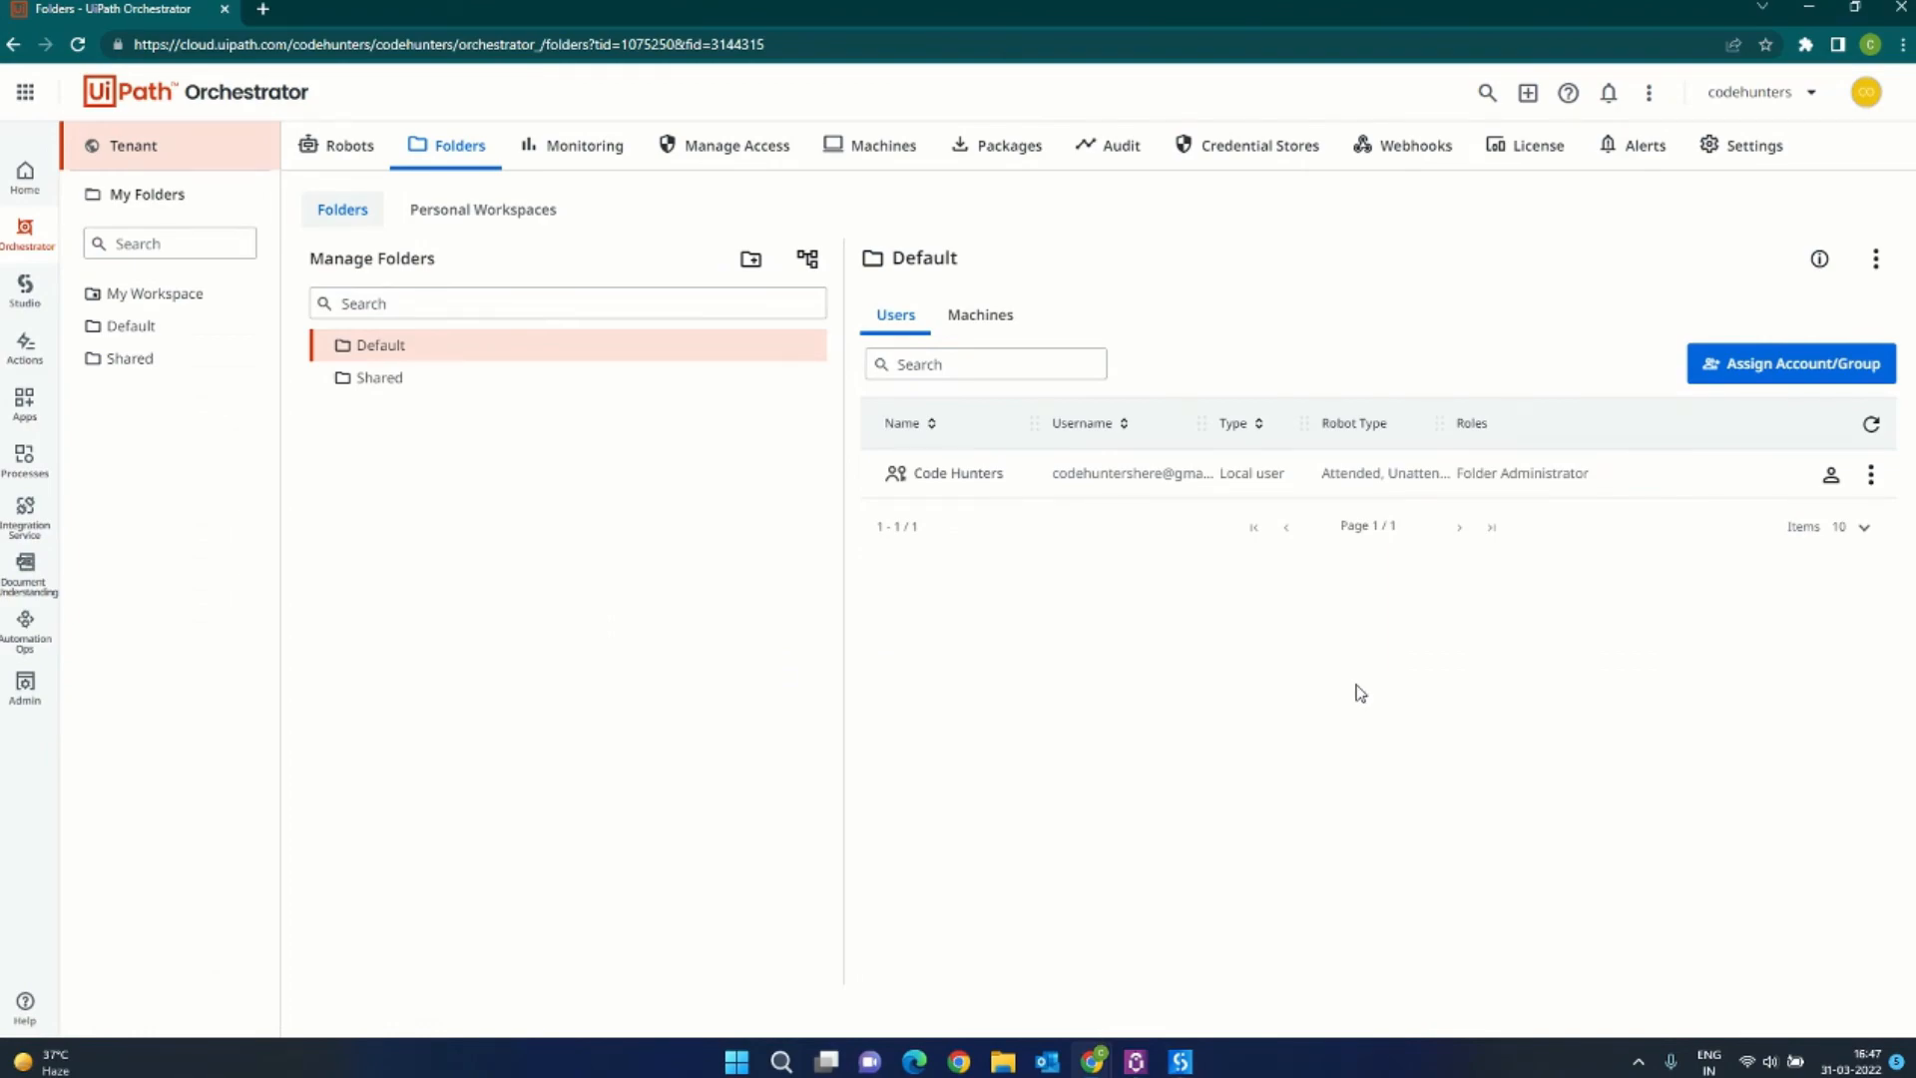
mouse_move(1356, 714)
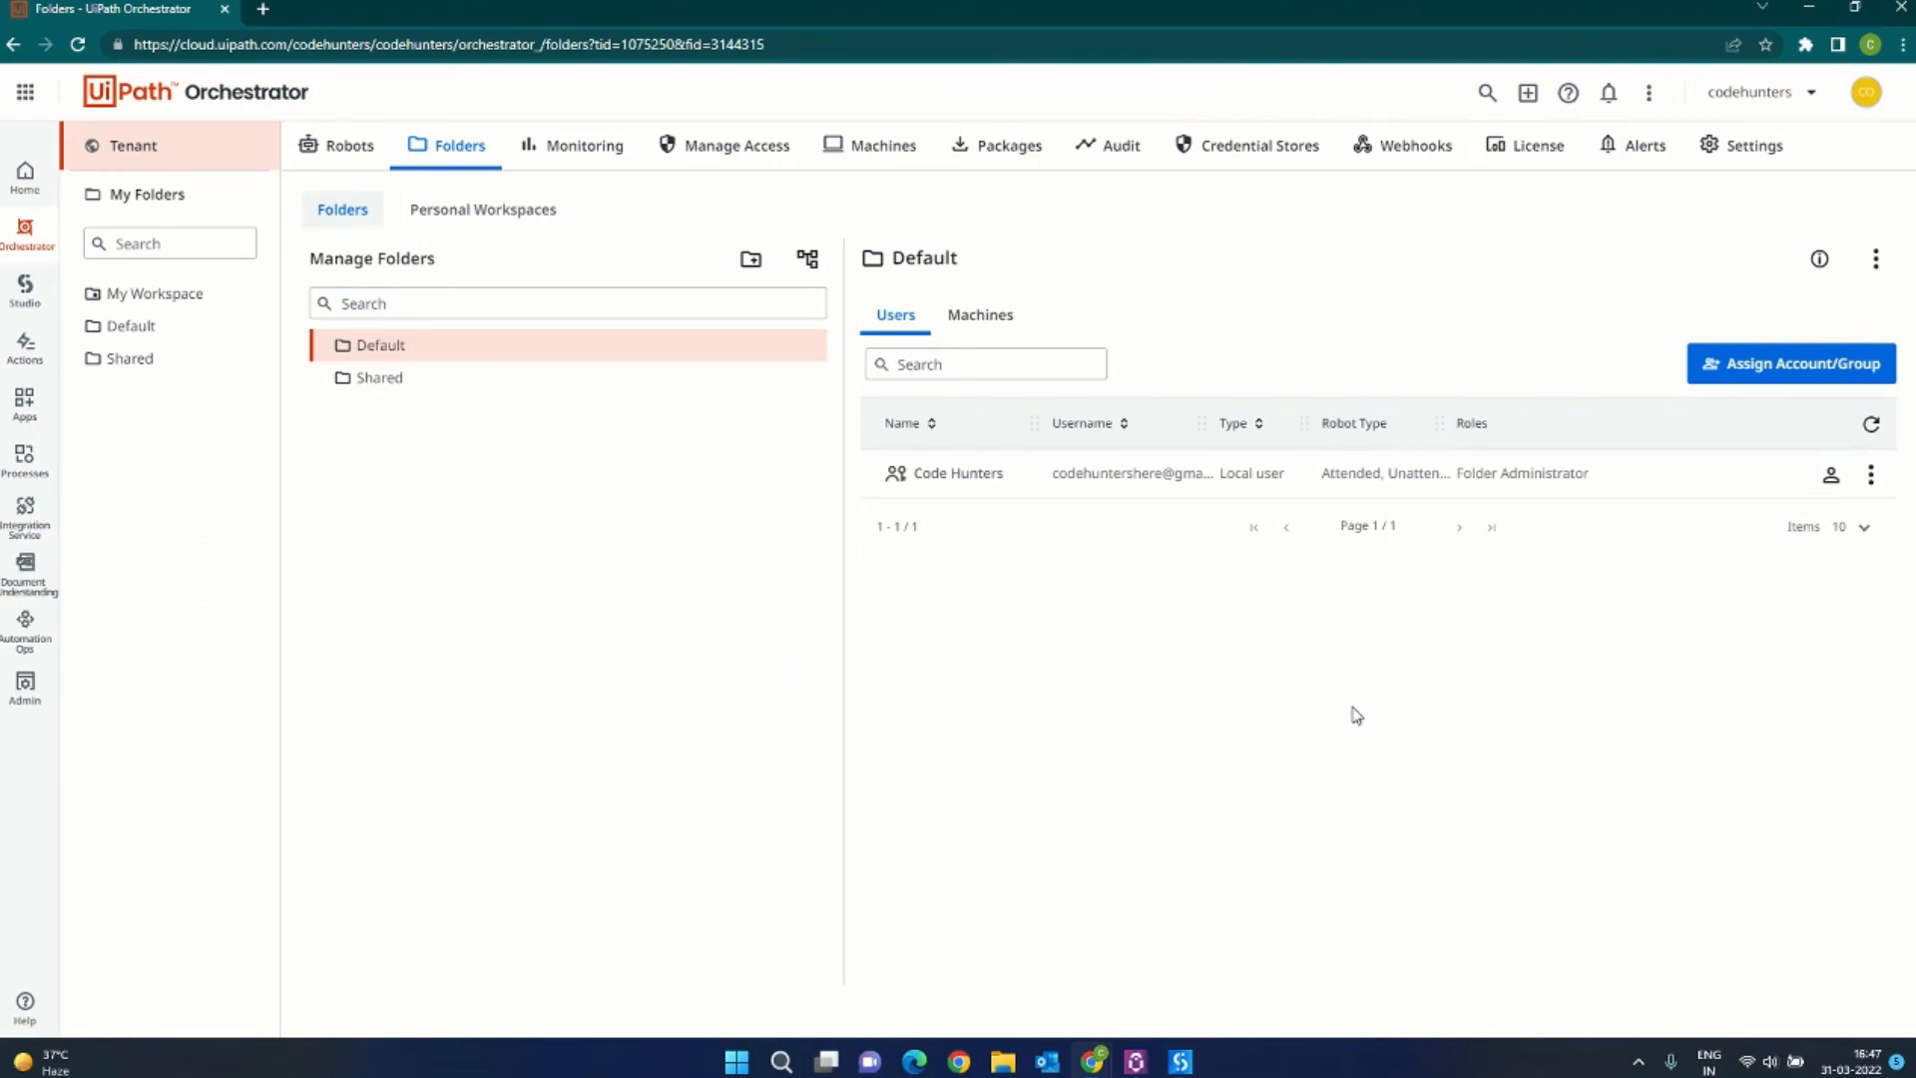